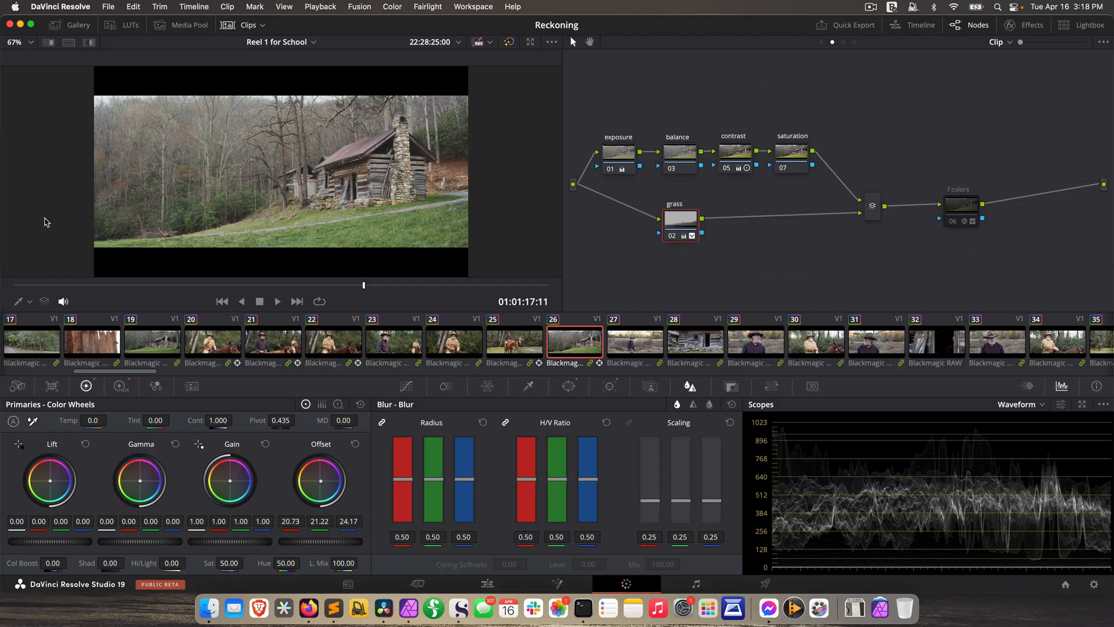
{"action": "mouse_move", "coordinate": [46, 197]}
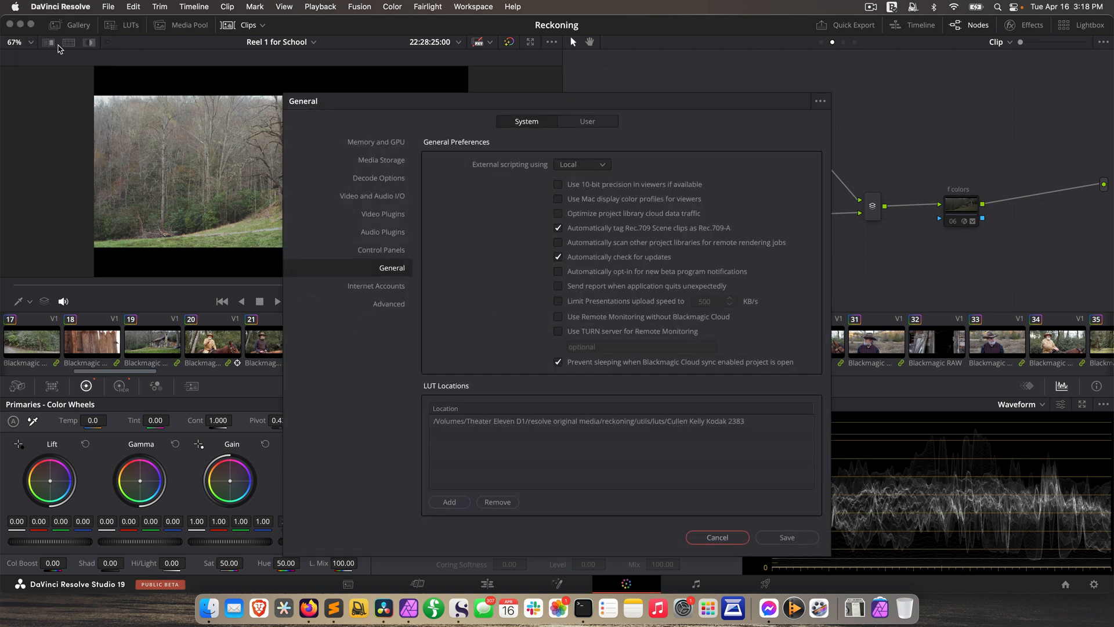
{"action": "mouse_move", "coordinate": [517, 132]}
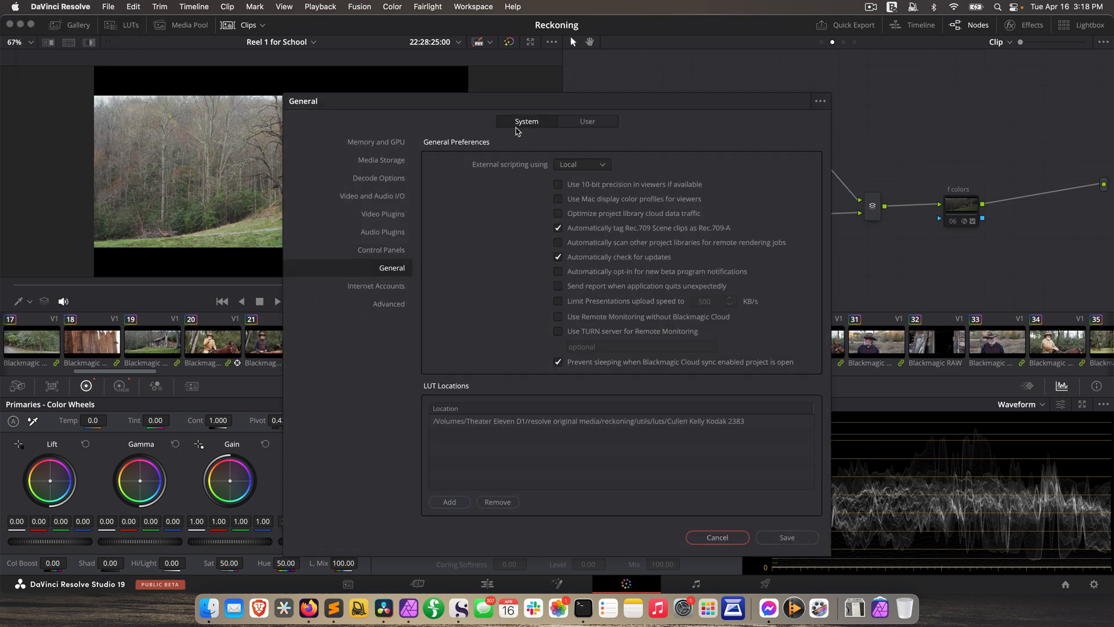
{"action": "mouse_move", "coordinate": [537, 222]}
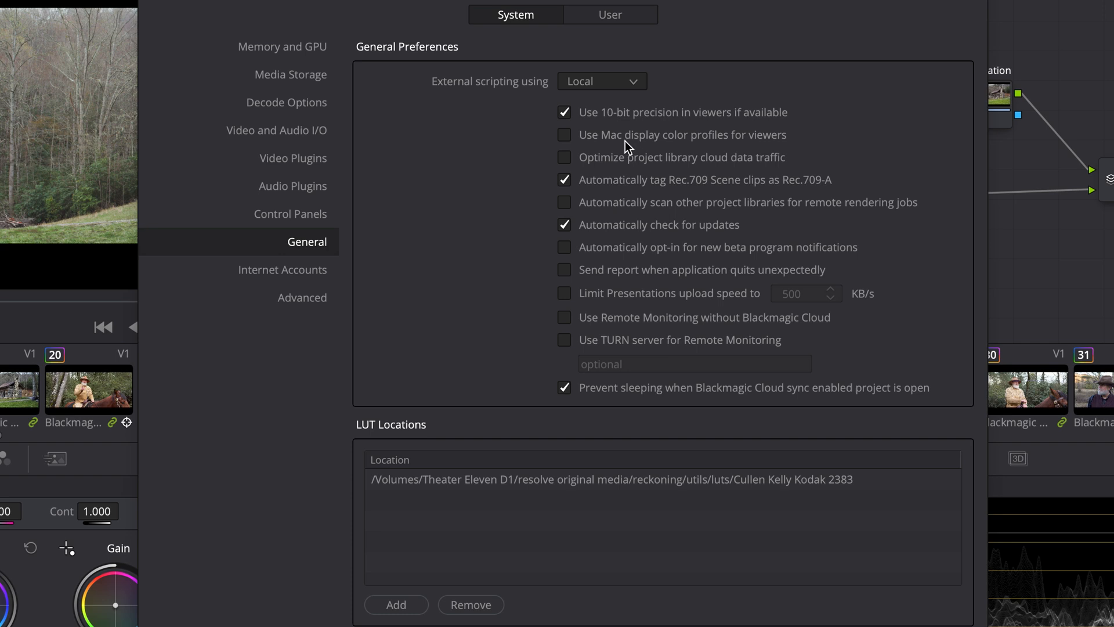
{"action": "mouse_move", "coordinate": [595, 140]}
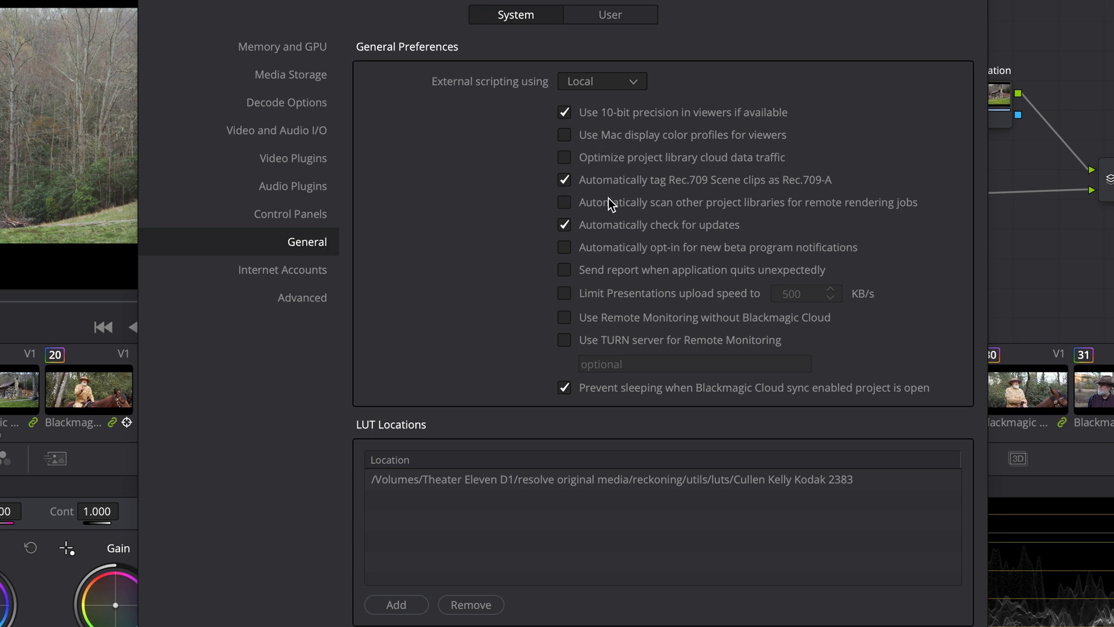
{"action": "mouse_move", "coordinate": [657, 186]}
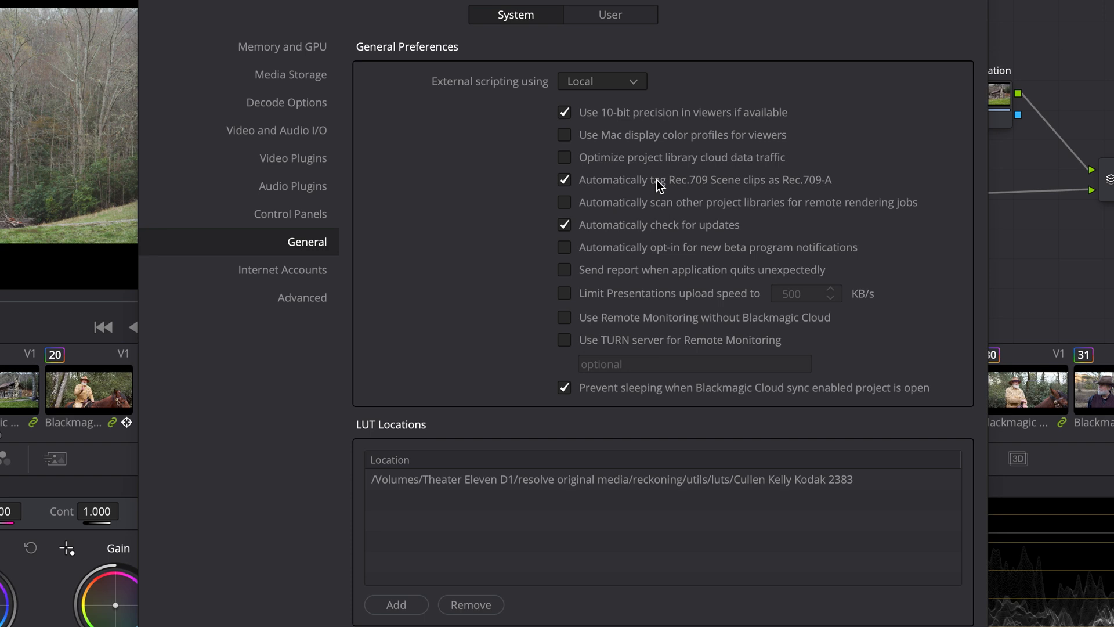
{"action": "mouse_move", "coordinate": [661, 183]}
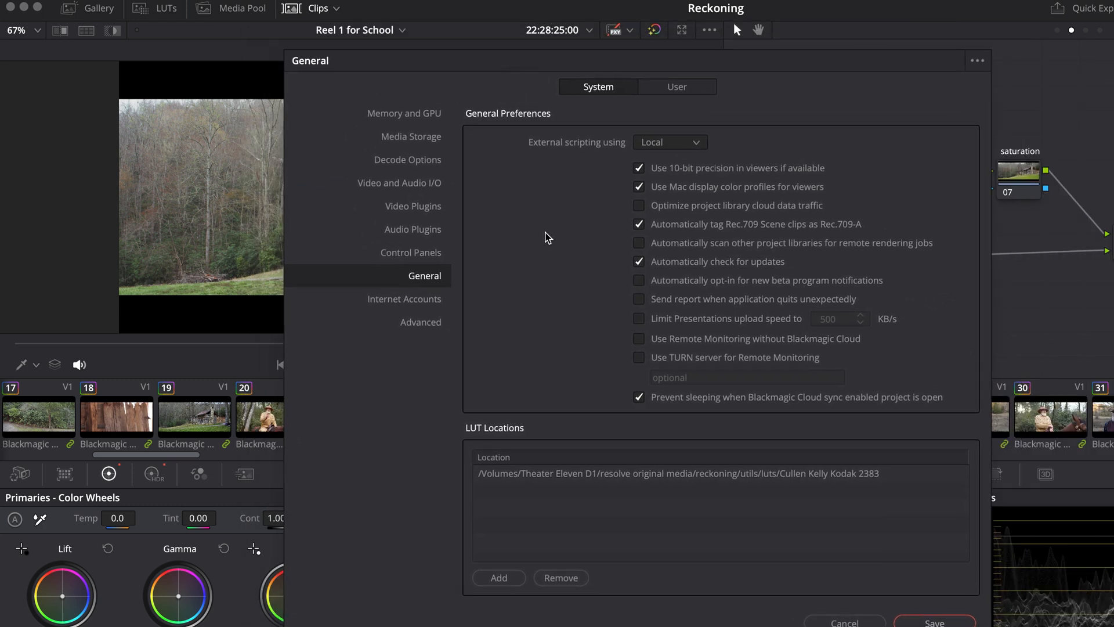
{"action": "mouse_move", "coordinate": [845, 594]}
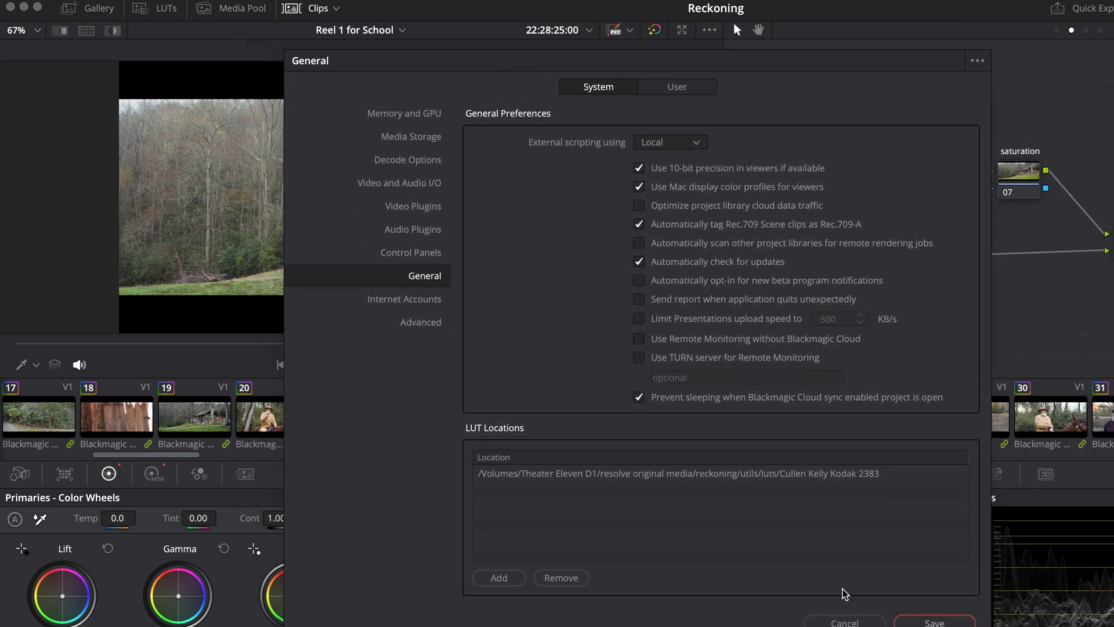
- Show the BenQ PD2700U display settings with its Rec. ITU-R BT.709-5 colour profile in System Preferences
{"action": "left_click", "coordinate": [681, 607]}
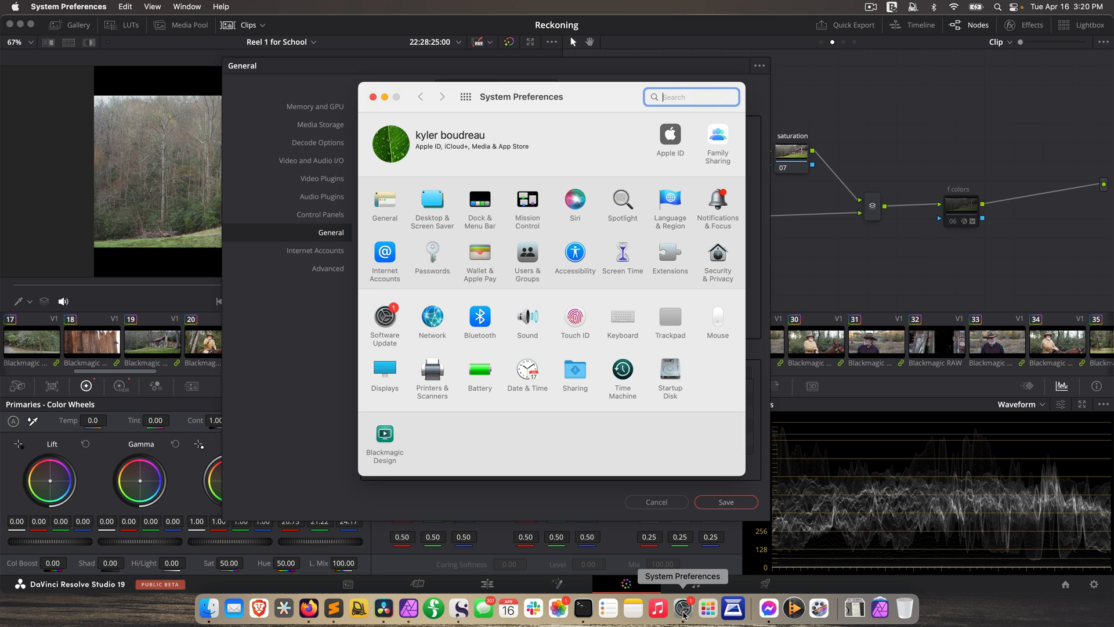
{"action": "mouse_move", "coordinate": [483, 366]}
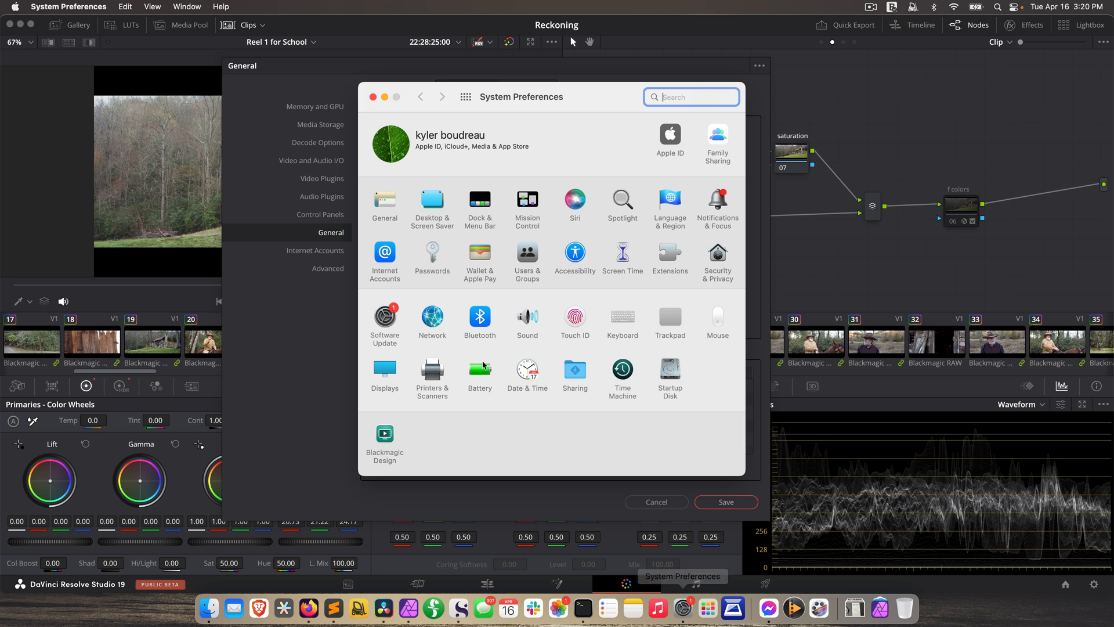
{"action": "left_click", "coordinate": [385, 373]}
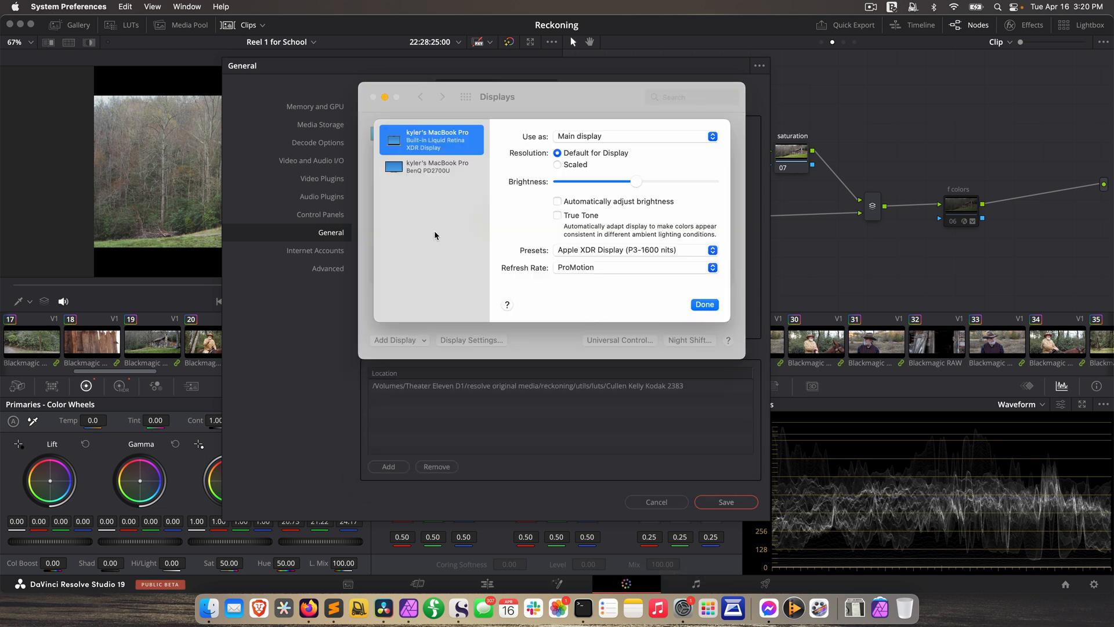
{"action": "mouse_move", "coordinate": [555, 255]}
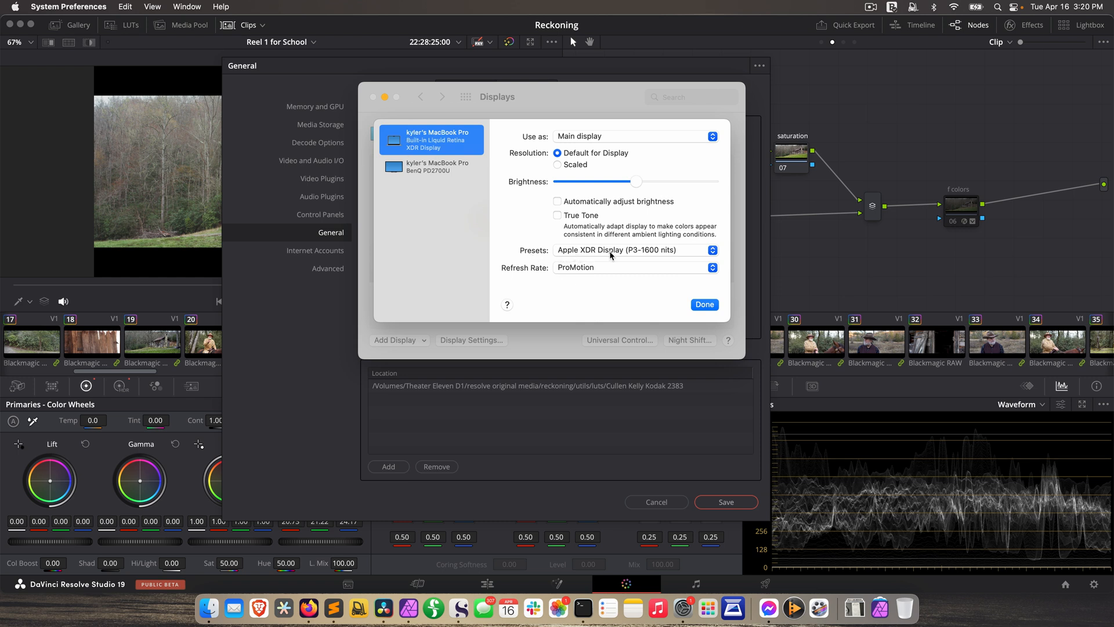
{"action": "left_click", "coordinate": [431, 166]}
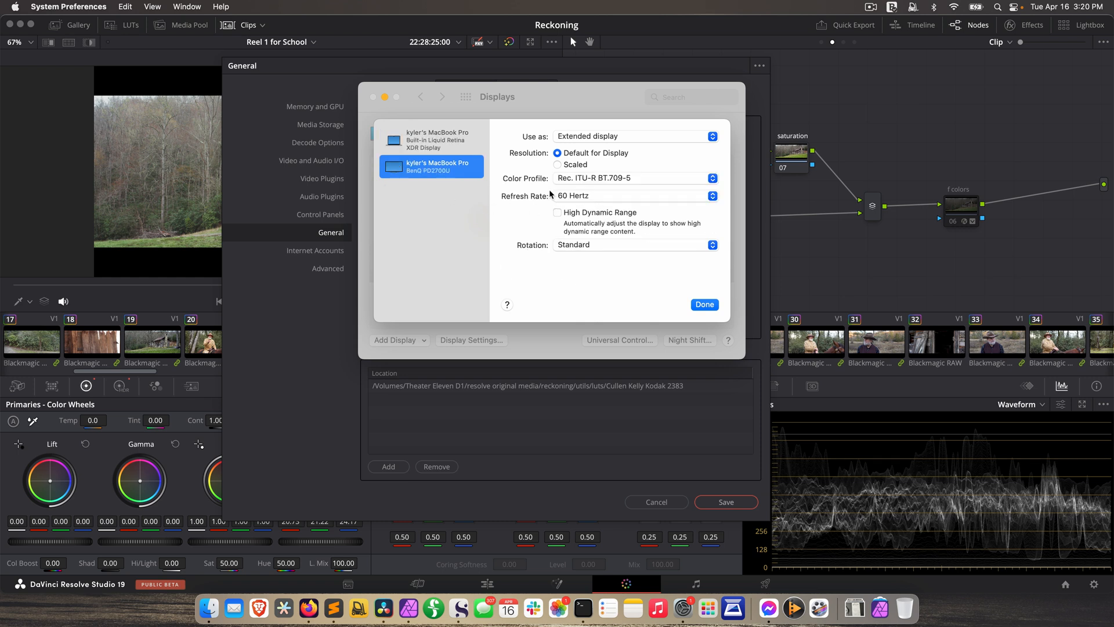
- Back in Resolve's General preferences, untick 'Use Mac display color profiles for viewers', keeping 10-bit precision
{"action": "left_click", "coordinate": [704, 304]}
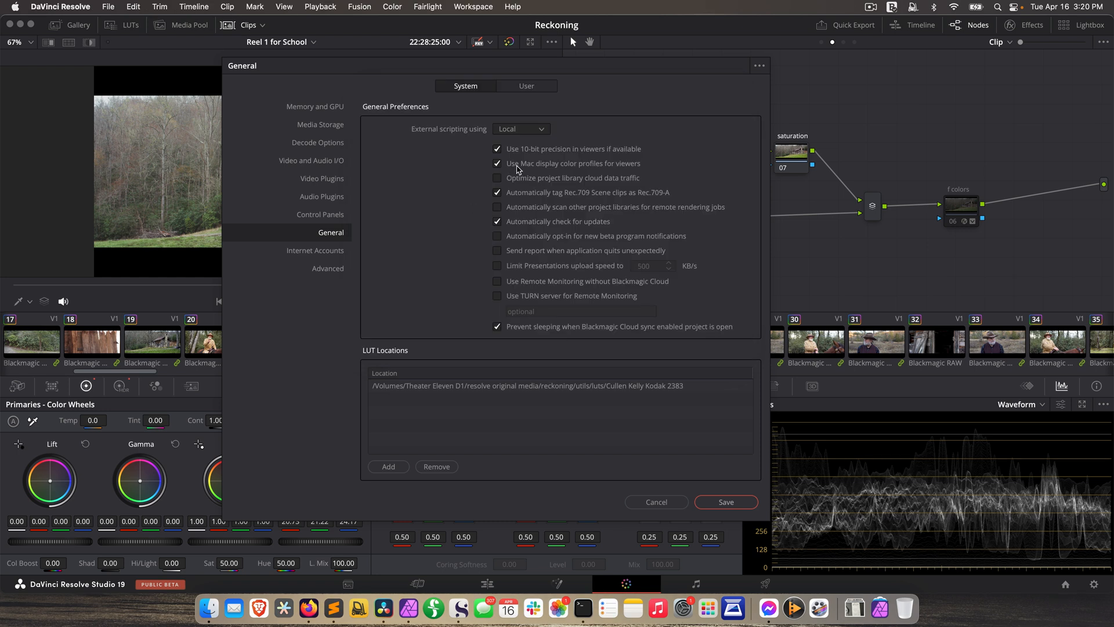
{"action": "mouse_move", "coordinate": [615, 167]}
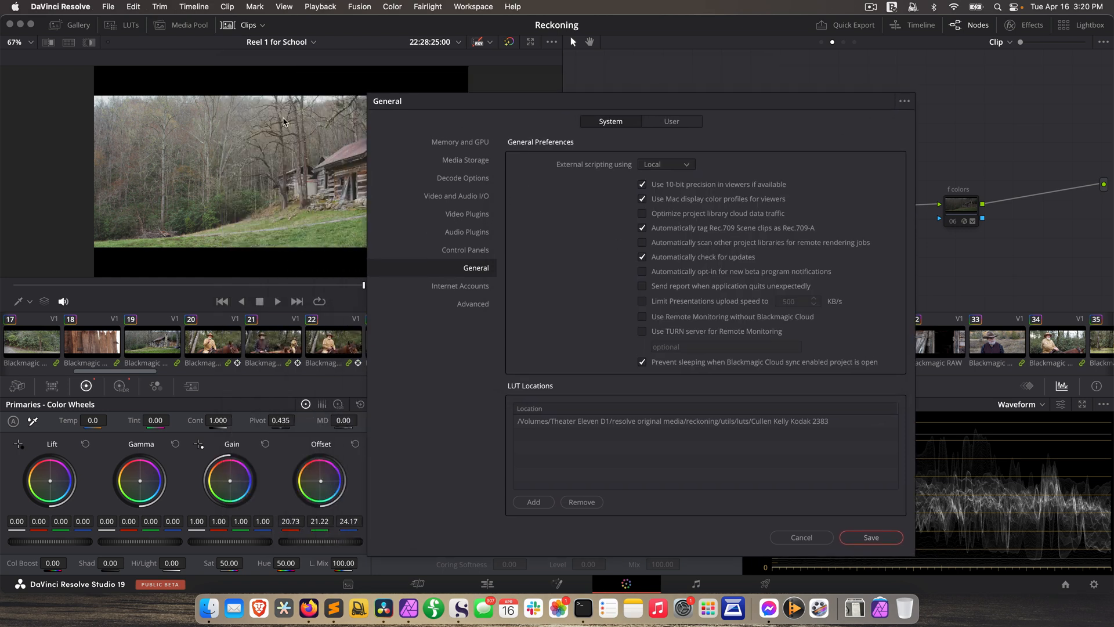
{"action": "mouse_move", "coordinate": [188, 175]}
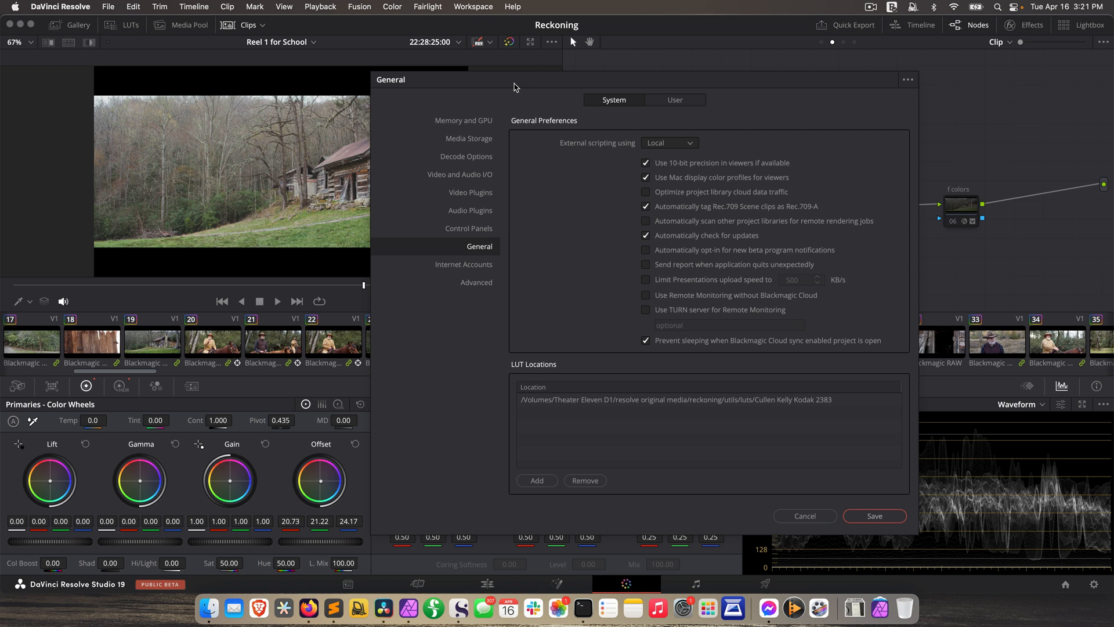
{"action": "mouse_move", "coordinate": [359, 115]}
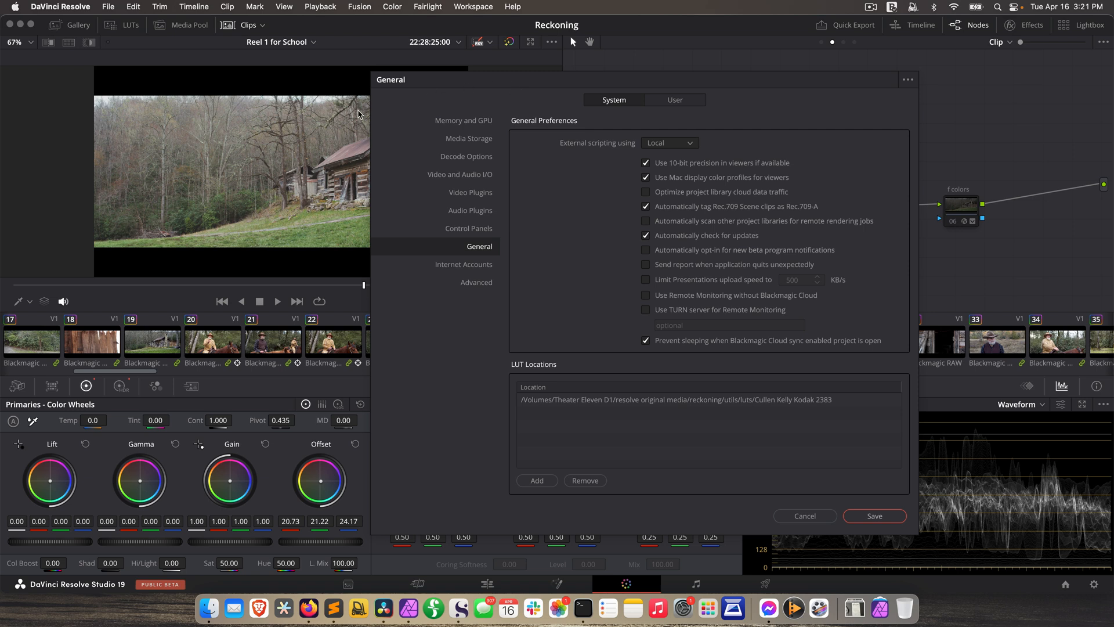
{"action": "mouse_move", "coordinate": [268, 210]}
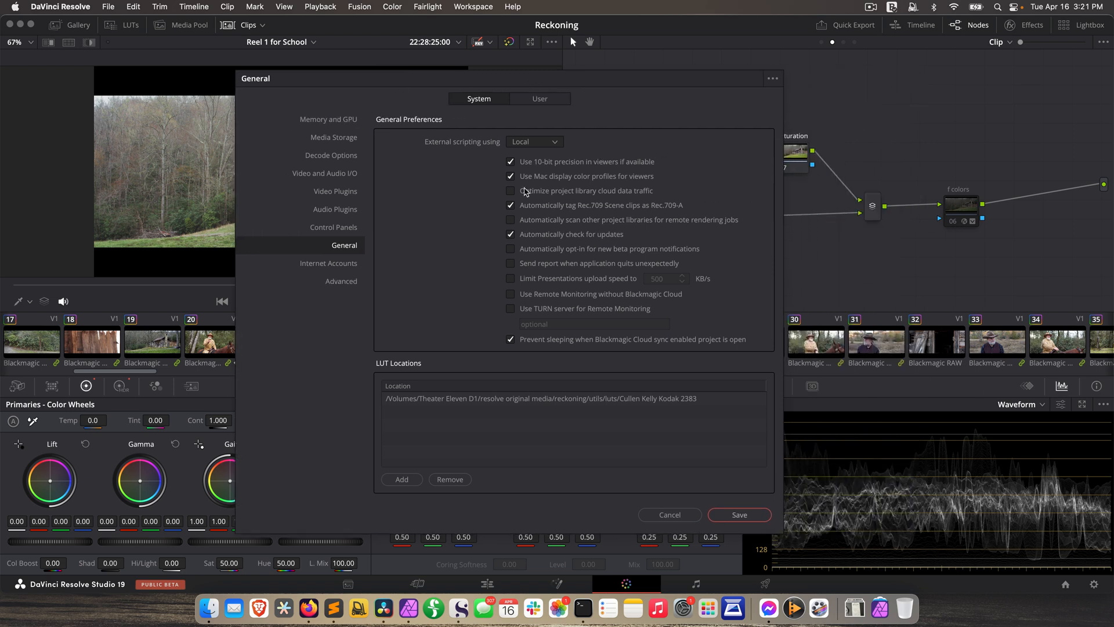
{"action": "left_click", "coordinate": [510, 175]}
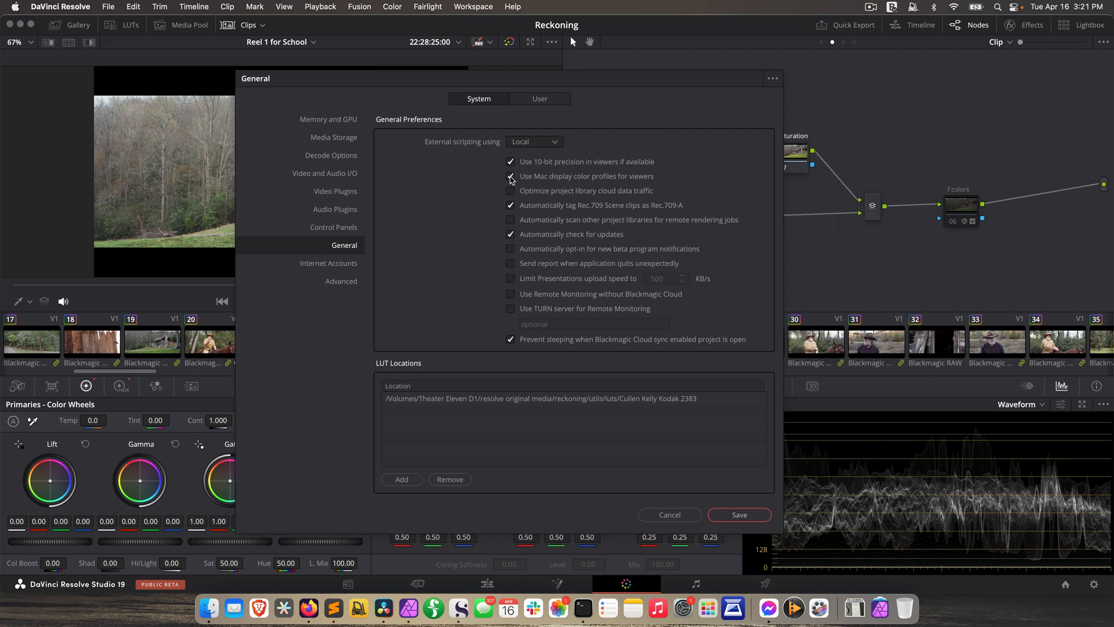
{"action": "left_click", "coordinate": [511, 176]}
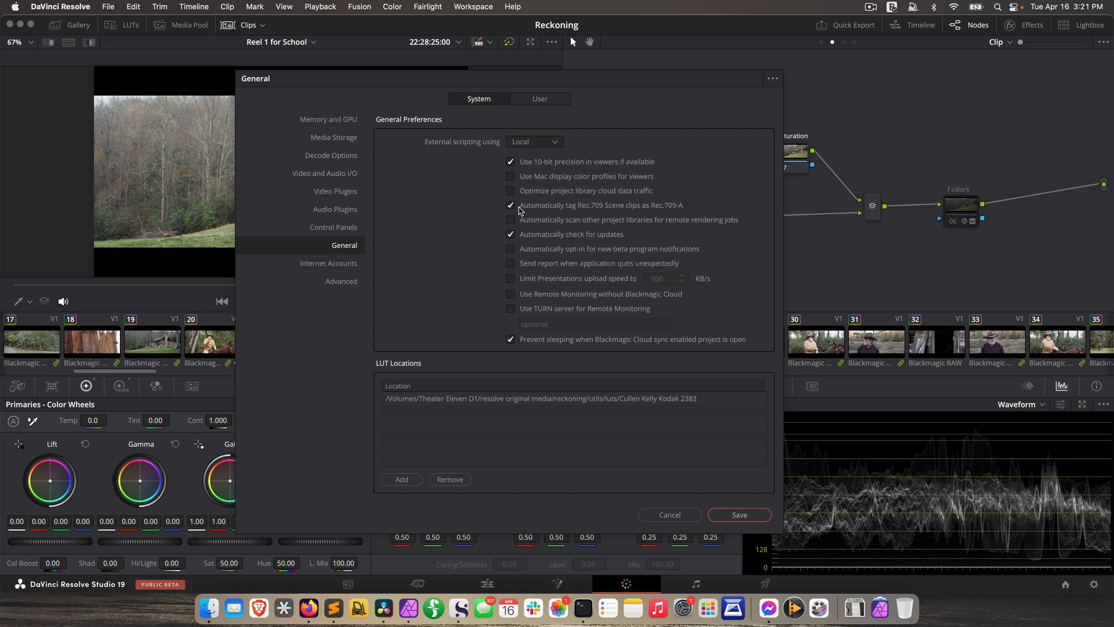
{"action": "mouse_move", "coordinate": [616, 213]}
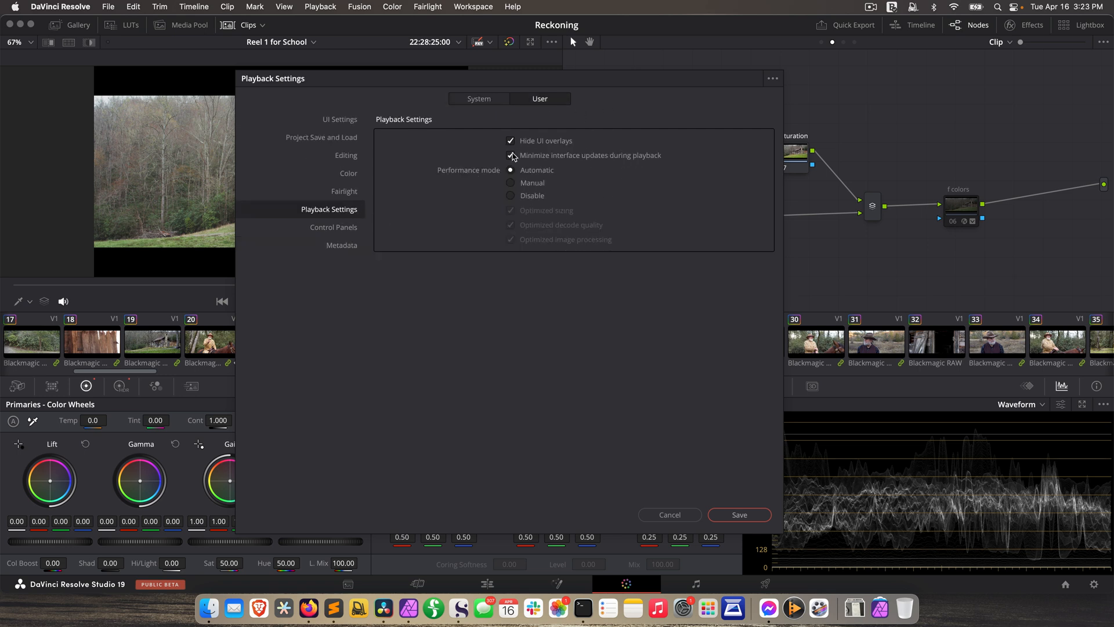
- Enable 'Minimize interface updates during playback' in Playback Settings and save the preferences
{"action": "left_click", "coordinate": [511, 156]}
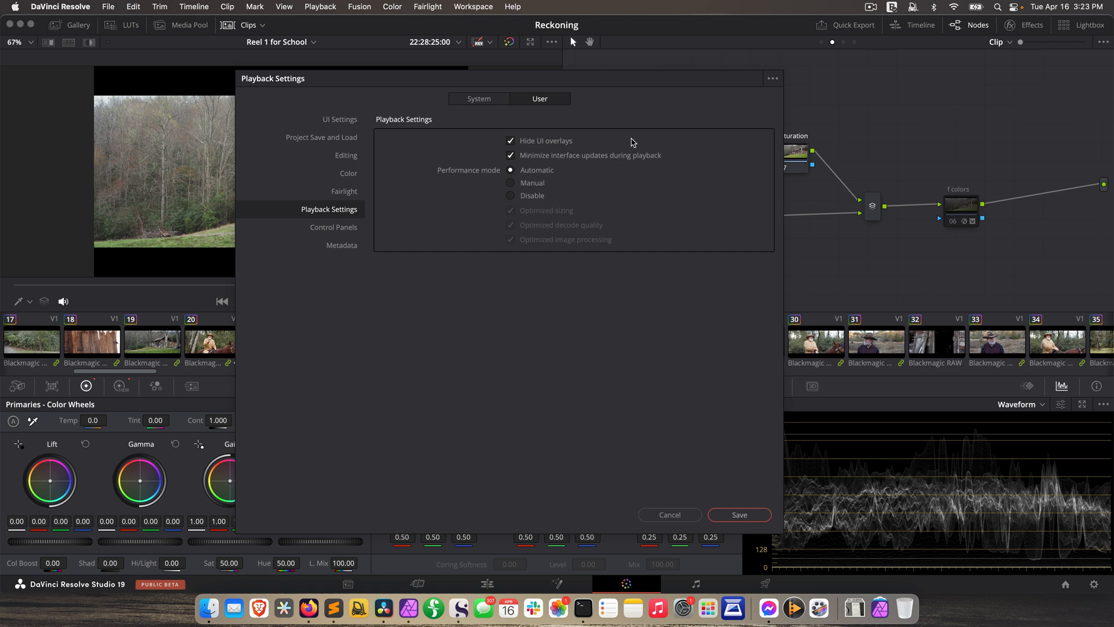
{"action": "mouse_move", "coordinate": [628, 122]}
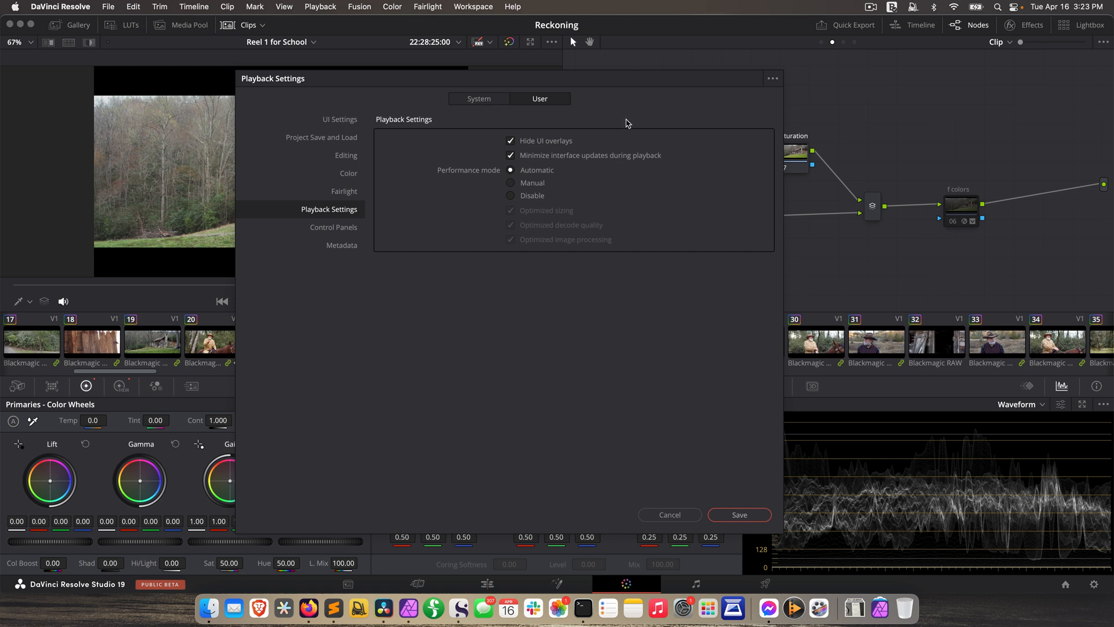
{"action": "mouse_move", "coordinate": [606, 115]}
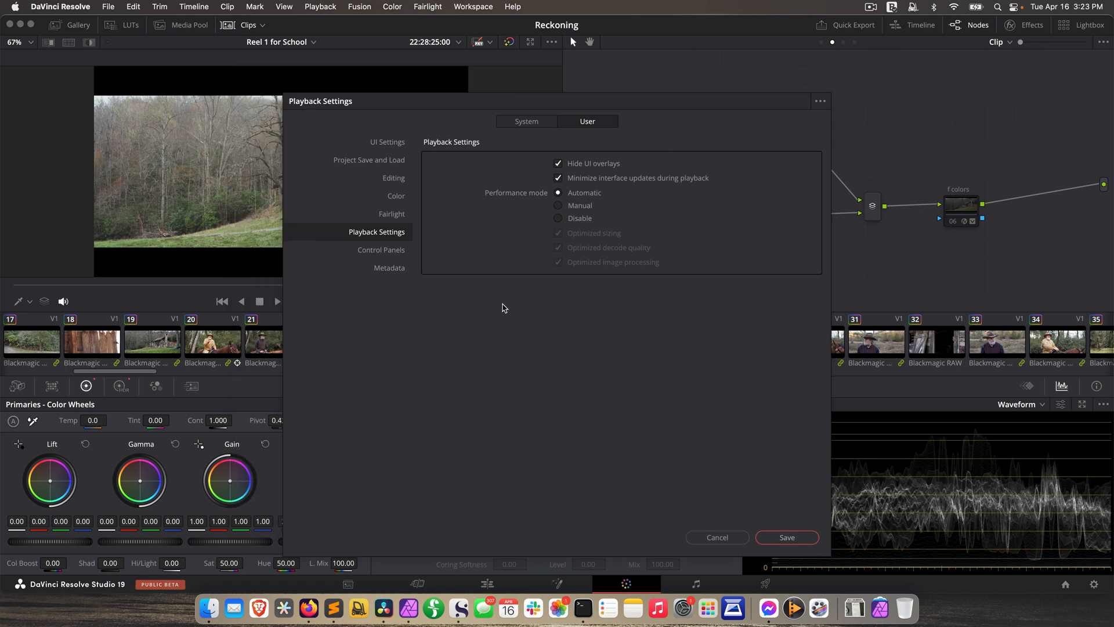
{"action": "mouse_move", "coordinate": [821, 106]}
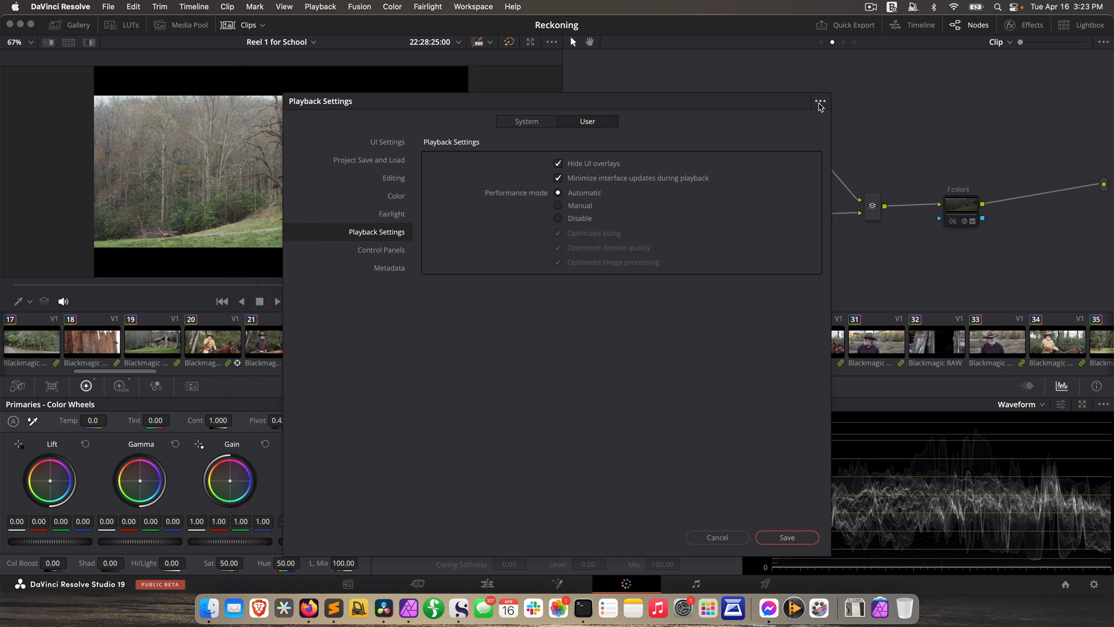
{"action": "left_click", "coordinate": [819, 101]}
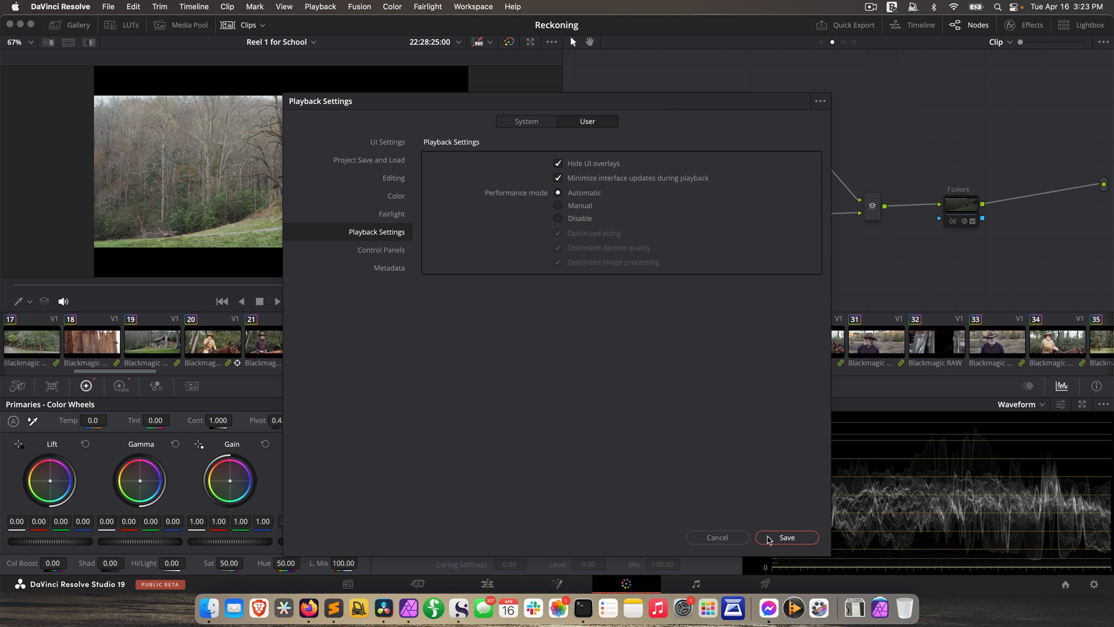
{"action": "left_click", "coordinate": [785, 536]}
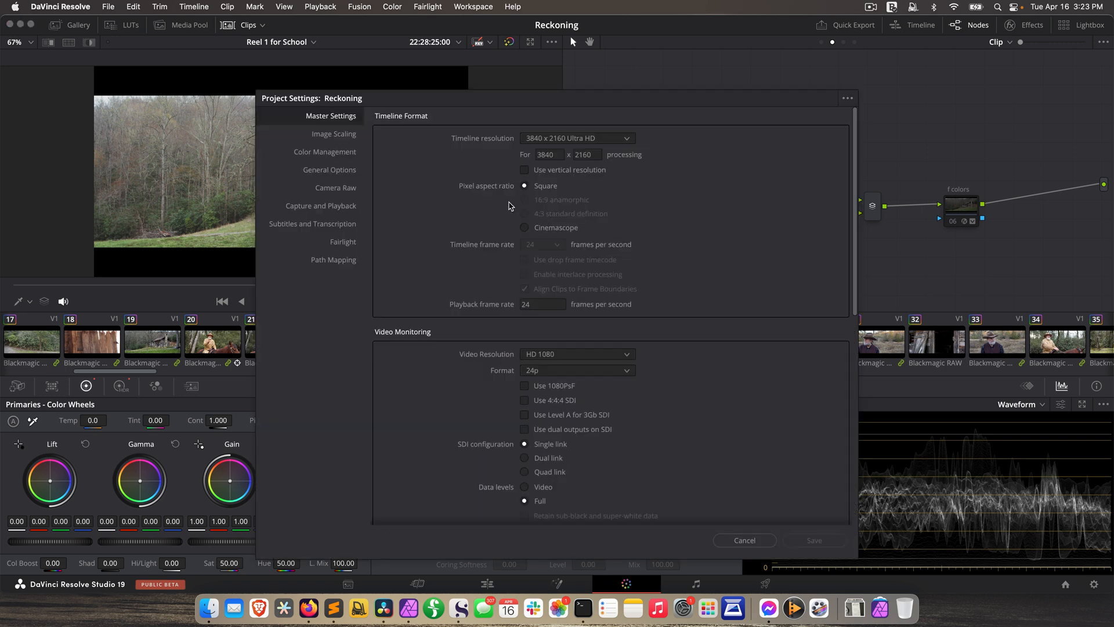
- Show the Color Management page with Blackmagic Film Gen 5 input and Rec.709 Gamma 2.4 output
{"action": "left_click", "coordinate": [325, 151]}
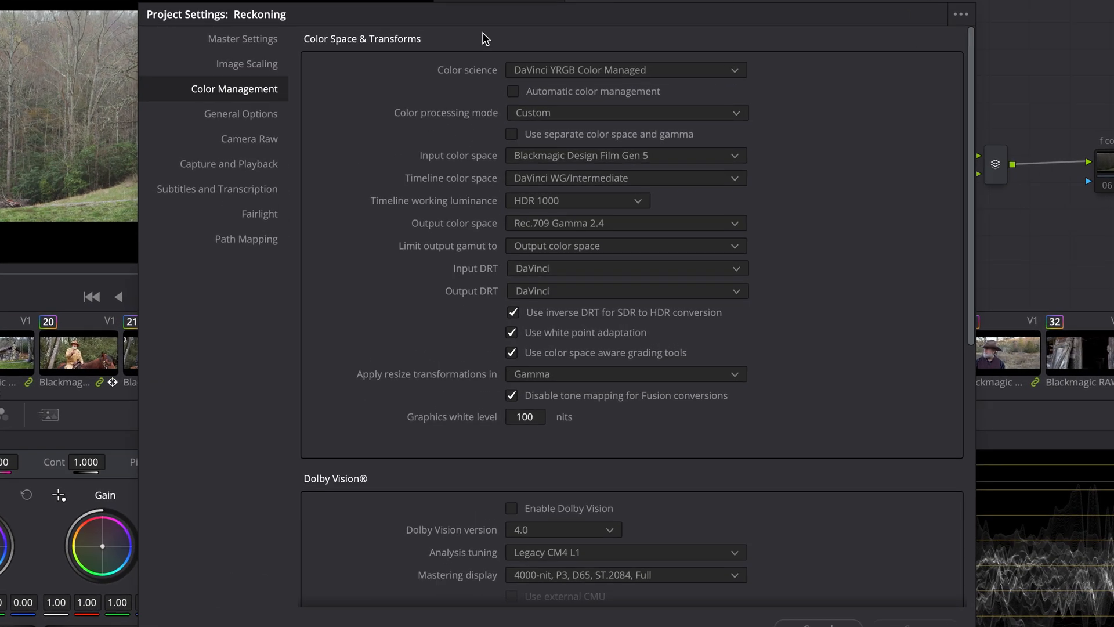
{"action": "mouse_move", "coordinate": [459, 61]}
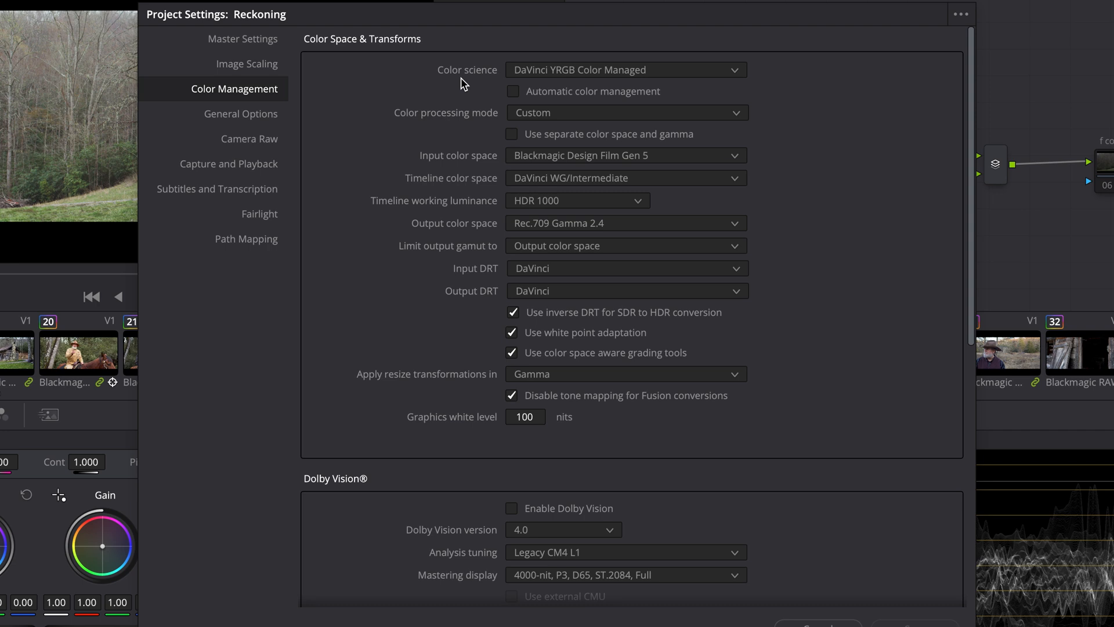
{"action": "mouse_move", "coordinate": [458, 83]}
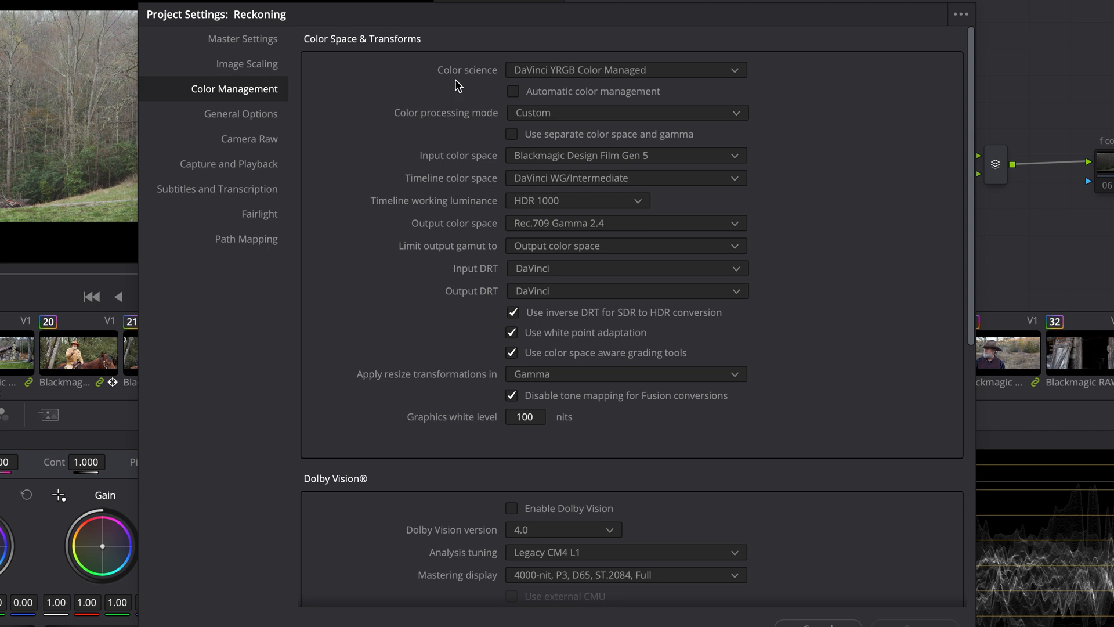
{"action": "mouse_move", "coordinate": [580, 81]}
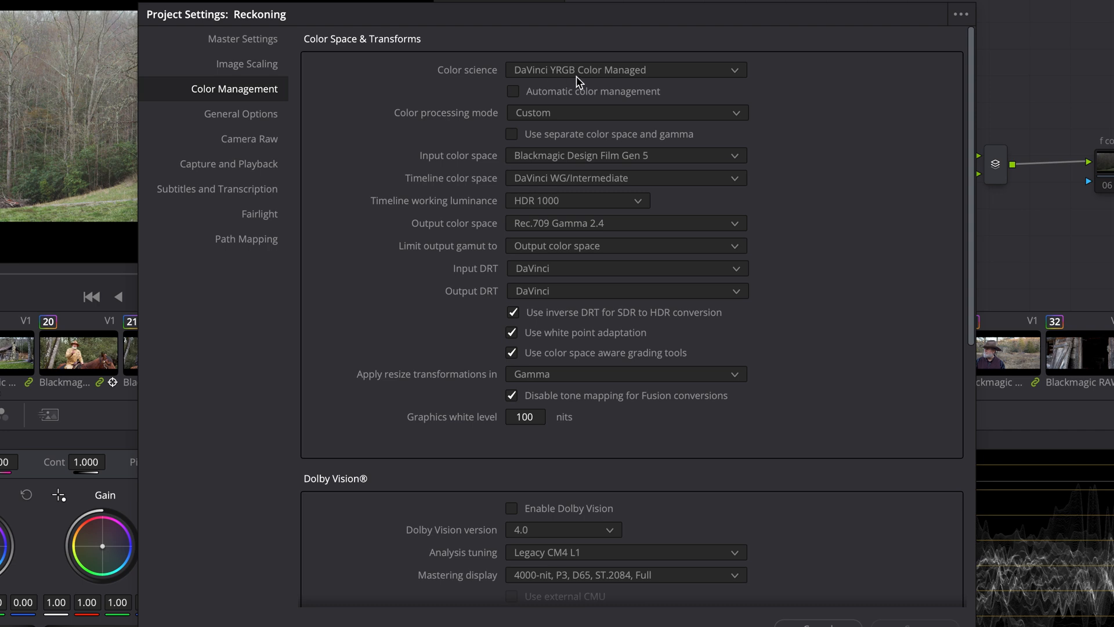
{"action": "mouse_move", "coordinate": [556, 77]}
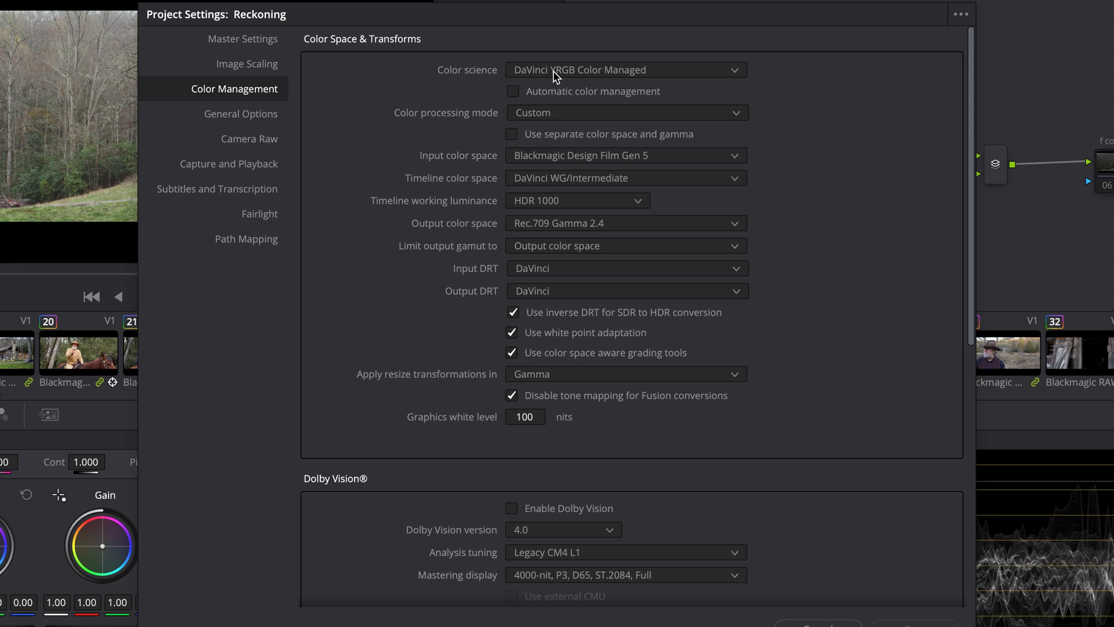
{"action": "mouse_move", "coordinate": [570, 80]}
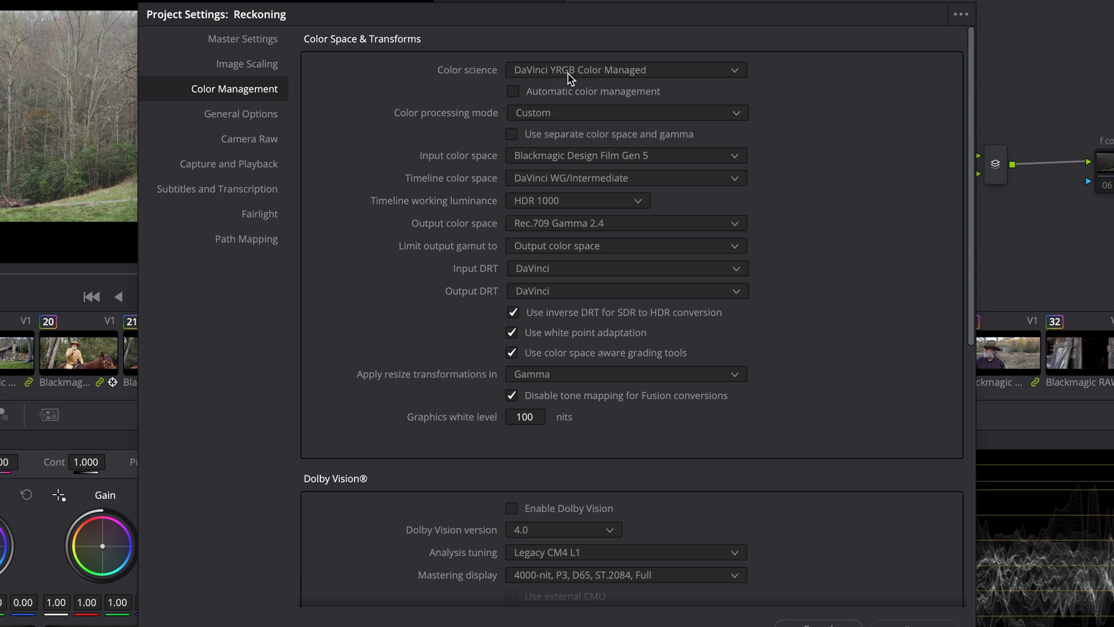
{"action": "mouse_move", "coordinate": [603, 80]}
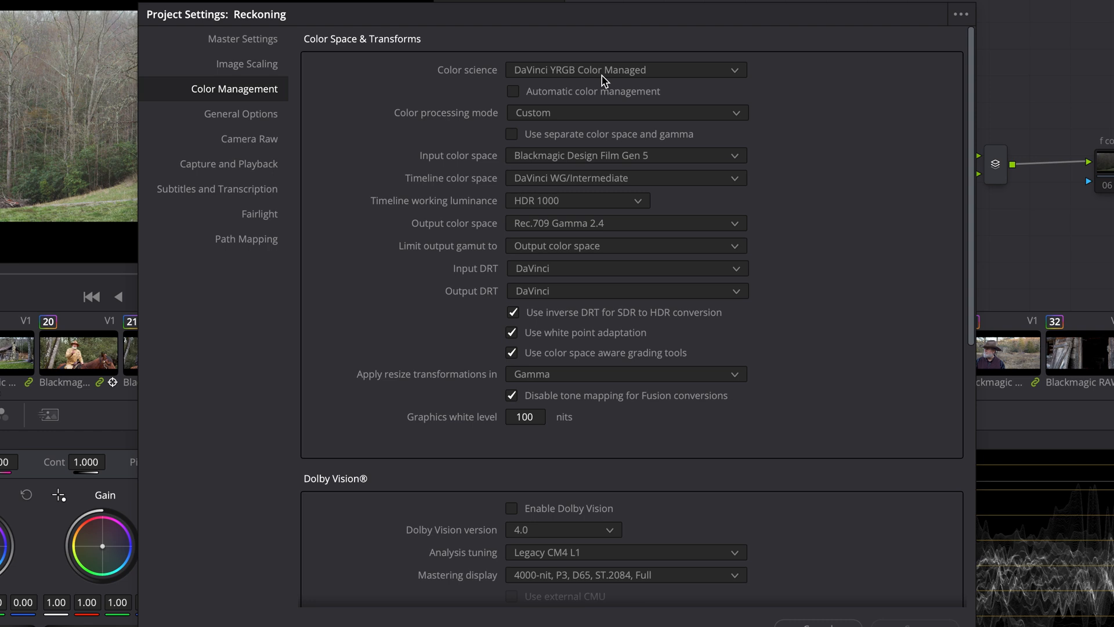
{"action": "mouse_move", "coordinate": [511, 167]}
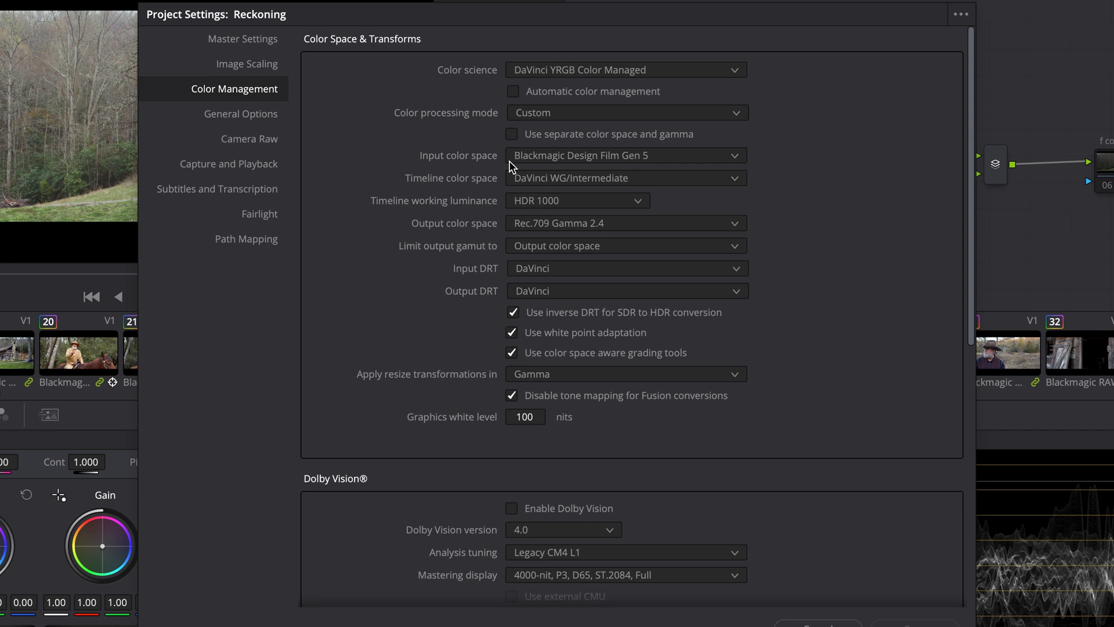
{"action": "mouse_move", "coordinate": [545, 122]}
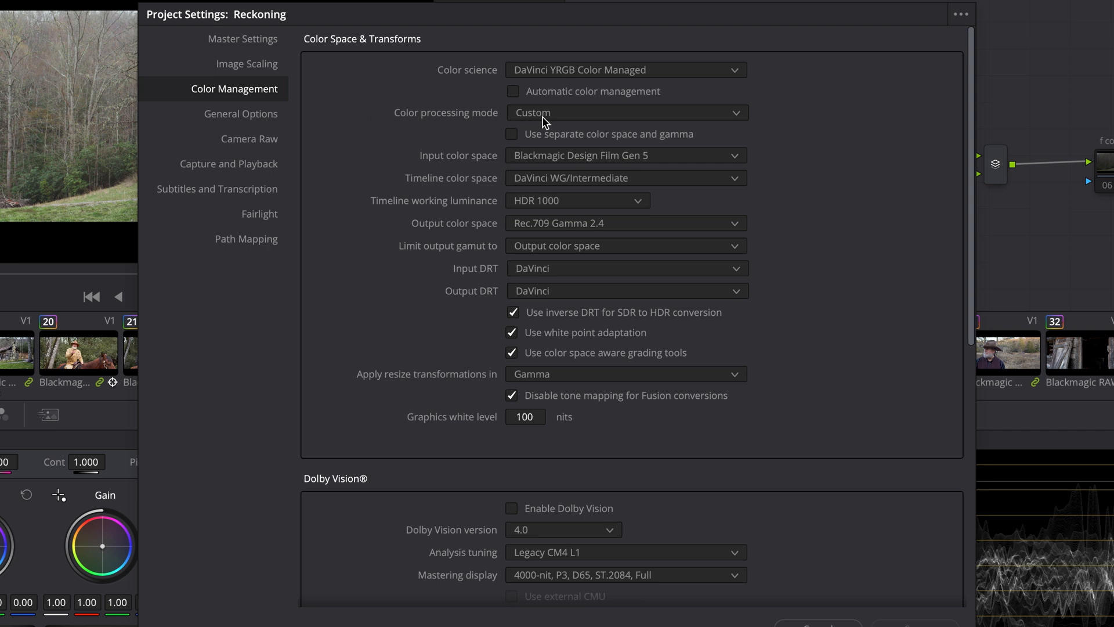
{"action": "mouse_move", "coordinate": [500, 172]}
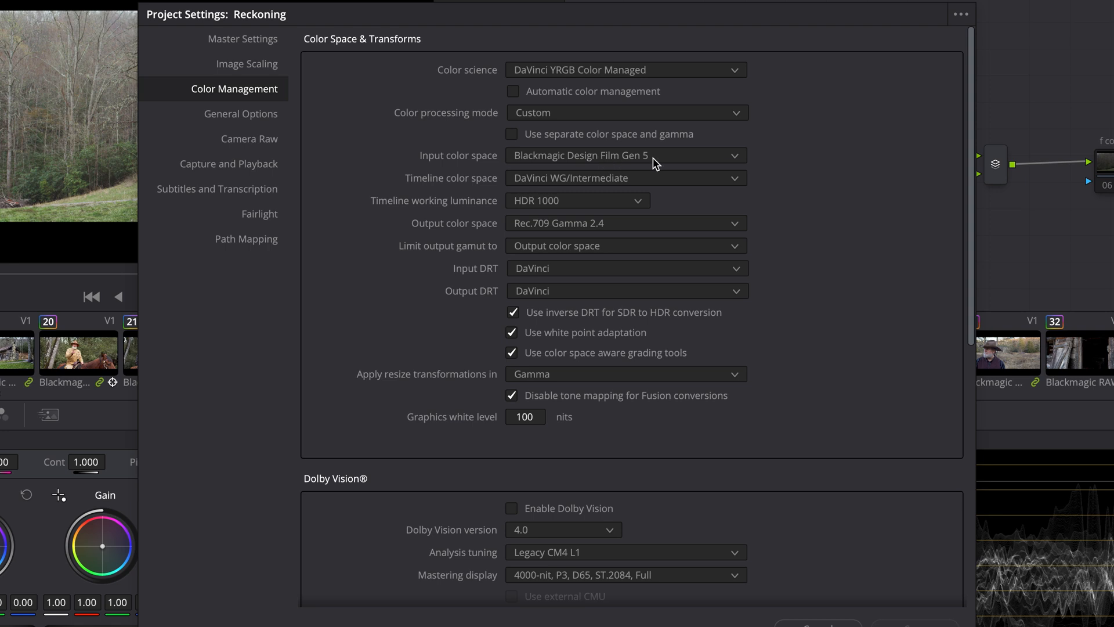
{"action": "mouse_move", "coordinate": [568, 167]}
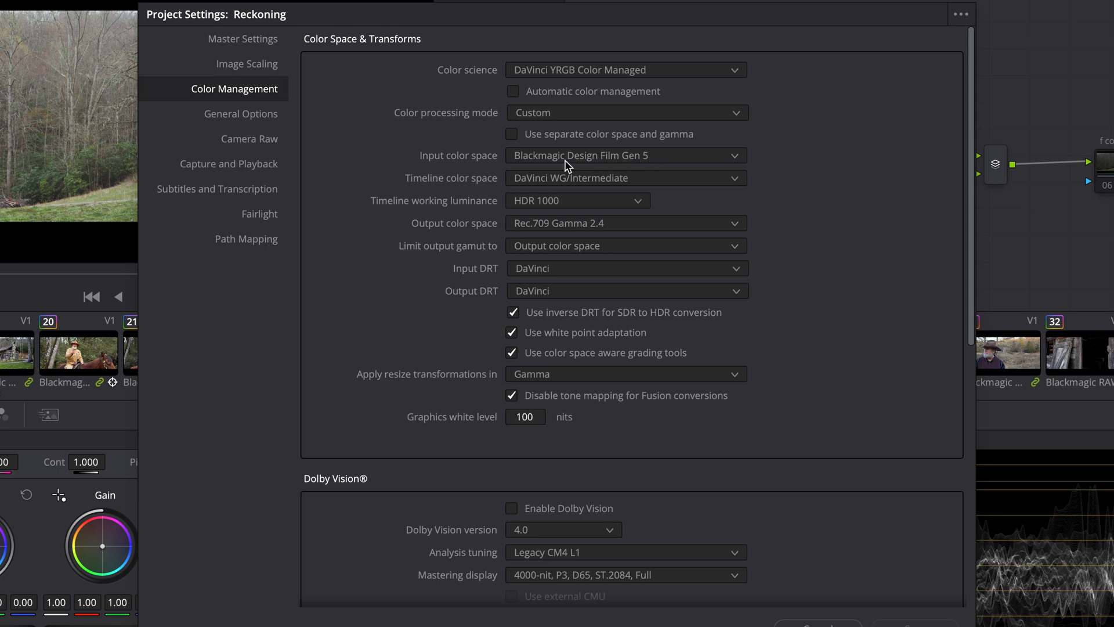
{"action": "left_click", "coordinate": [626, 155]}
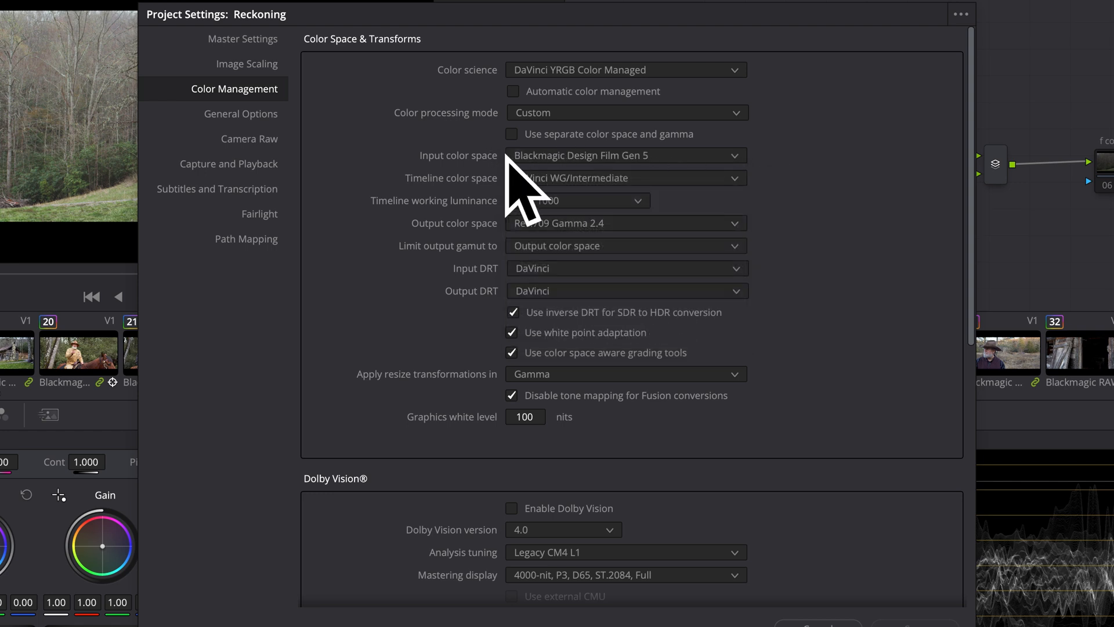
{"action": "mouse_move", "coordinate": [533, 166]}
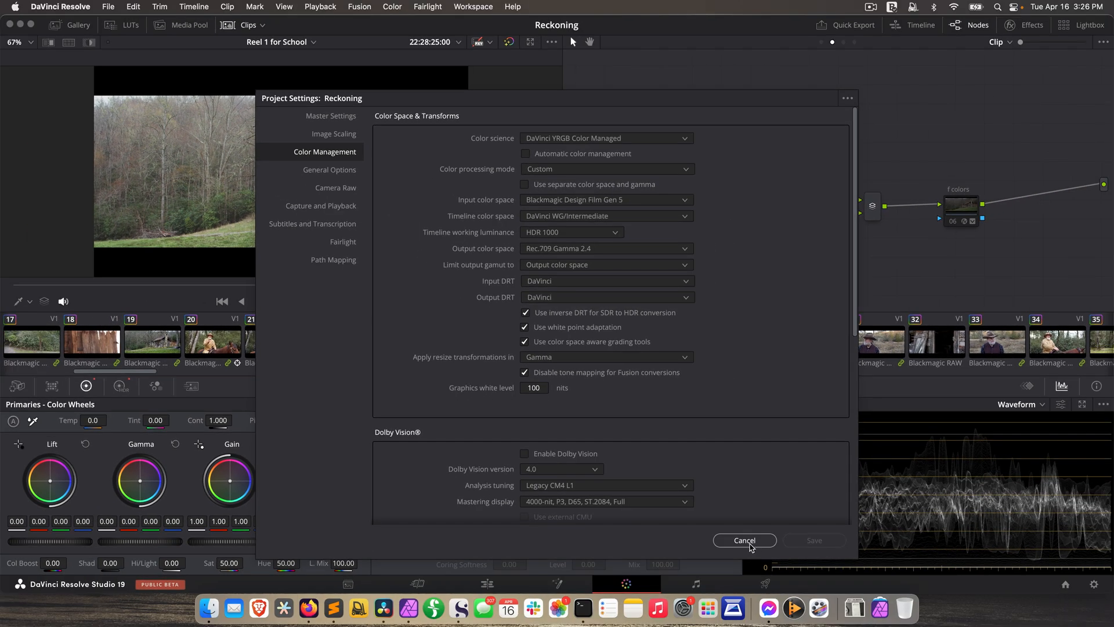
- Cancel Project Settings and show the Tech Details metadata for s25at1.braw
{"action": "left_click", "coordinate": [743, 540]}
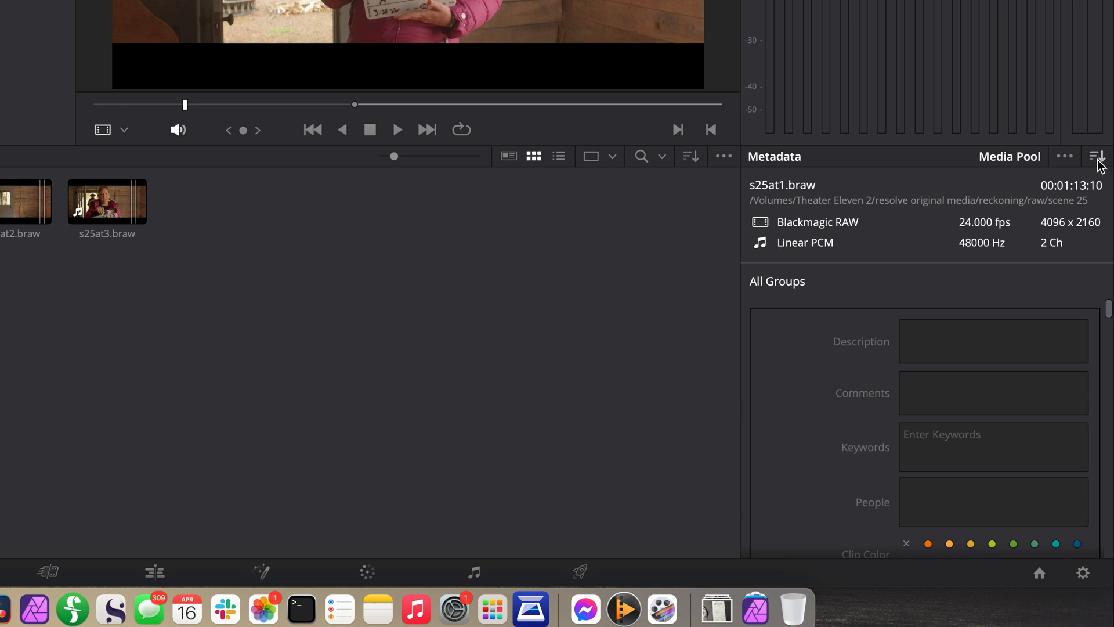
{"action": "left_click", "coordinate": [1098, 156]}
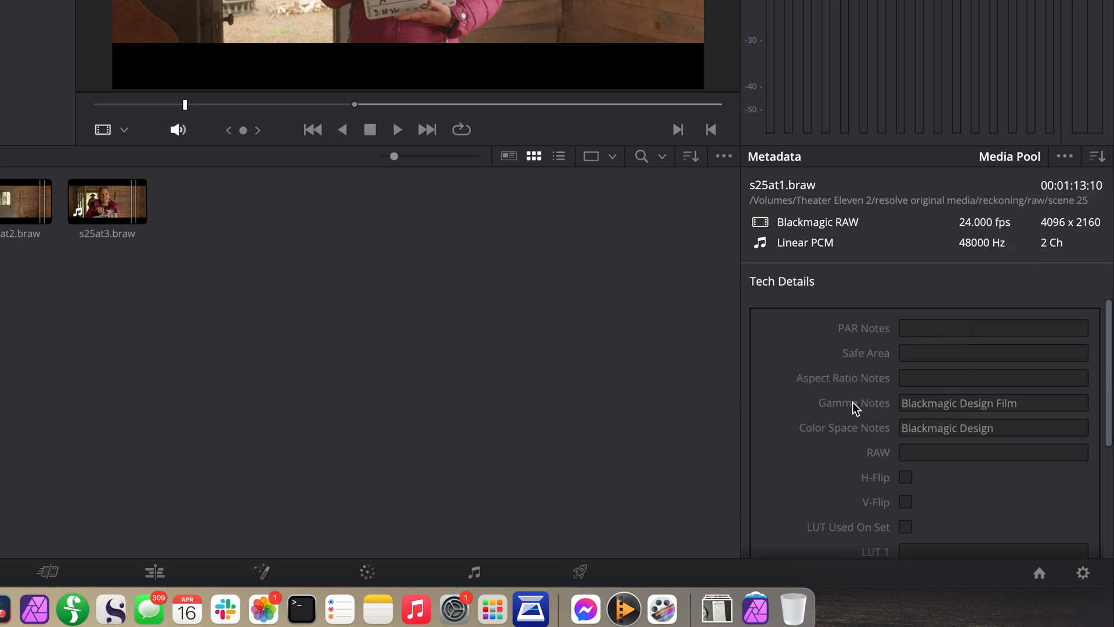
{"action": "mouse_move", "coordinate": [855, 441]}
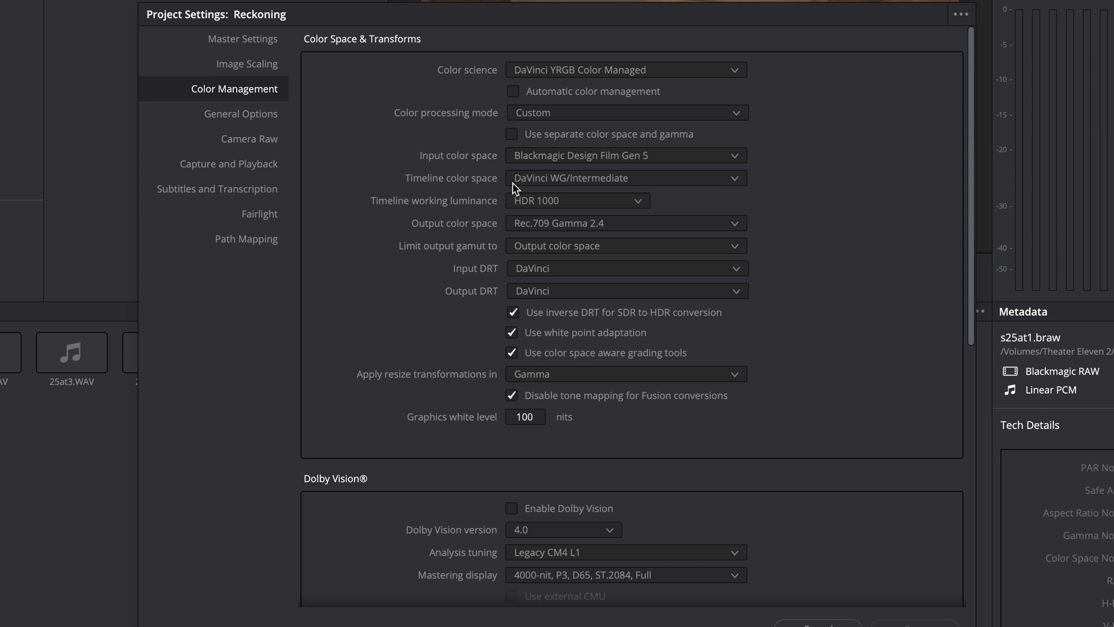
{"action": "left_click", "coordinate": [625, 178]}
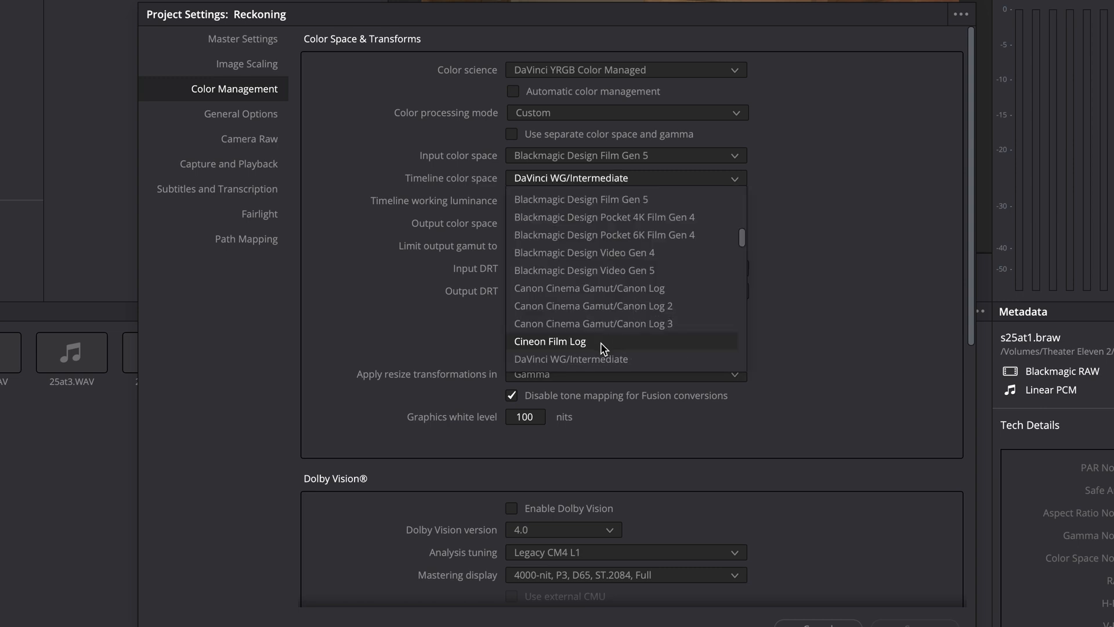
{"action": "mouse_move", "coordinate": [603, 359]}
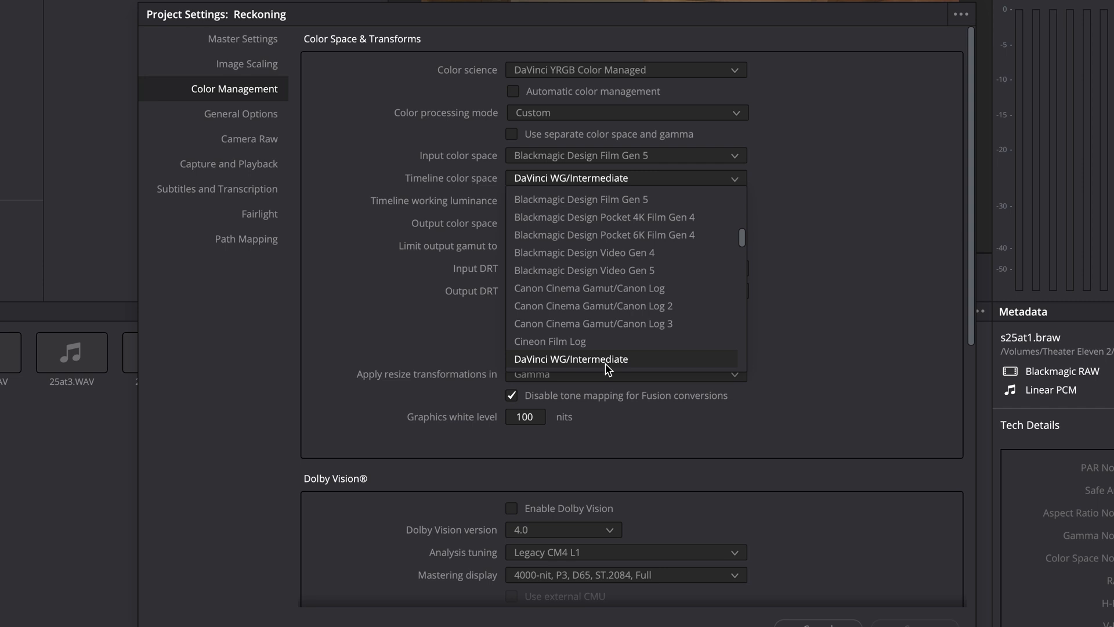
{"action": "left_click", "coordinate": [571, 358]}
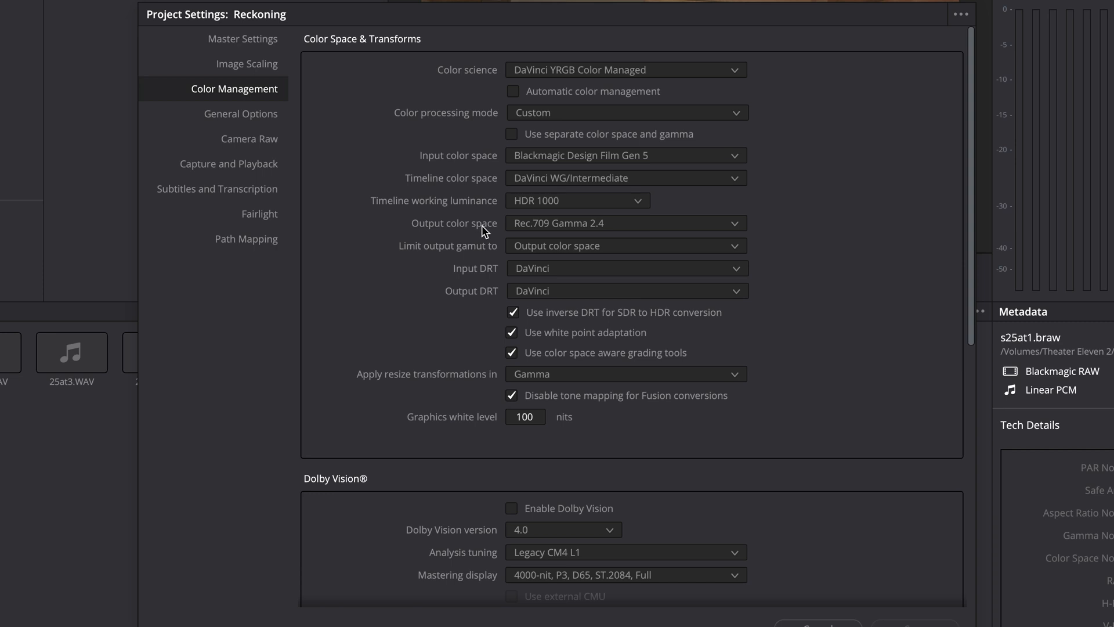
{"action": "mouse_move", "coordinate": [546, 219]}
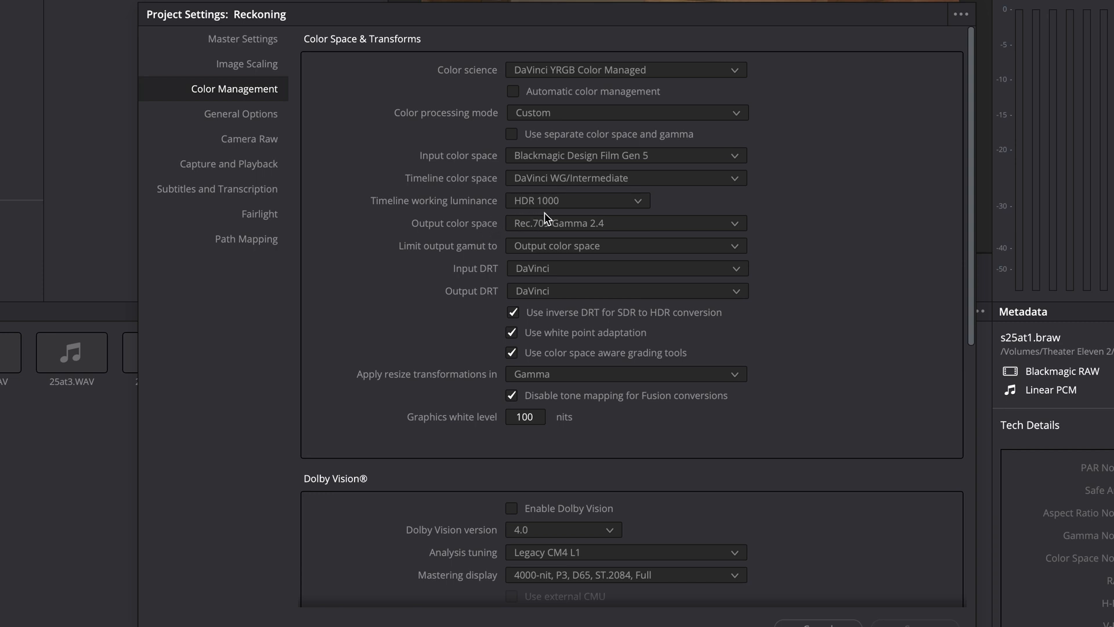
{"action": "mouse_move", "coordinate": [548, 177]}
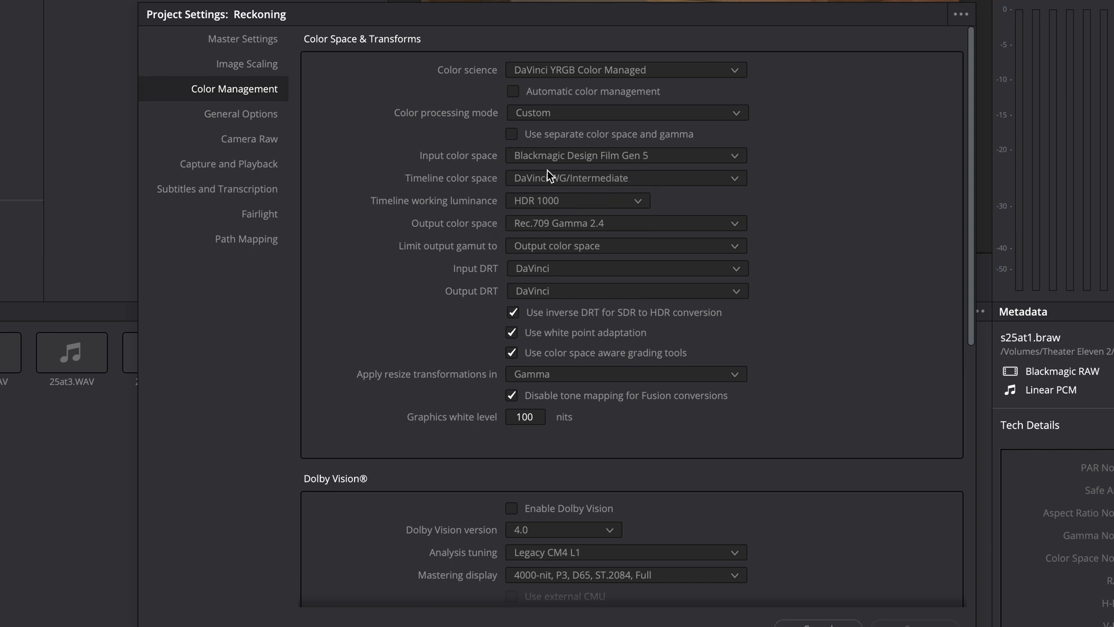
{"action": "mouse_move", "coordinate": [553, 233]}
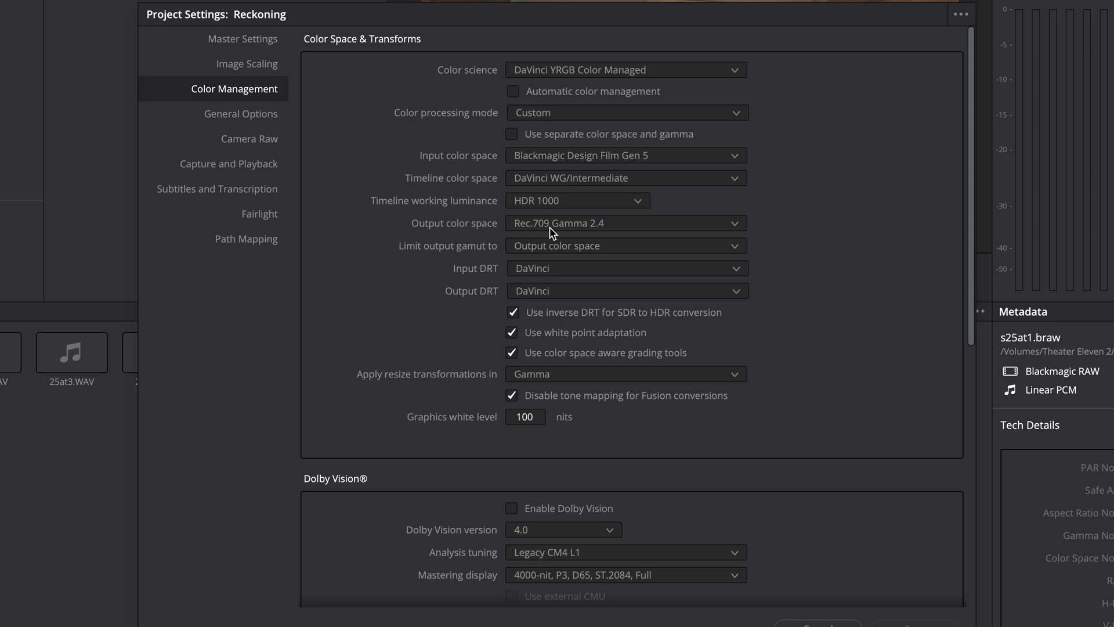
{"action": "mouse_move", "coordinate": [620, 233]}
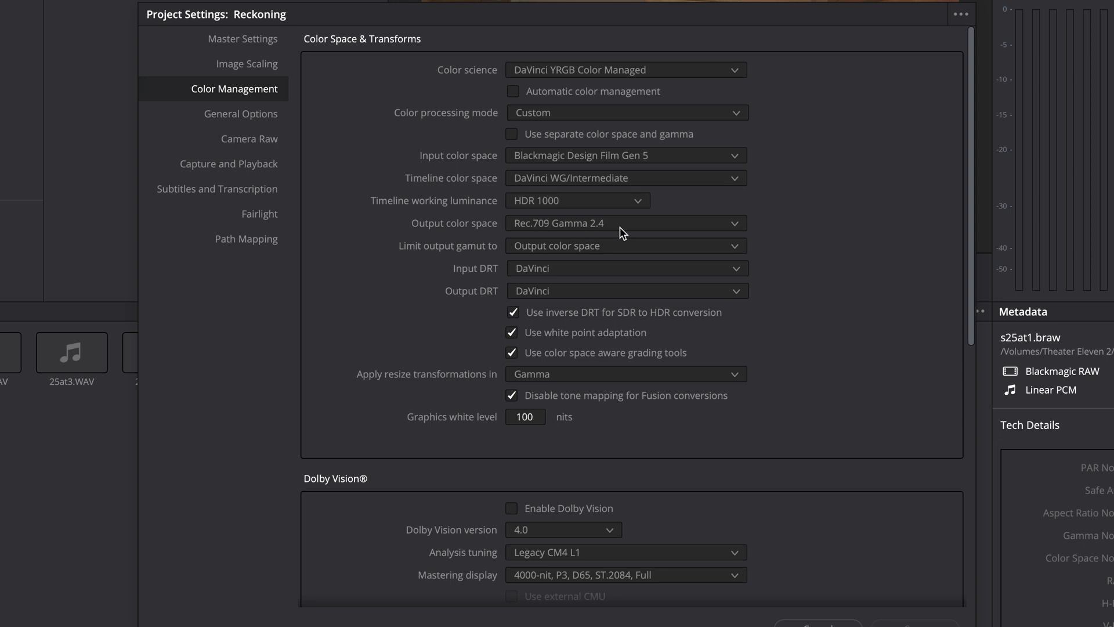
{"action": "mouse_move", "coordinate": [532, 257]}
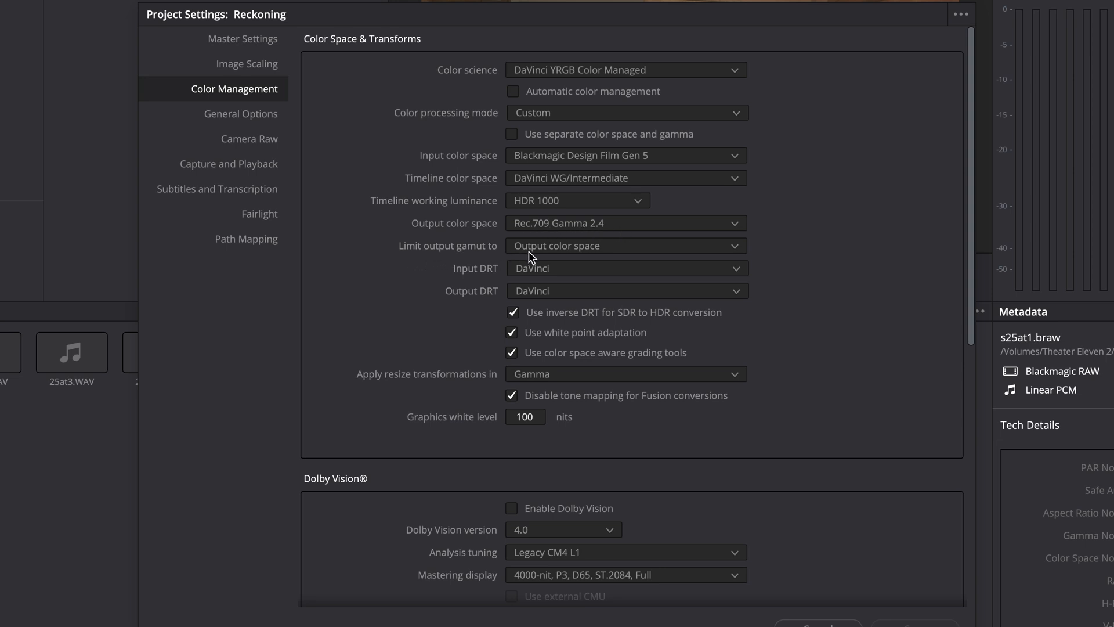
{"action": "mouse_move", "coordinate": [439, 285]}
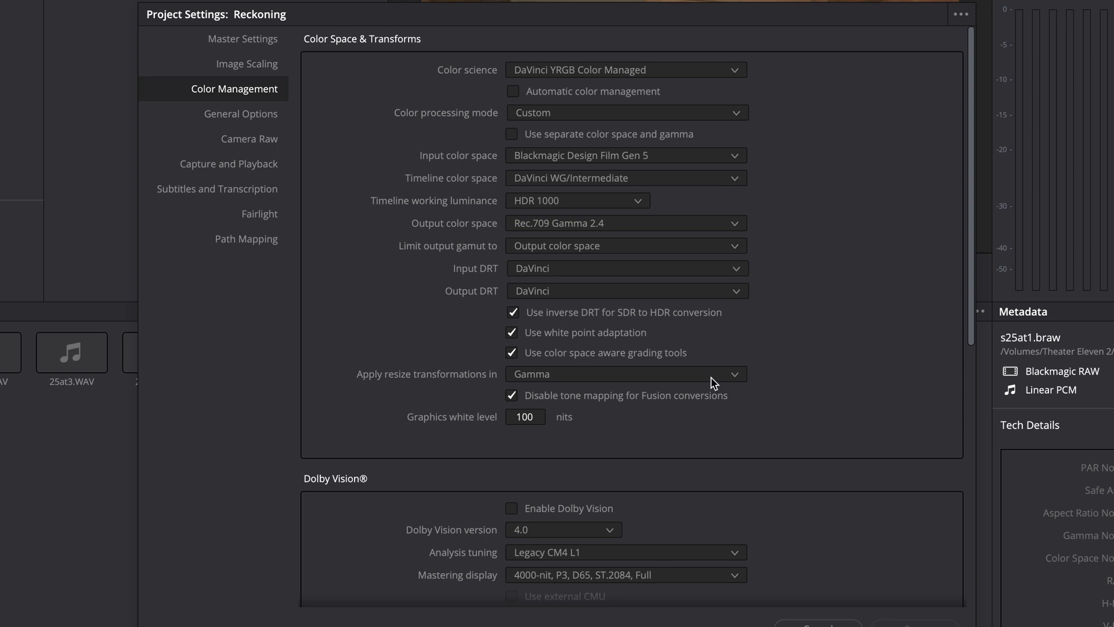
- Scroll Color Management down to the Lookup Tables section with the video monitor LUT
{"action": "scroll", "scroll_direction": "down", "scroll_amount": 3}
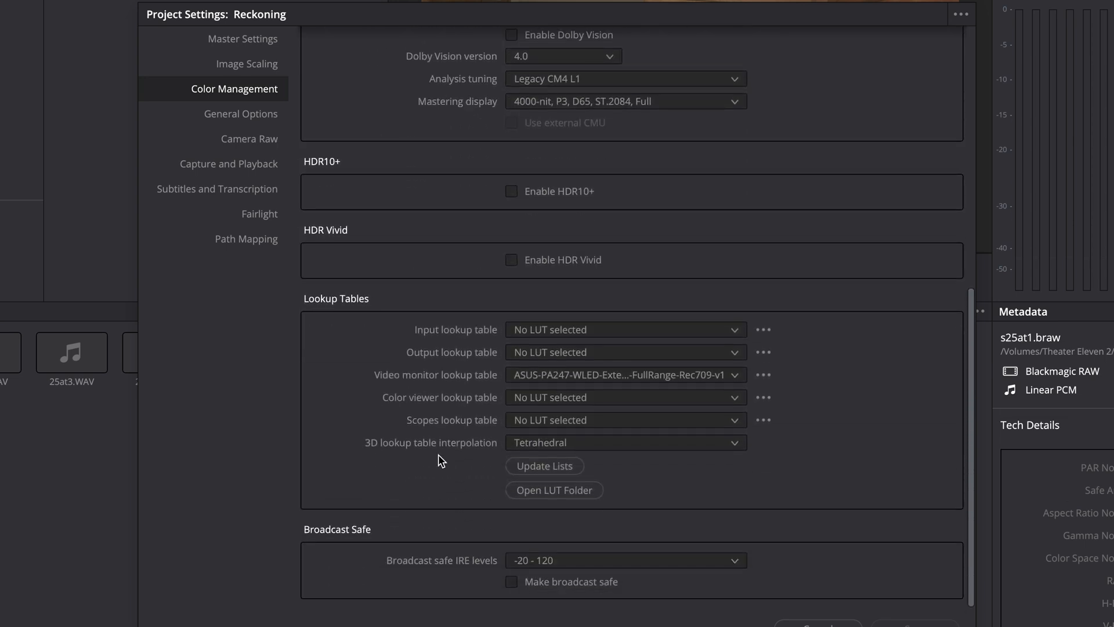
{"action": "mouse_move", "coordinate": [583, 453]}
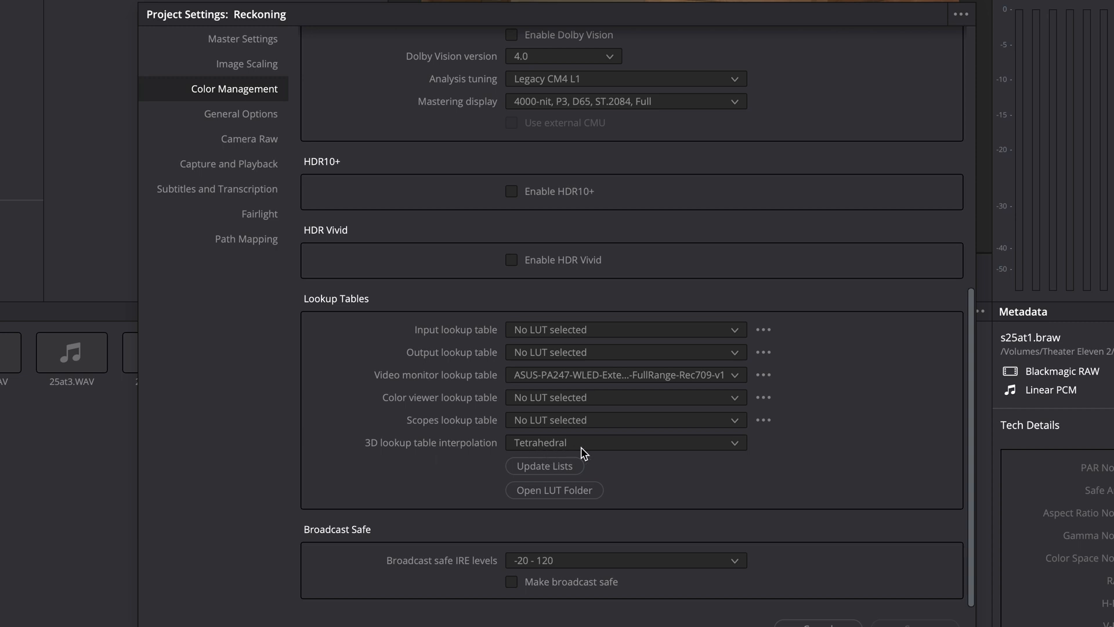
{"action": "mouse_move", "coordinate": [487, 406]}
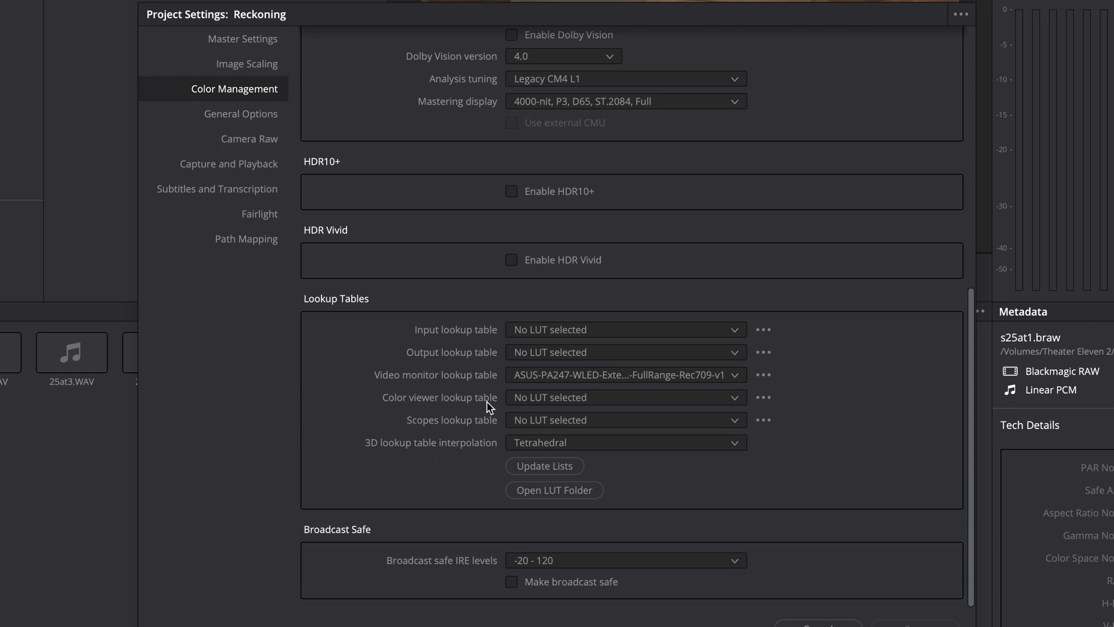
{"action": "mouse_move", "coordinate": [565, 405]}
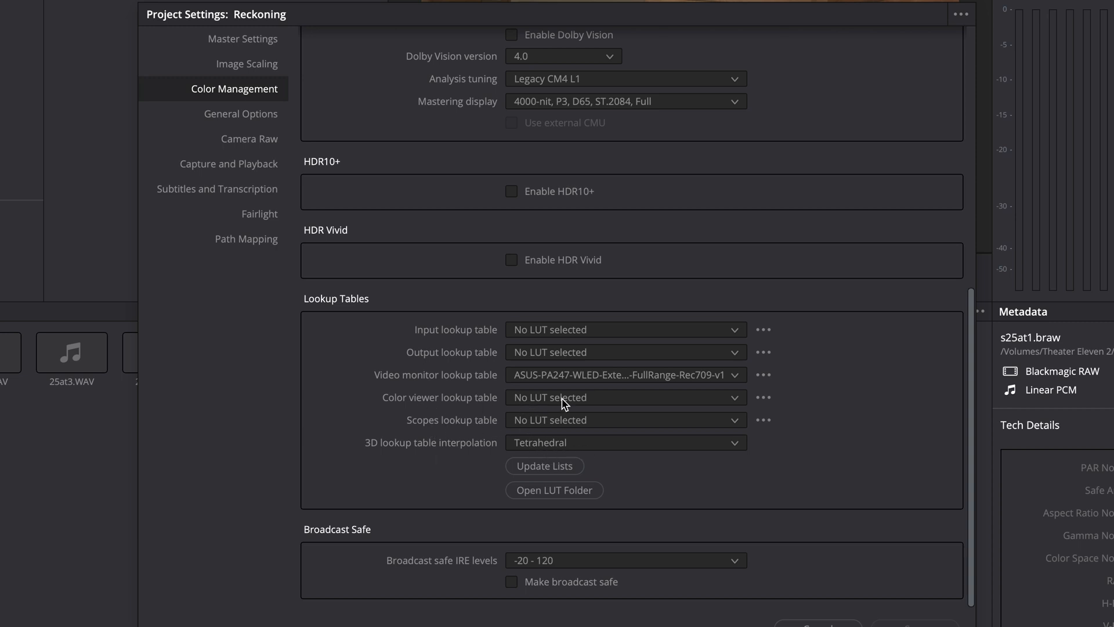
{"action": "mouse_move", "coordinate": [402, 382]}
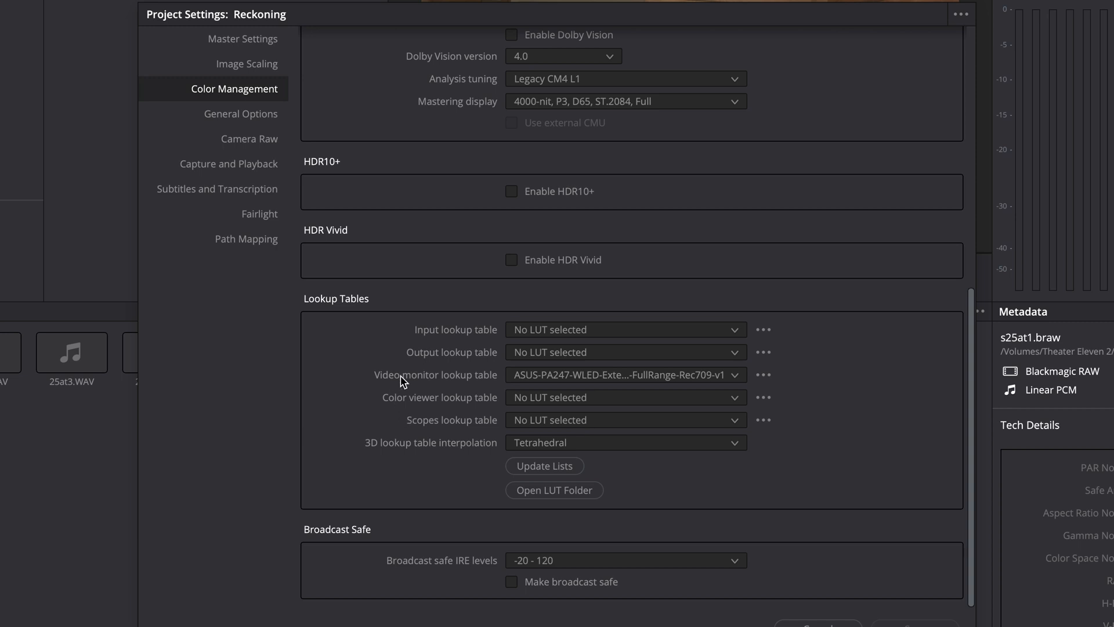
{"action": "mouse_move", "coordinate": [405, 387]}
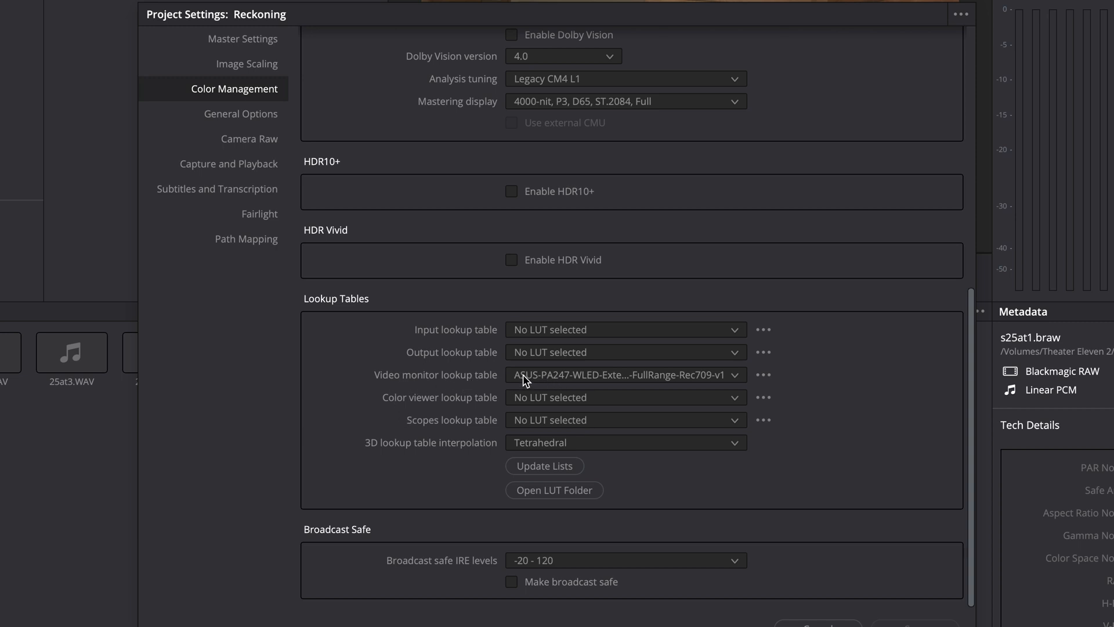
{"action": "mouse_move", "coordinate": [384, 416]}
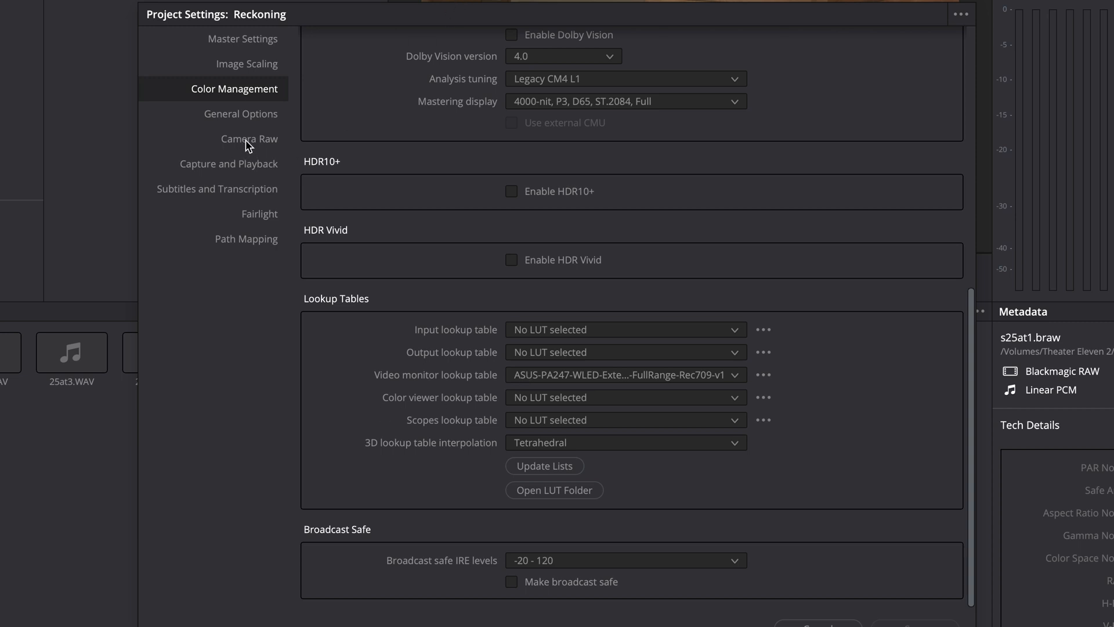
- Change the Camera Raw project RAW profile from ARRI to Blackmagic RAW
{"action": "left_click", "coordinate": [250, 138]}
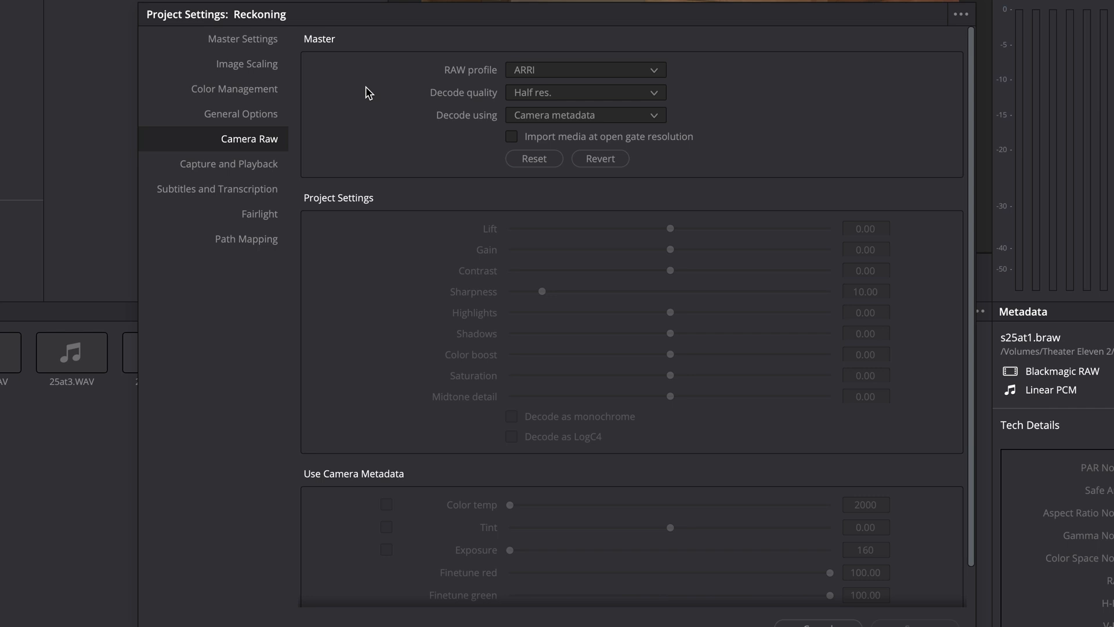
{"action": "mouse_move", "coordinate": [481, 173]}
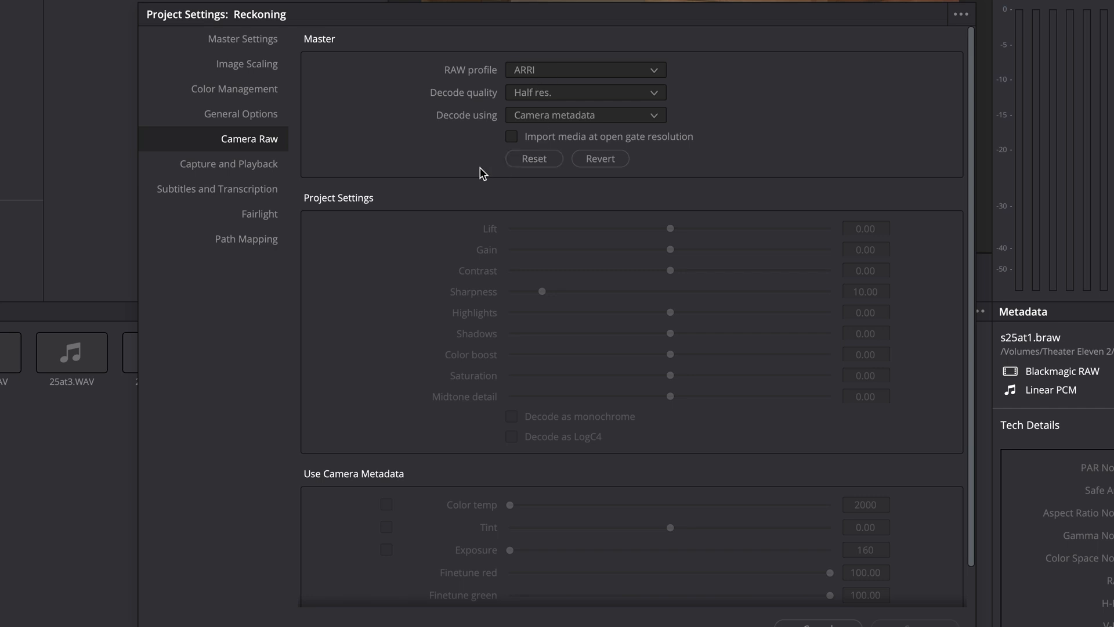
{"action": "left_click", "coordinate": [584, 69]}
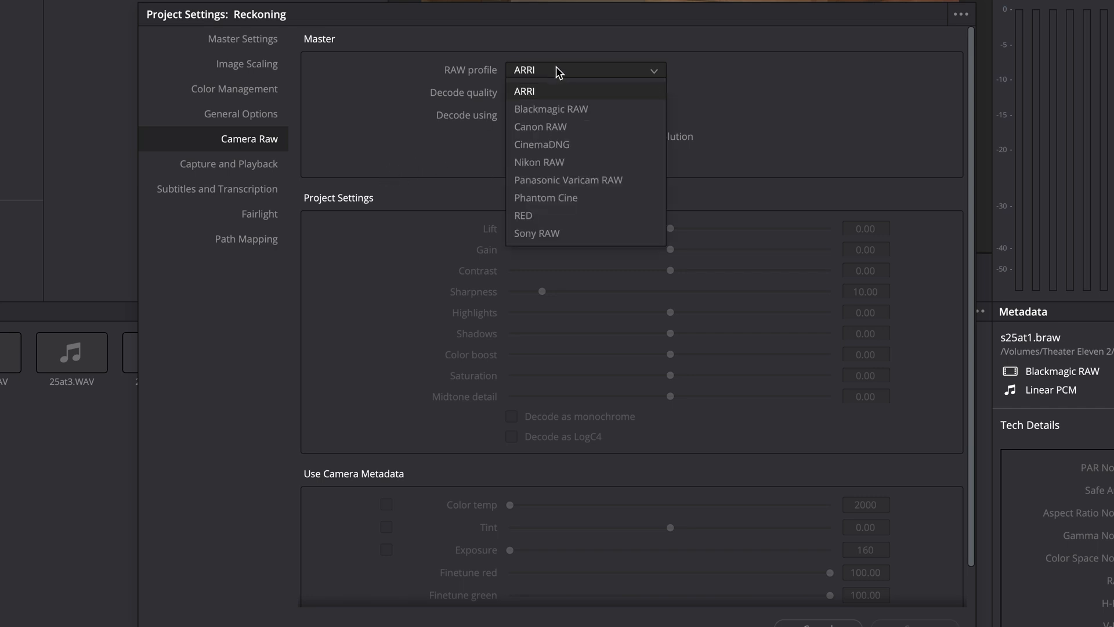
{"action": "left_click", "coordinate": [550, 109]}
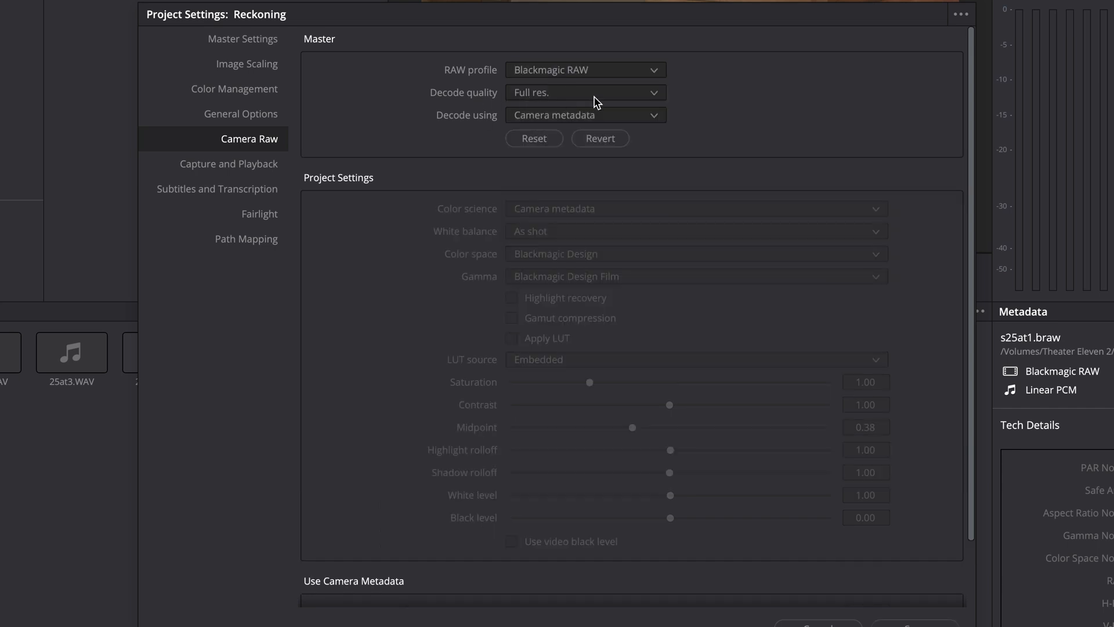
{"action": "left_click", "coordinate": [584, 93]}
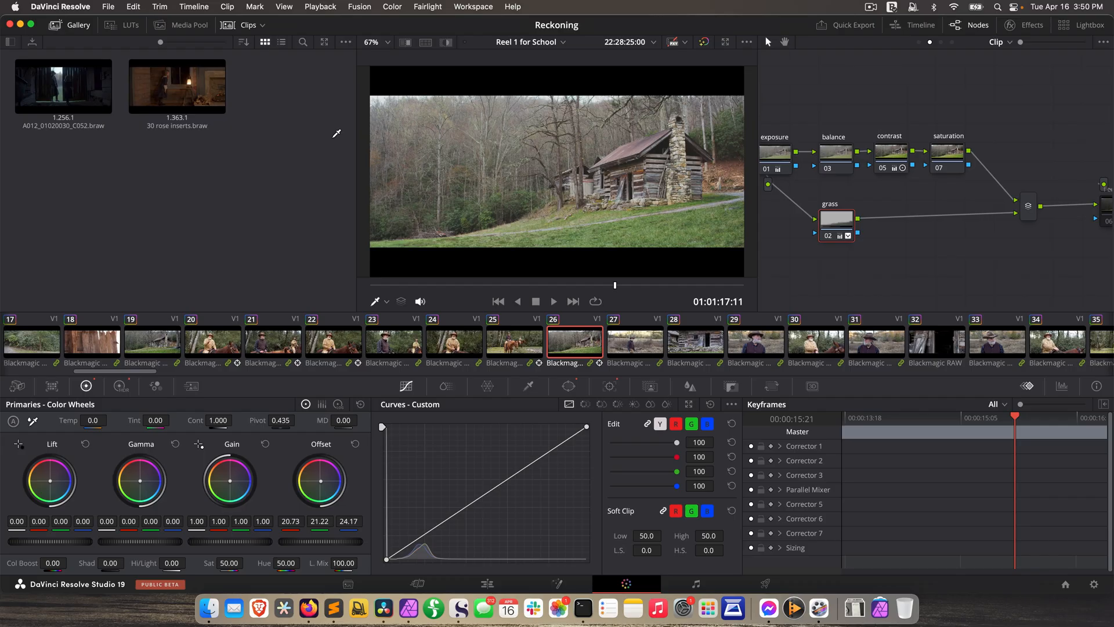
- Preview the LUTs and Media Pool browsers, then hide the left panel to widen the viewer
{"action": "left_click", "coordinate": [473, 7]}
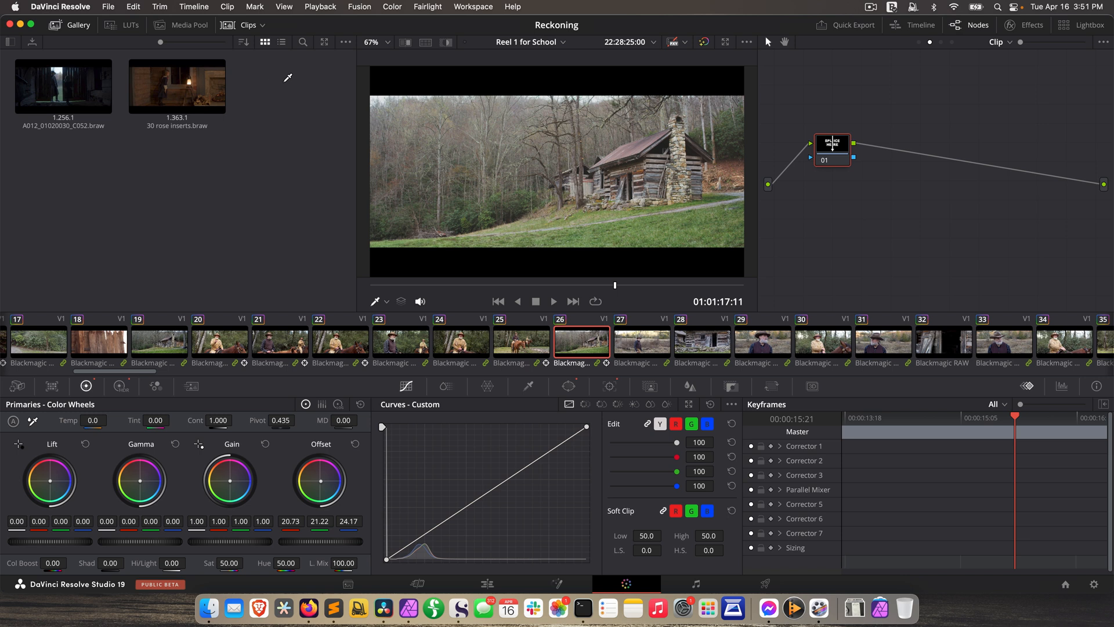
{"action": "mouse_move", "coordinate": [315, 141]}
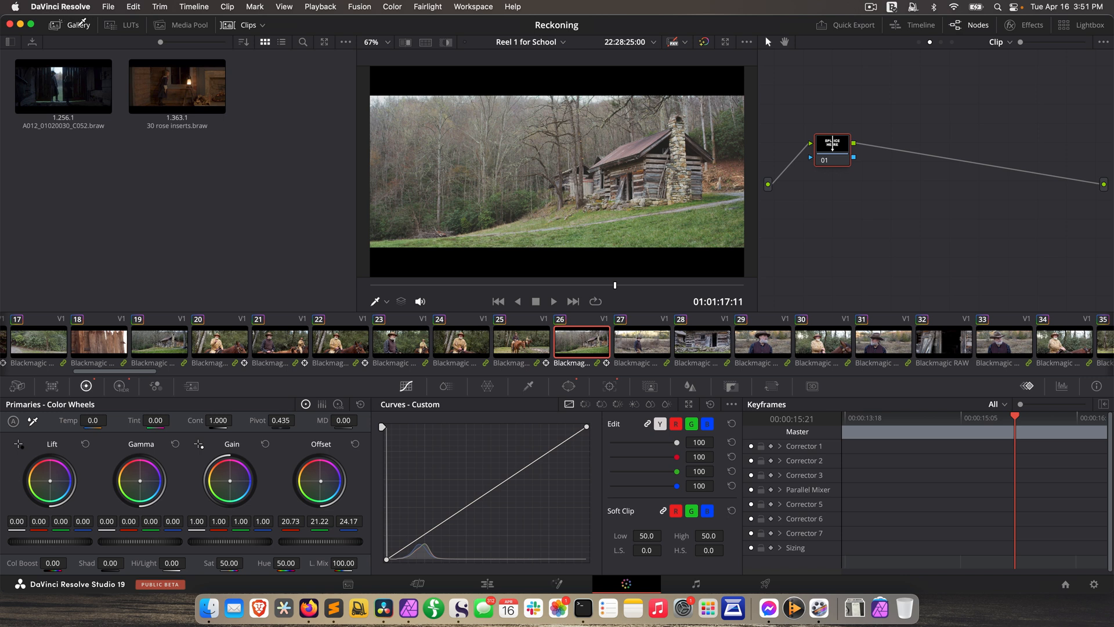
{"action": "left_click", "coordinate": [130, 24]}
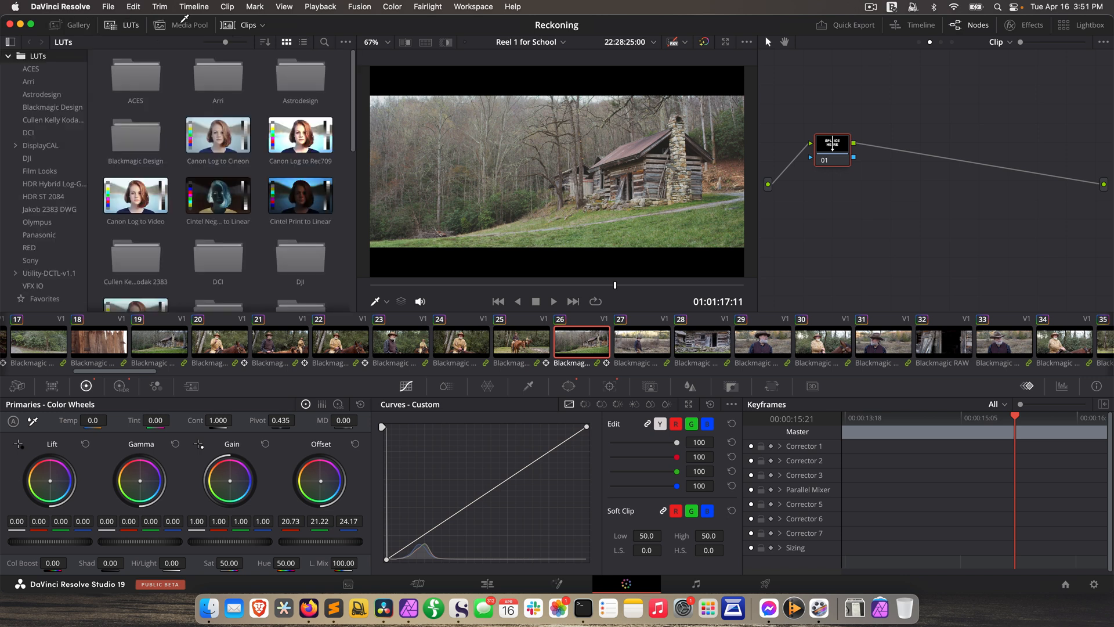
{"action": "left_click", "coordinate": [188, 25]}
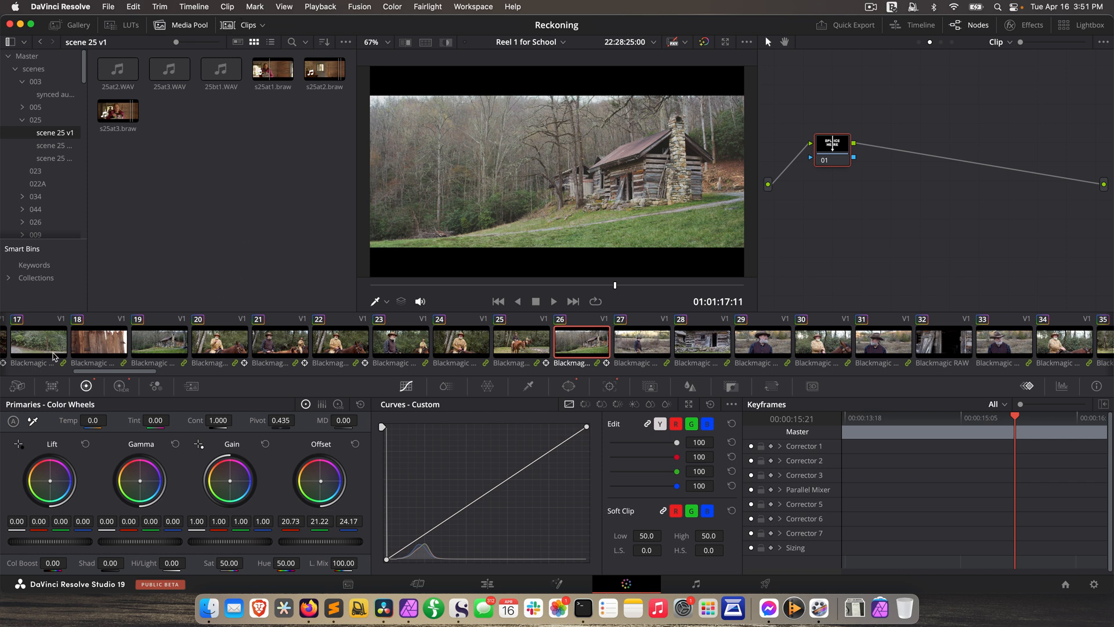
{"action": "mouse_move", "coordinate": [235, 27]}
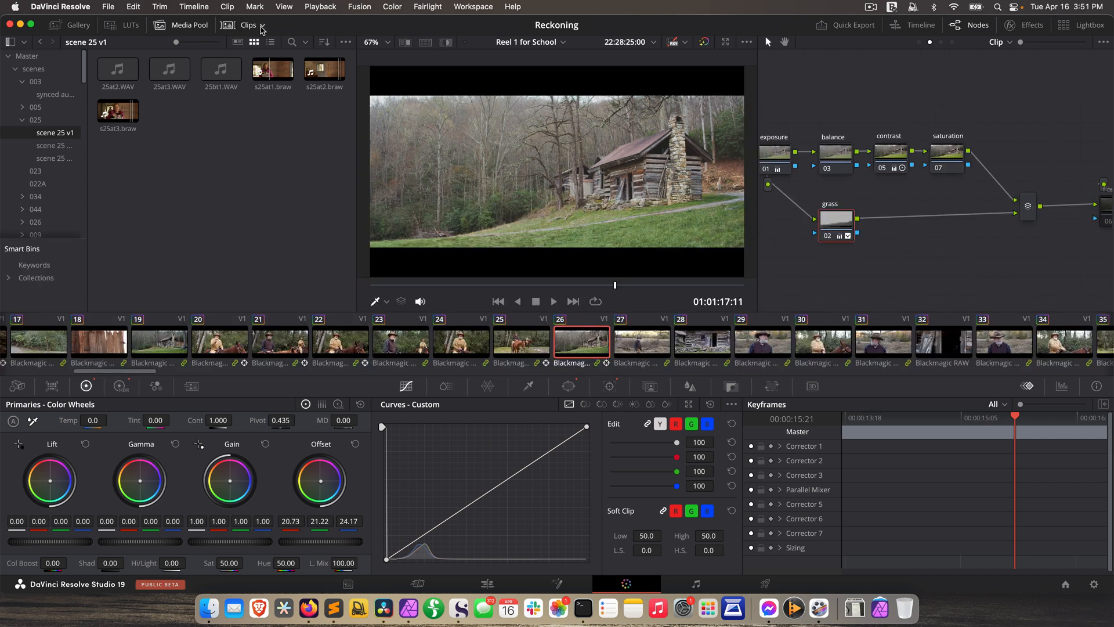
{"action": "left_click", "coordinate": [248, 25]}
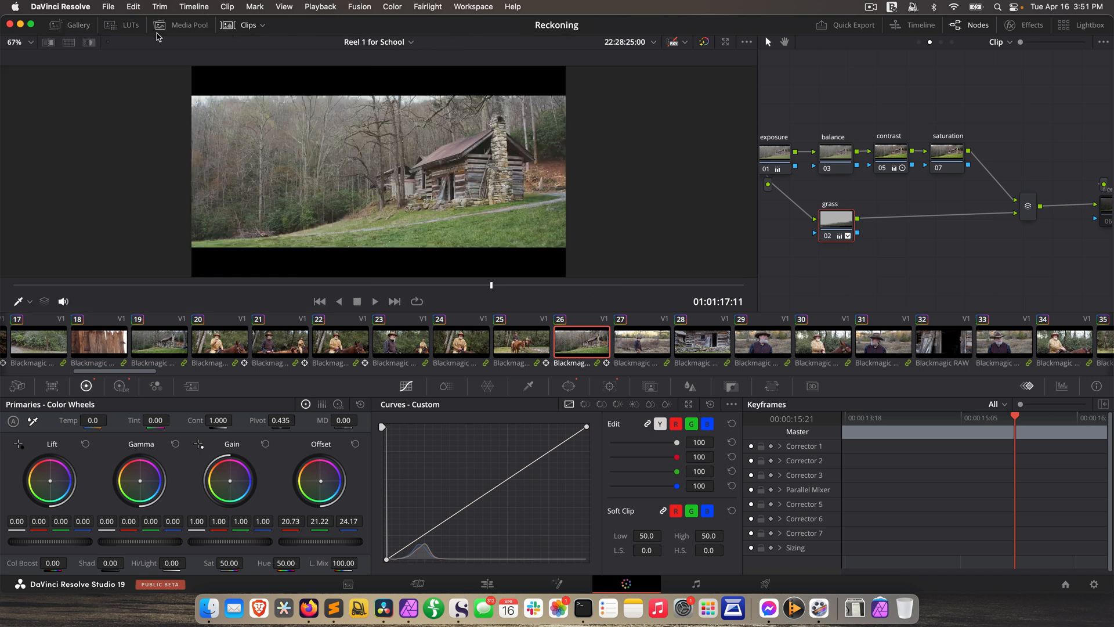
- Toggle the Gallery on and off, then hide and restore the node tree
{"action": "left_click", "coordinate": [78, 24]}
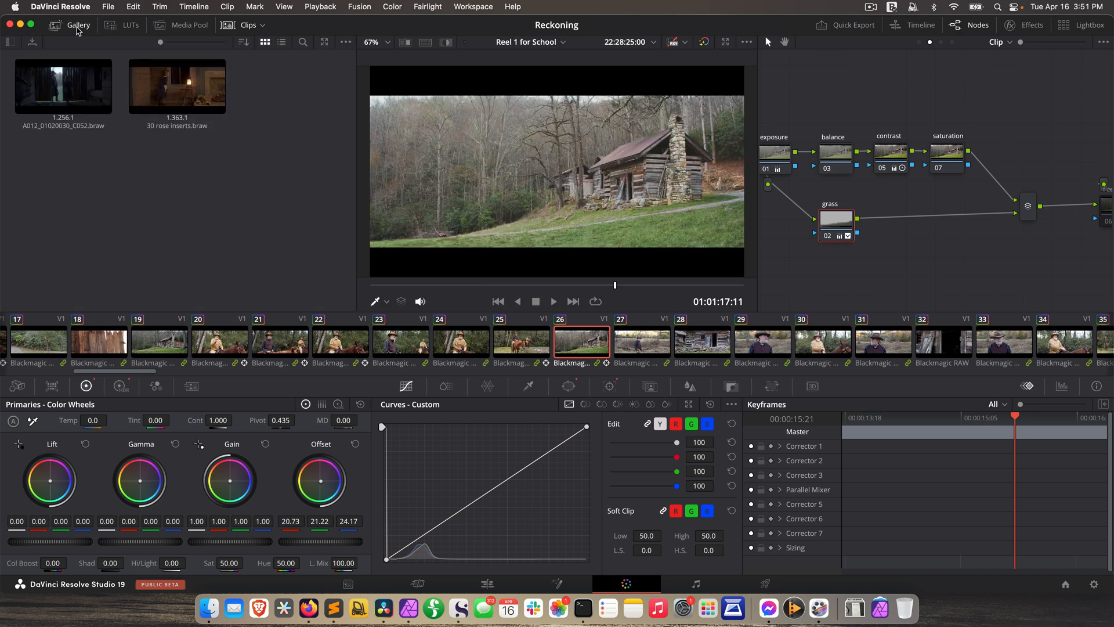
{"action": "left_click", "coordinate": [71, 25]}
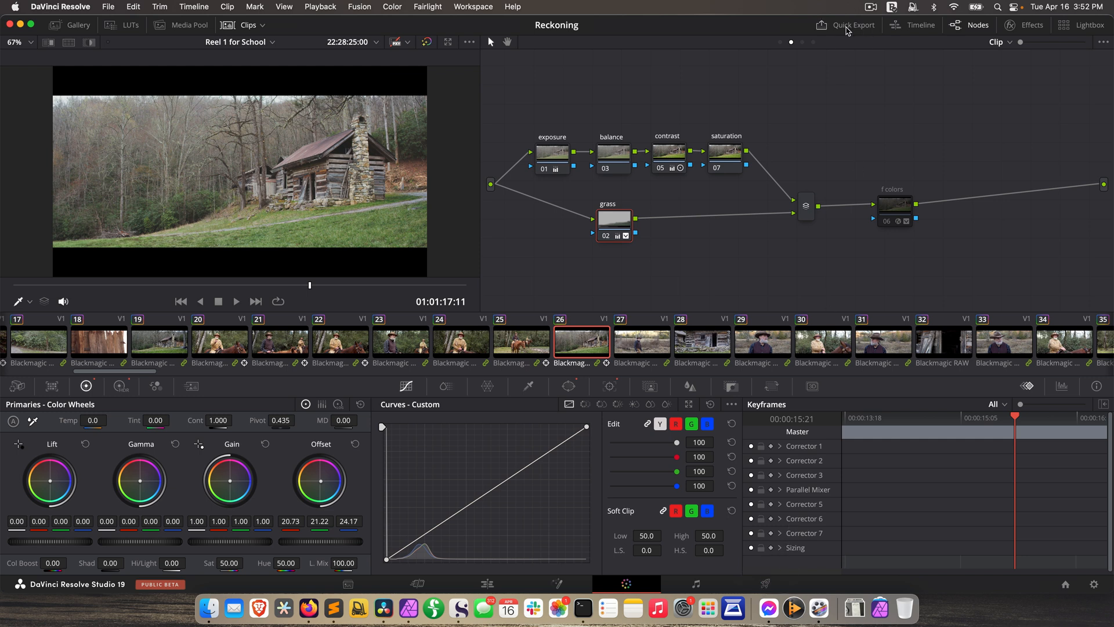
{"action": "mouse_move", "coordinate": [965, 28]}
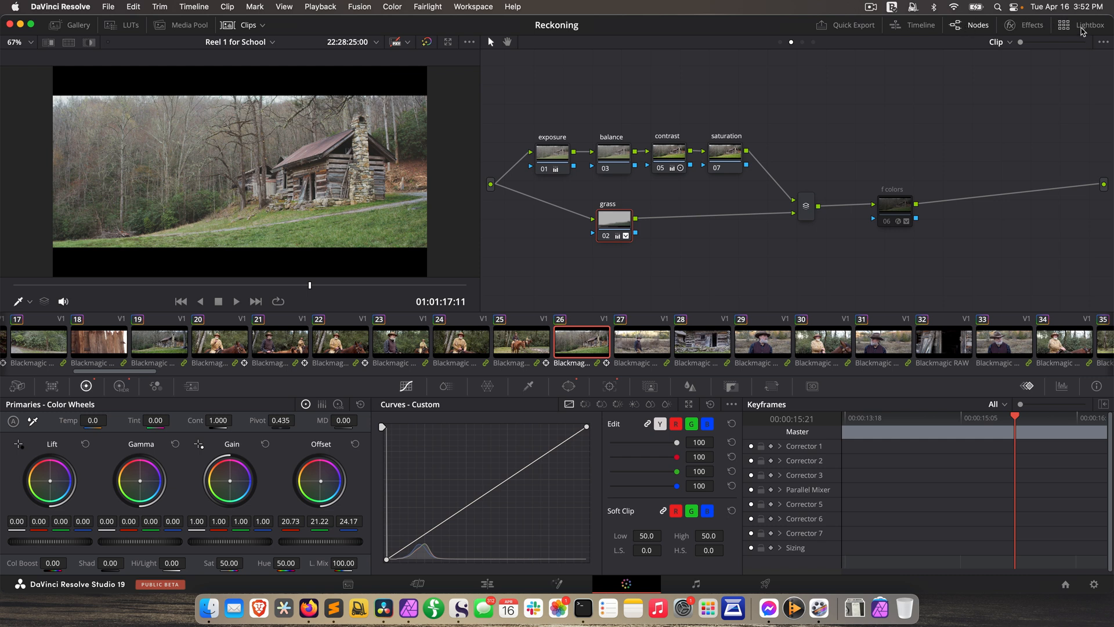
{"action": "mouse_move", "coordinate": [942, 116]}
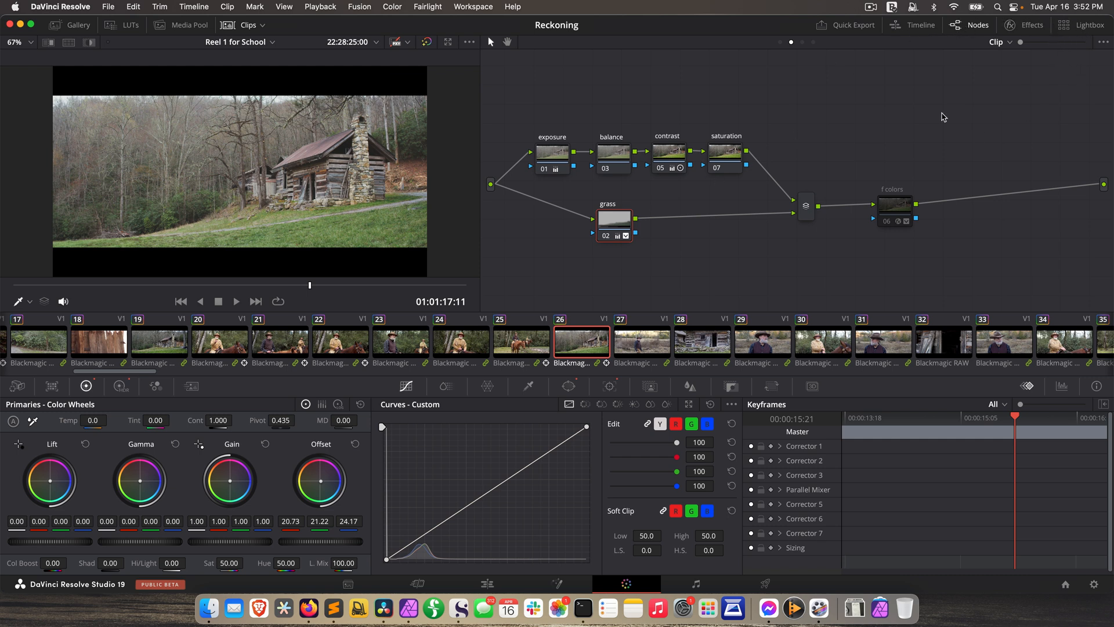
{"action": "left_click", "coordinate": [1088, 24]}
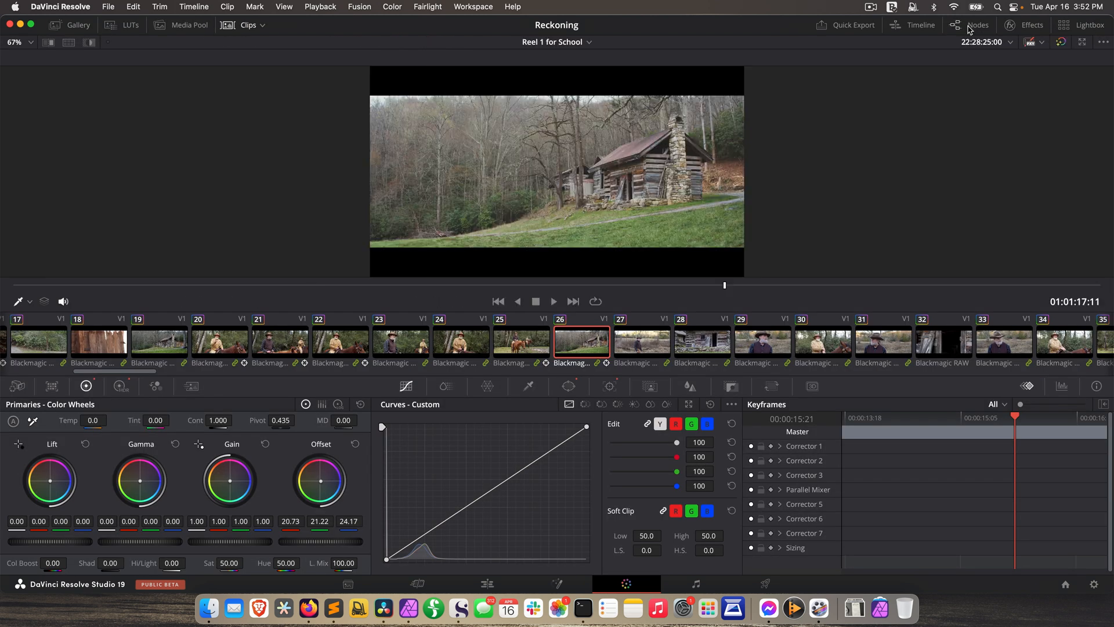
{"action": "left_click", "coordinate": [978, 24]}
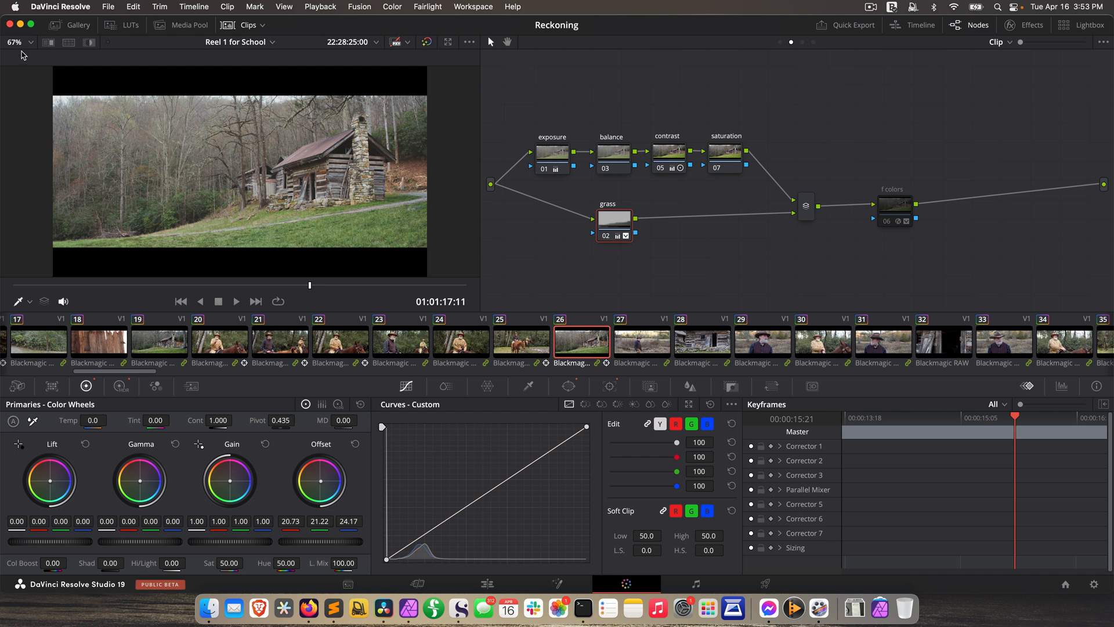
- Bring up the project's timeline list above the viewer
{"action": "left_click", "coordinate": [30, 42]}
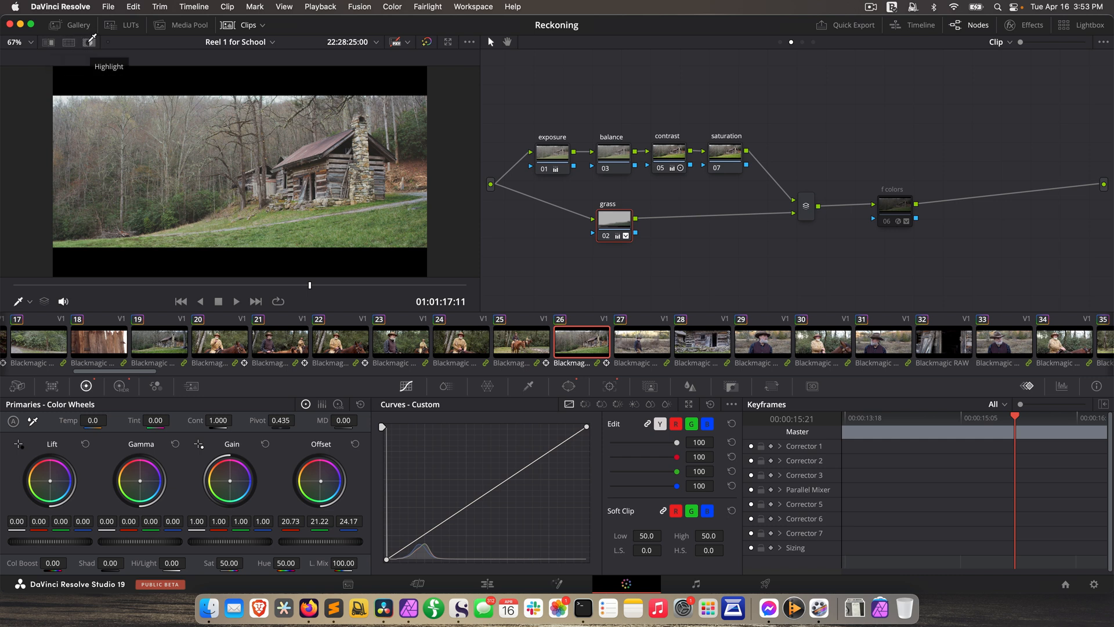
{"action": "left_click", "coordinate": [240, 42]}
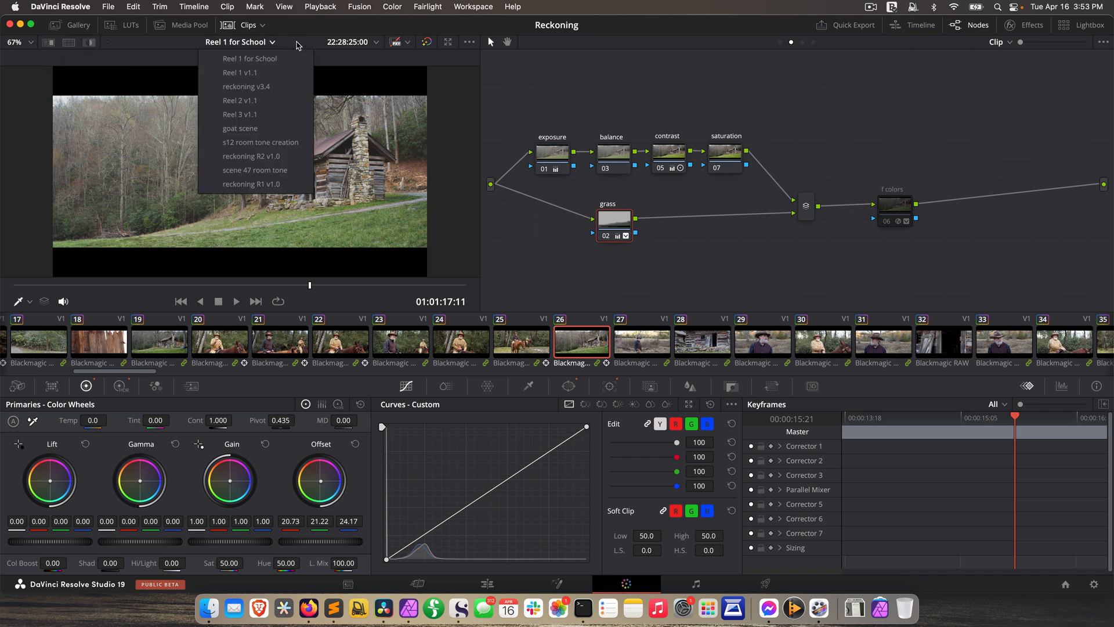
- Dismiss the timeline list, go full-screen viewer and back to the standard Color page layout
{"action": "left_click", "coordinate": [250, 58]}
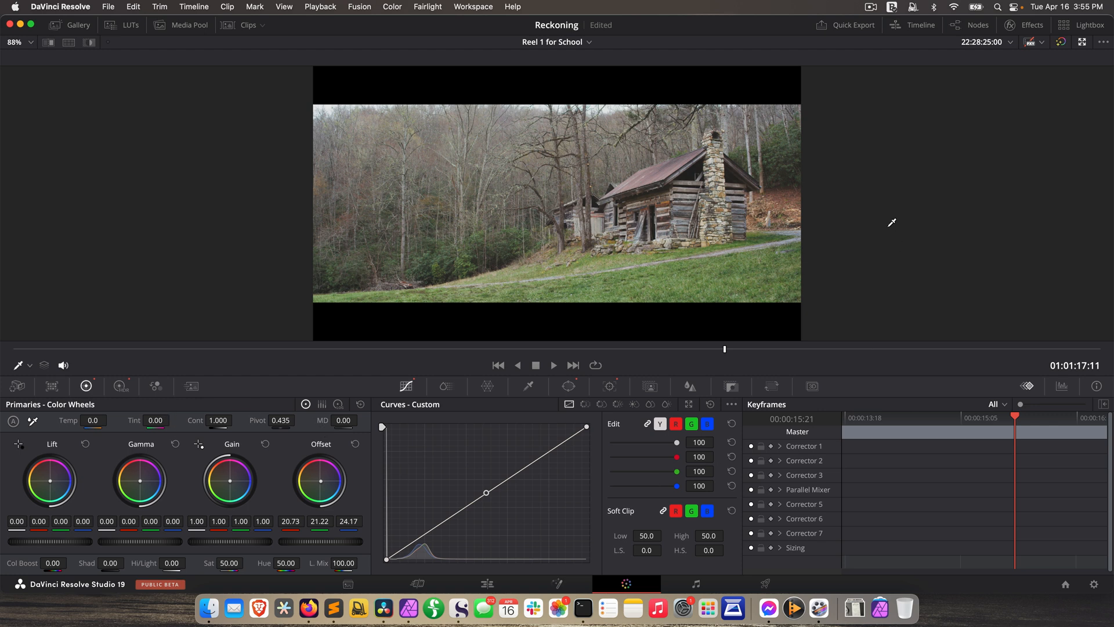
{"action": "mouse_move", "coordinate": [495, 151]}
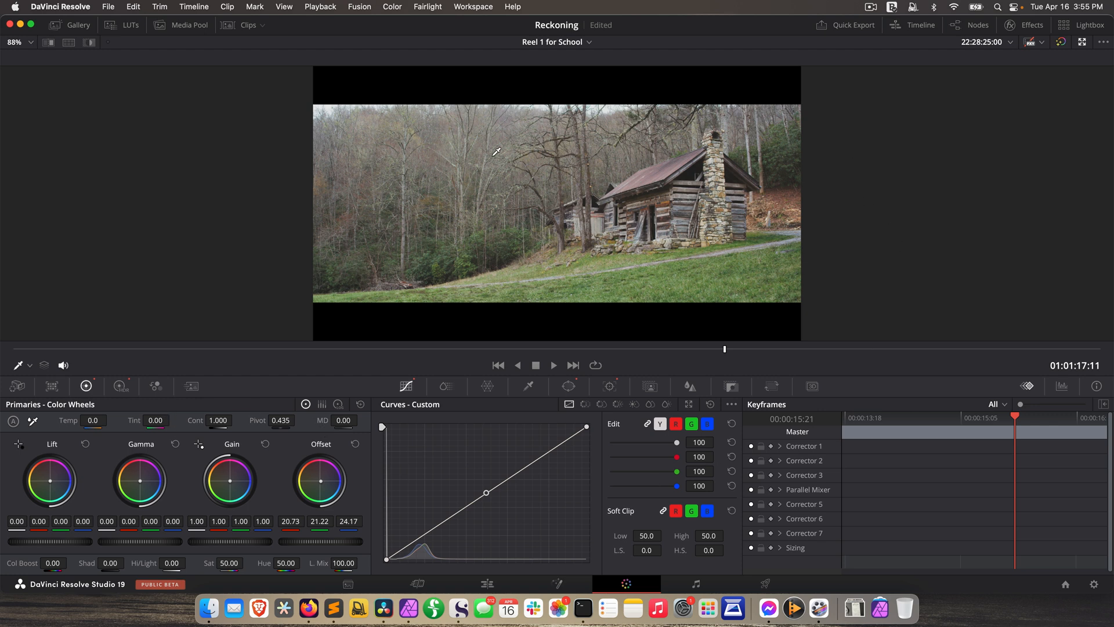
{"action": "mouse_move", "coordinate": [692, 151]}
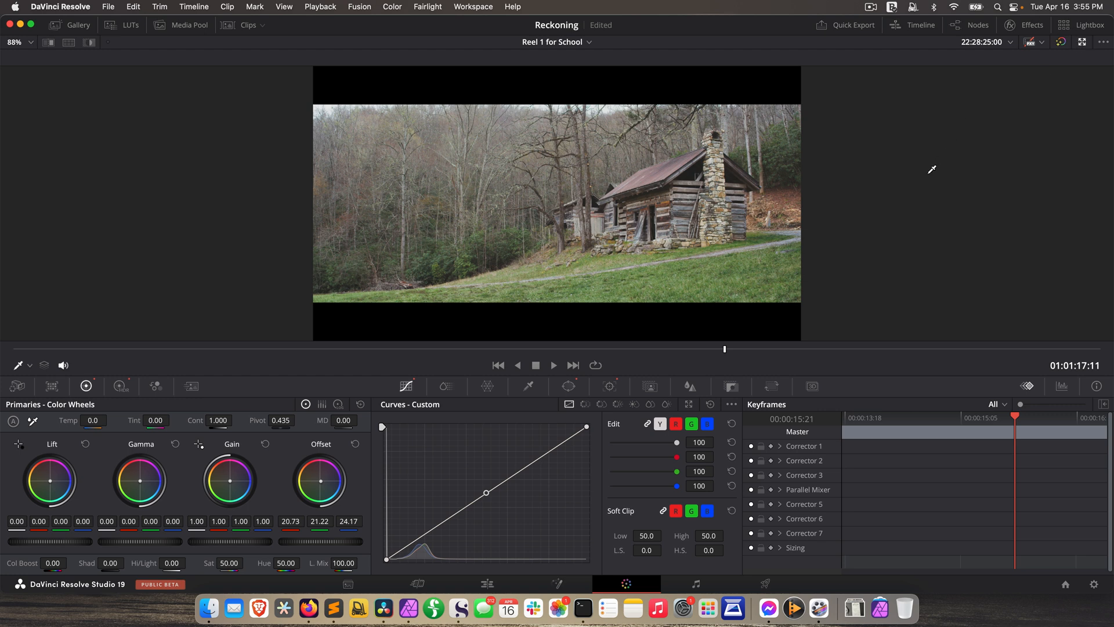
{"action": "left_click", "coordinate": [977, 25]}
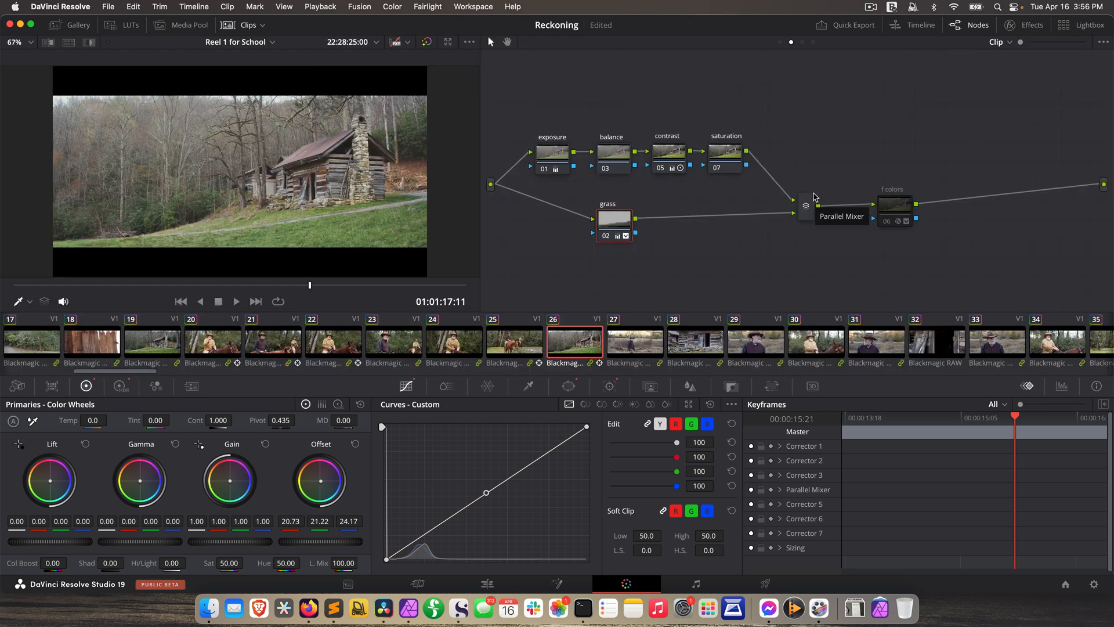
{"action": "mouse_move", "coordinate": [815, 197]}
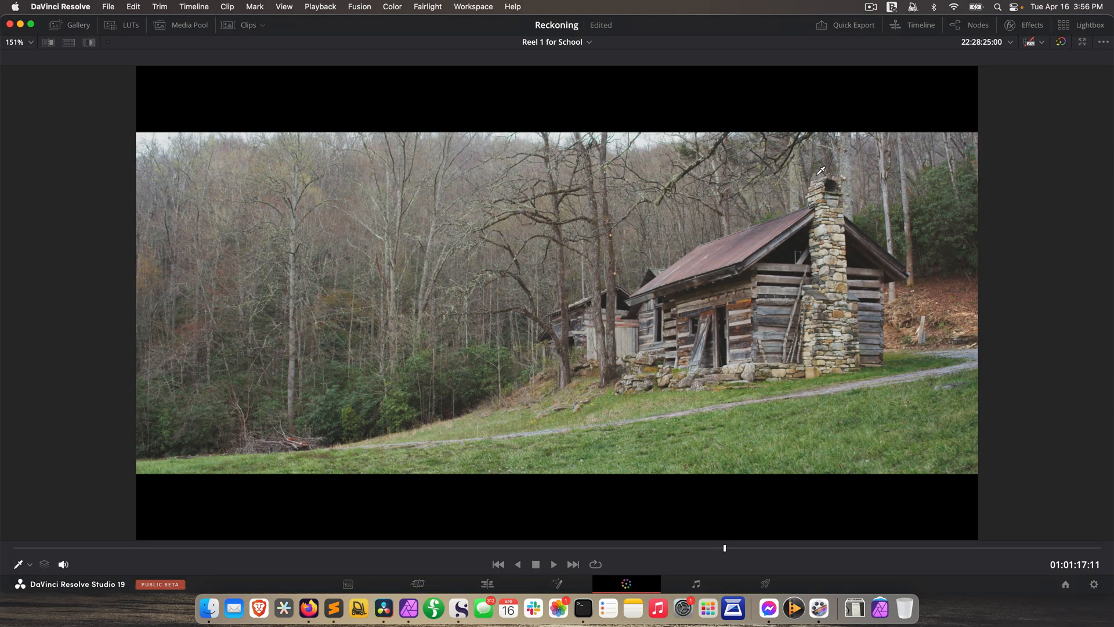
{"action": "mouse_move", "coordinate": [849, 69]}
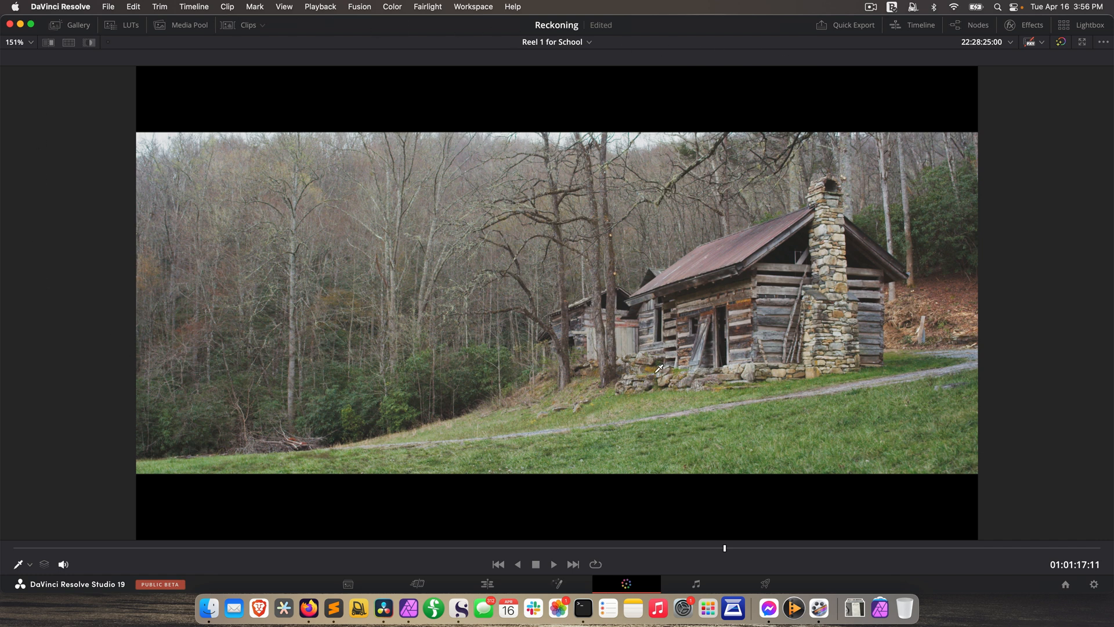
{"action": "left_click", "coordinate": [391, 7]}
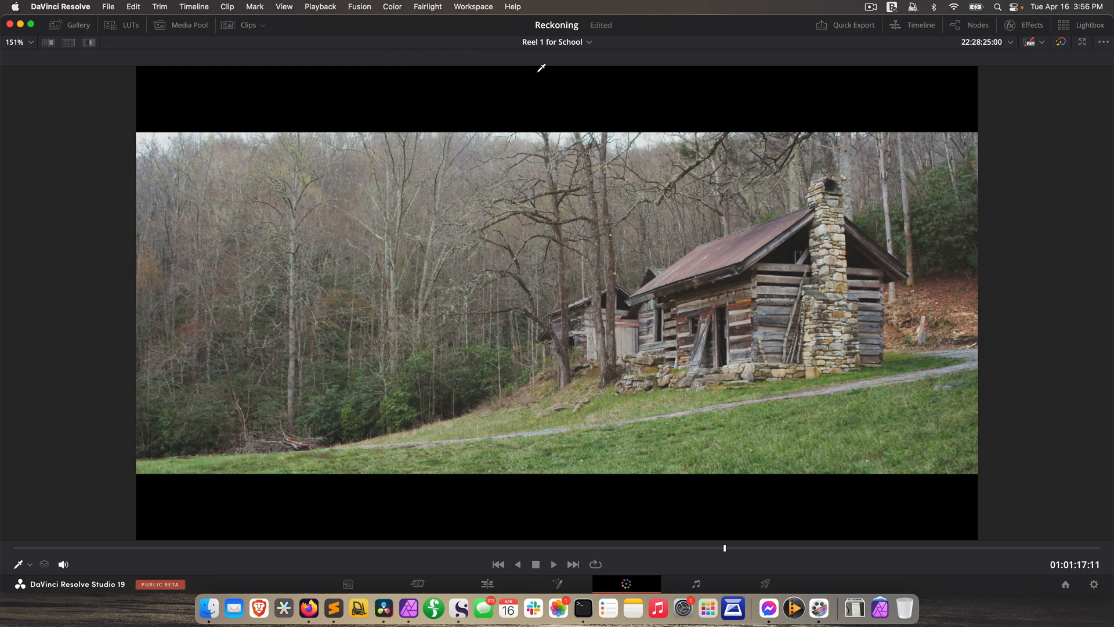
{"action": "left_click", "coordinate": [391, 7]}
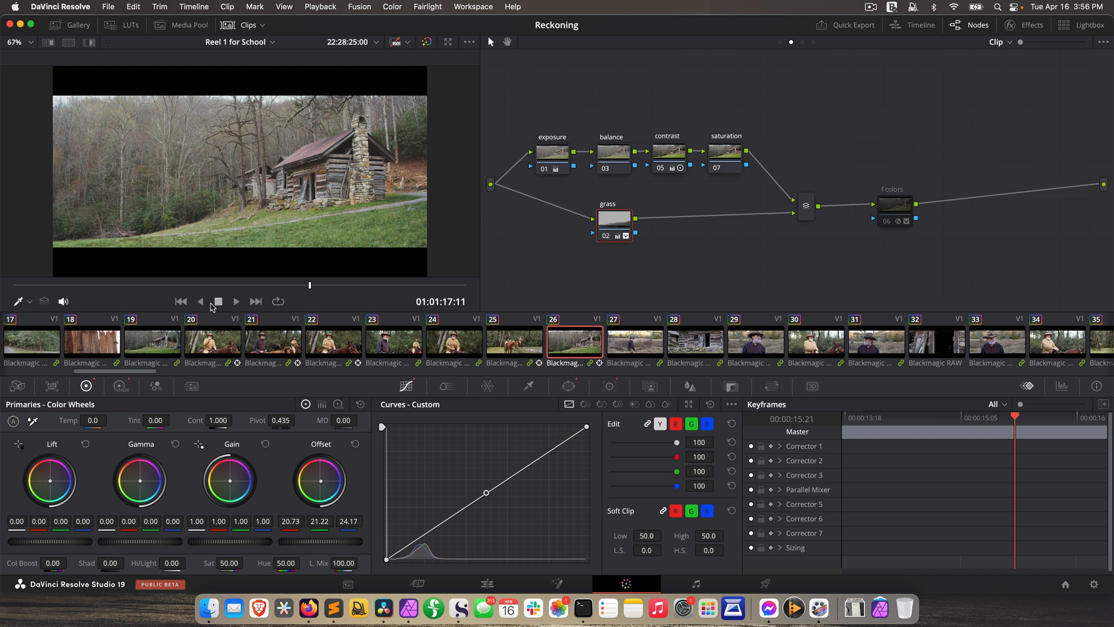
{"action": "mouse_move", "coordinate": [558, 274]}
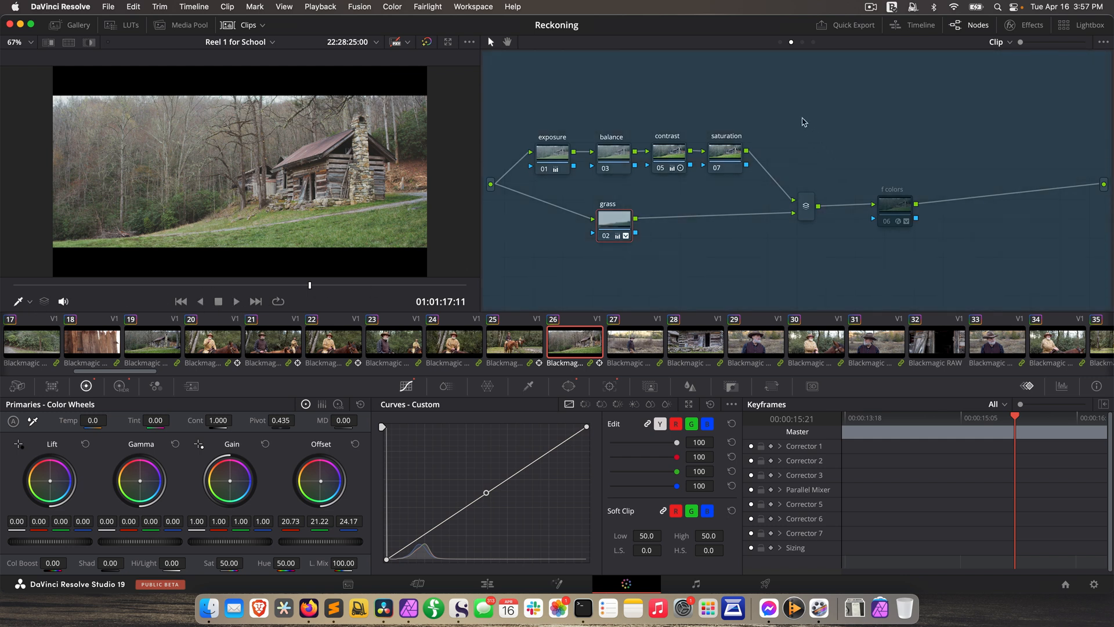
{"action": "mouse_move", "coordinate": [605, 104]}
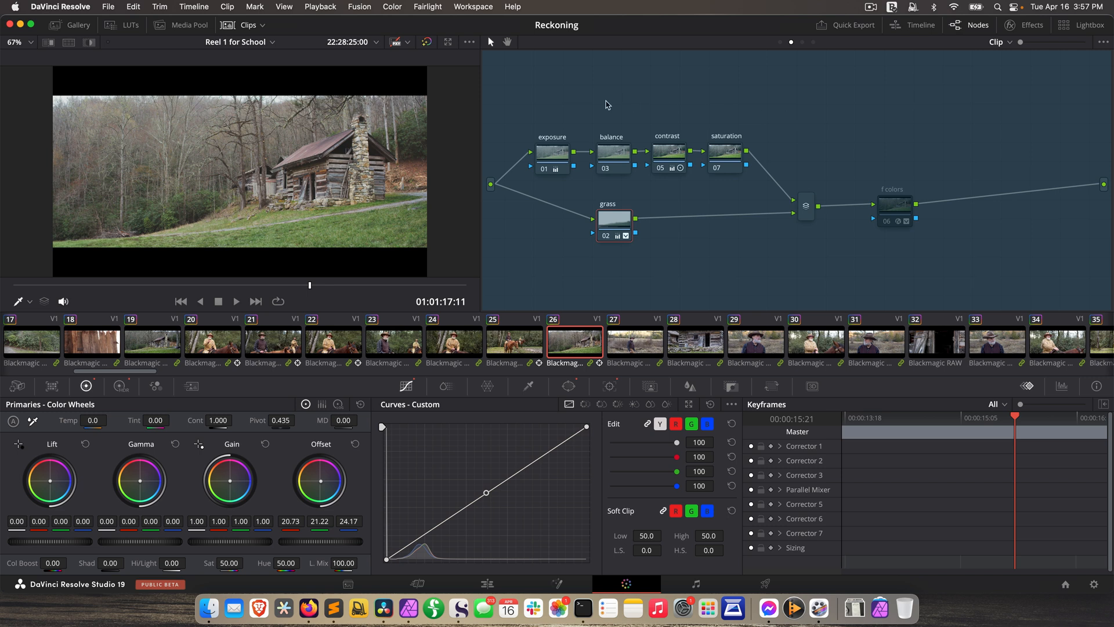
{"action": "mouse_move", "coordinate": [547, 98]}
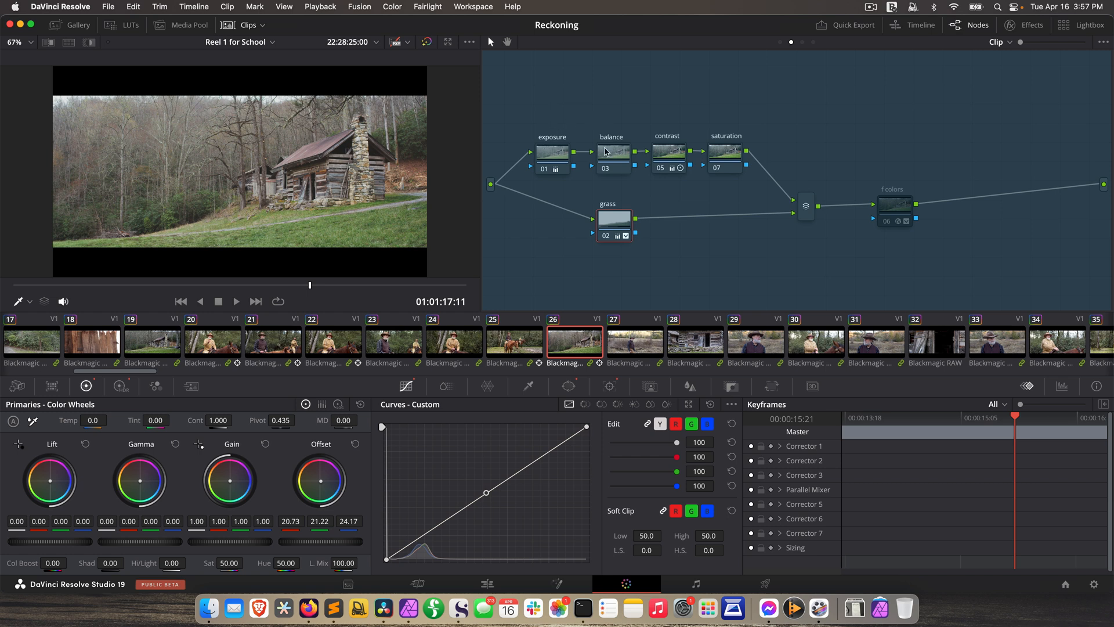
{"action": "mouse_move", "coordinate": [665, 154]}
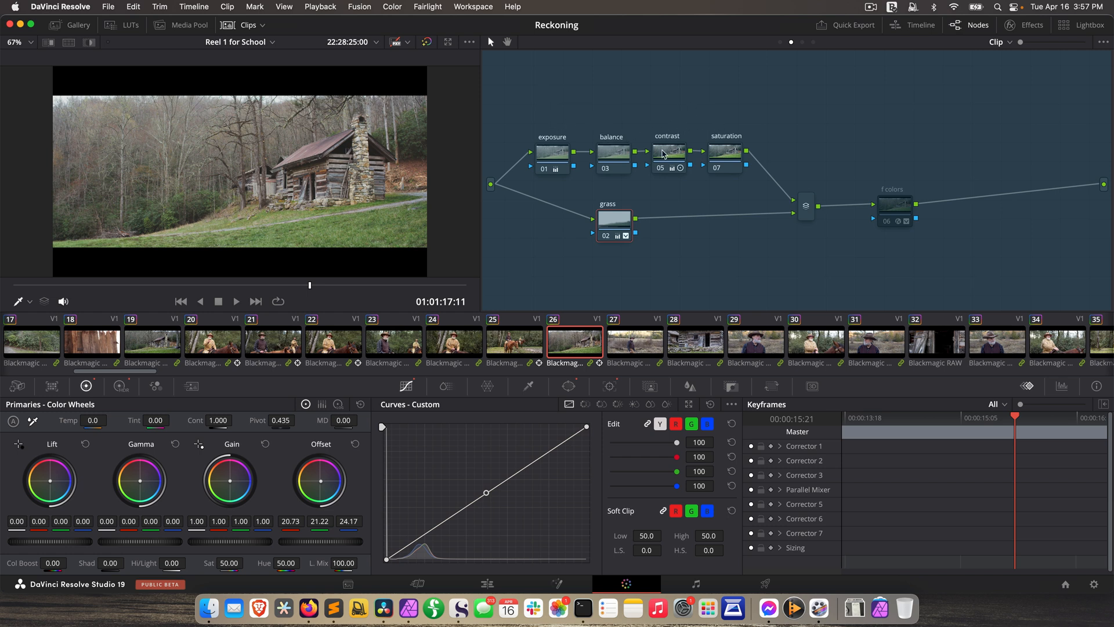
{"action": "mouse_move", "coordinate": [624, 122]}
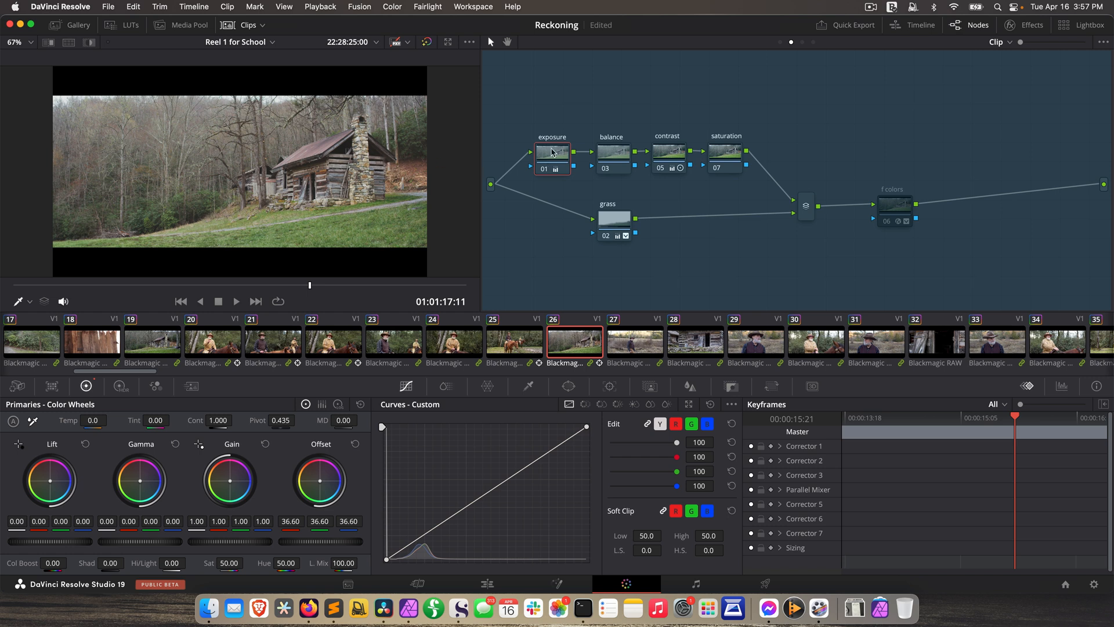
{"action": "mouse_move", "coordinate": [549, 169]}
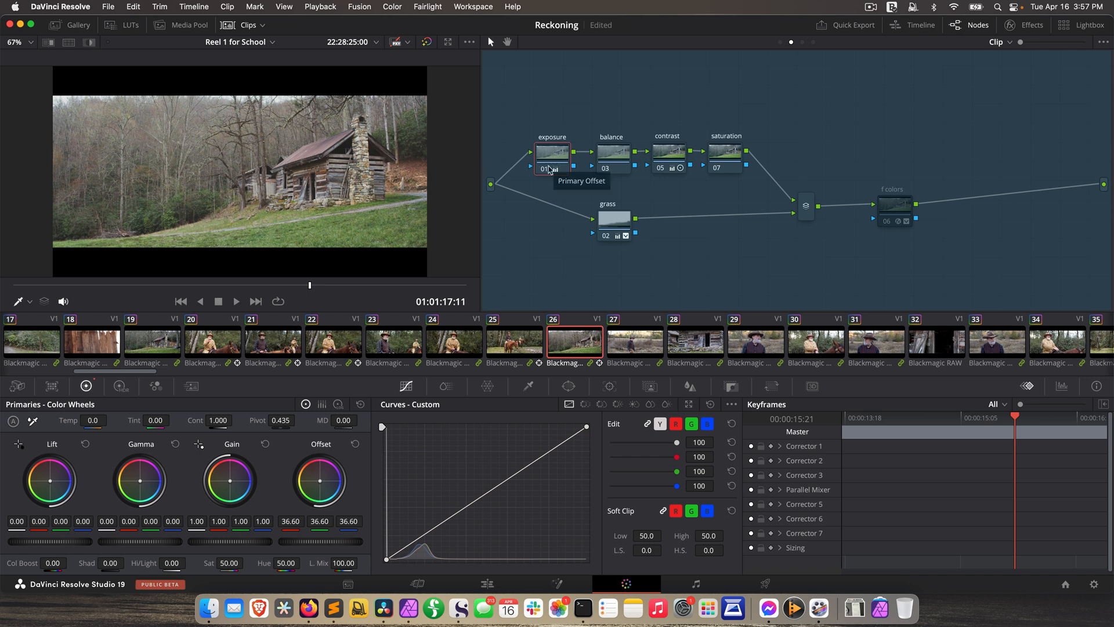
{"action": "mouse_move", "coordinate": [547, 156]}
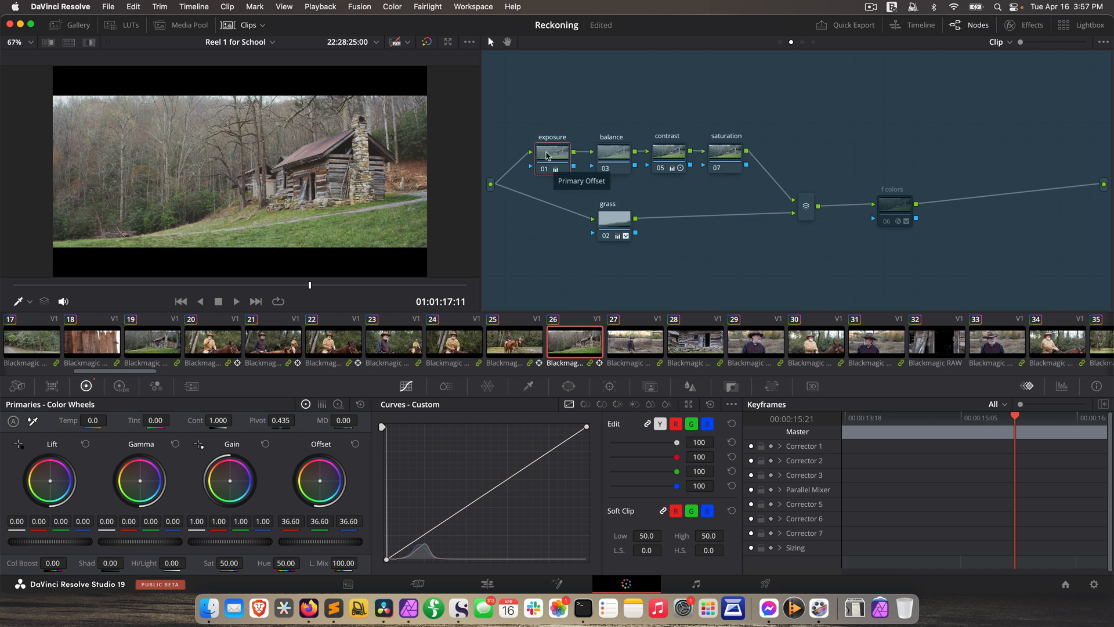
{"action": "mouse_move", "coordinate": [676, 97]}
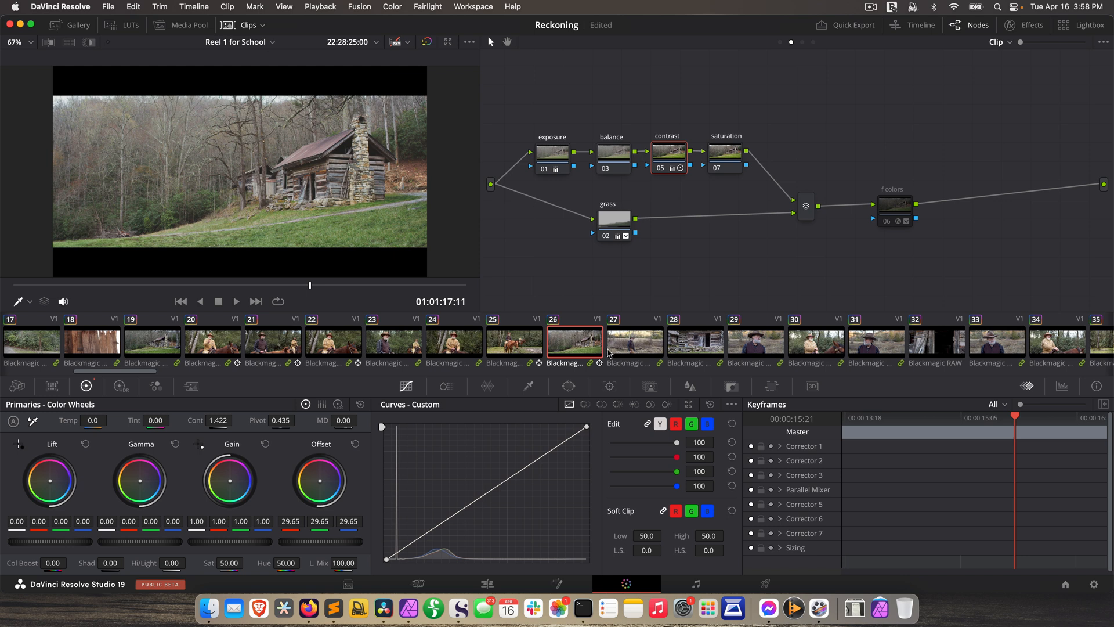
{"action": "mouse_move", "coordinate": [483, 357]}
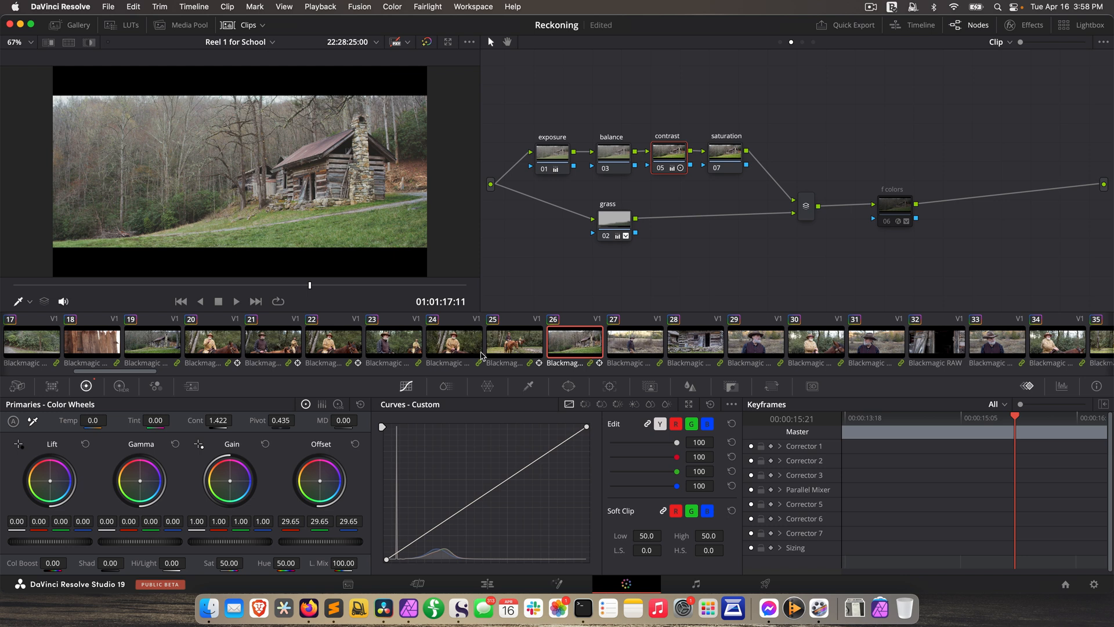
{"action": "mouse_move", "coordinate": [575, 356]}
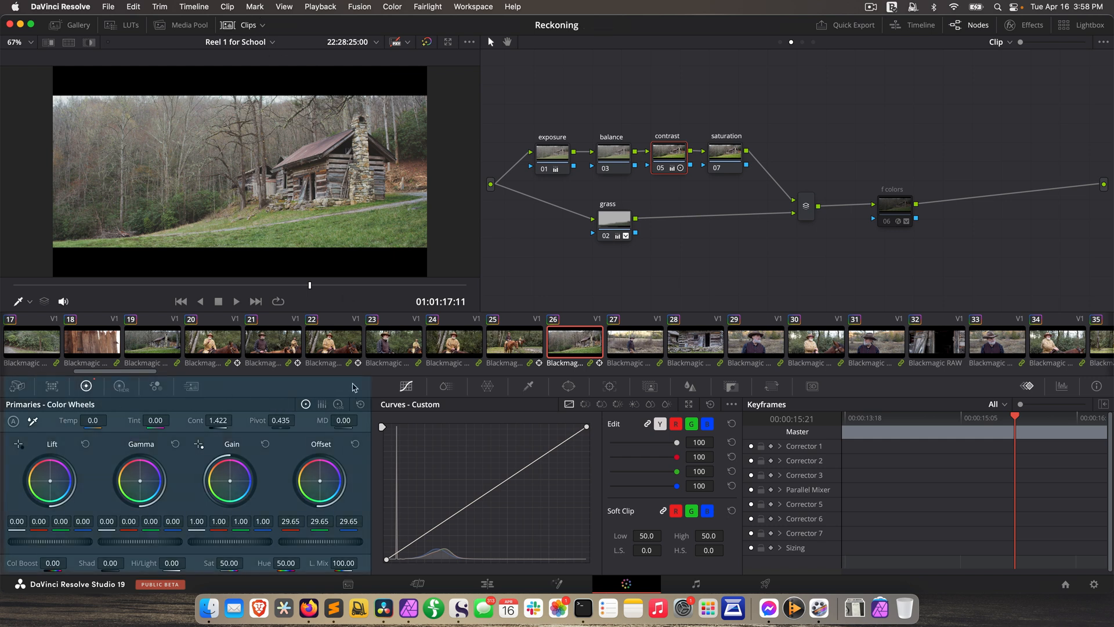
{"action": "mouse_move", "coordinate": [398, 542]}
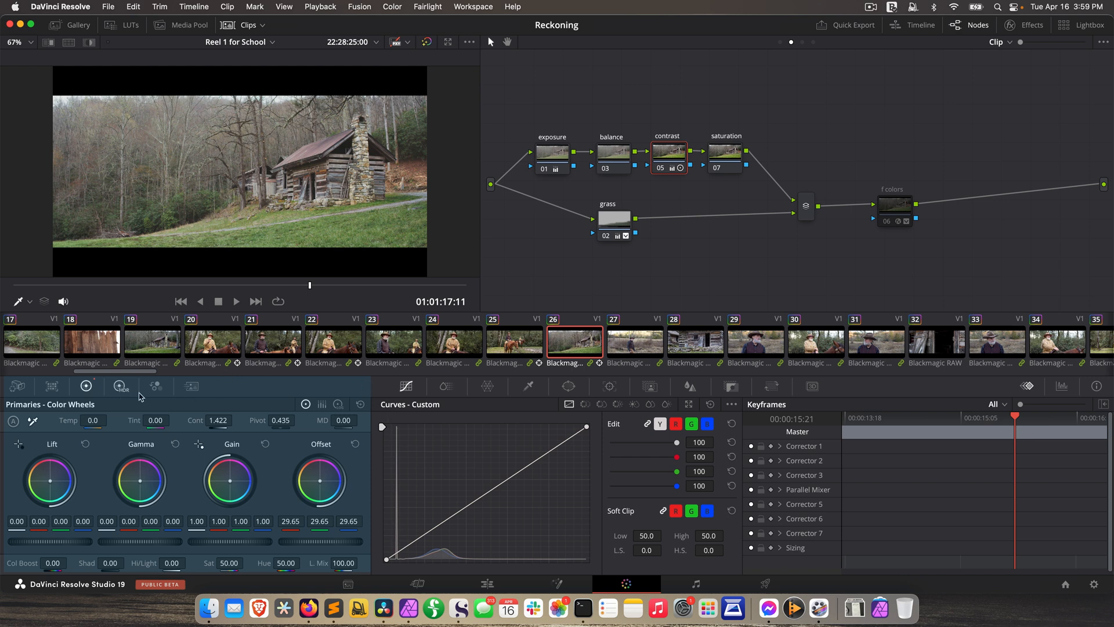
- Review the Camera Raw decode settings, return to Primaries, then show the HDR color wheels
{"action": "left_click", "coordinate": [18, 385]}
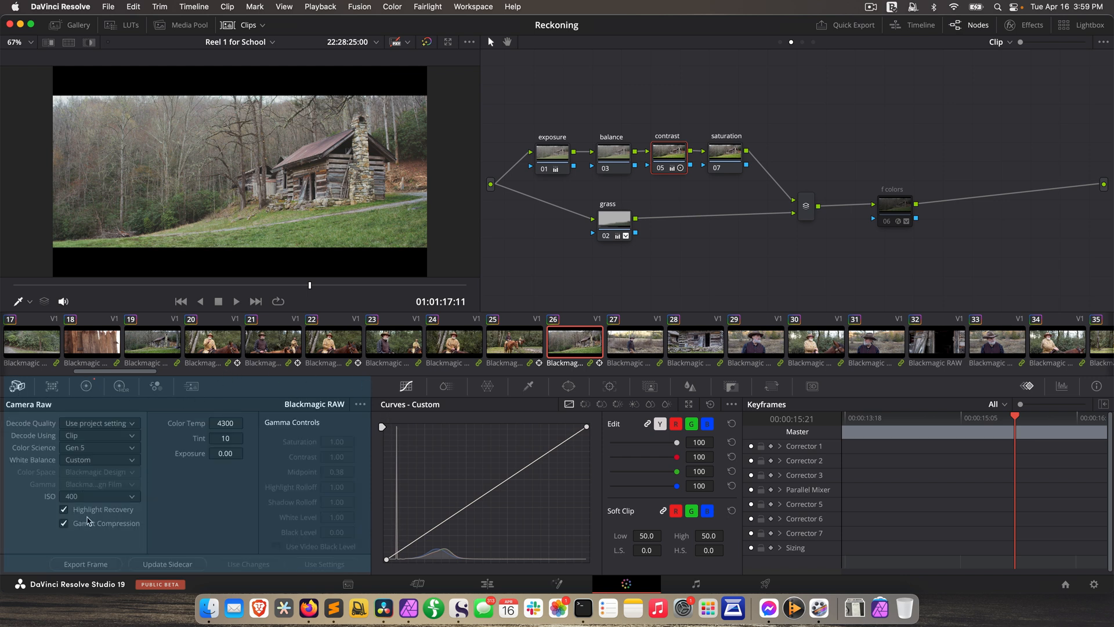
{"action": "left_click", "coordinate": [85, 385]}
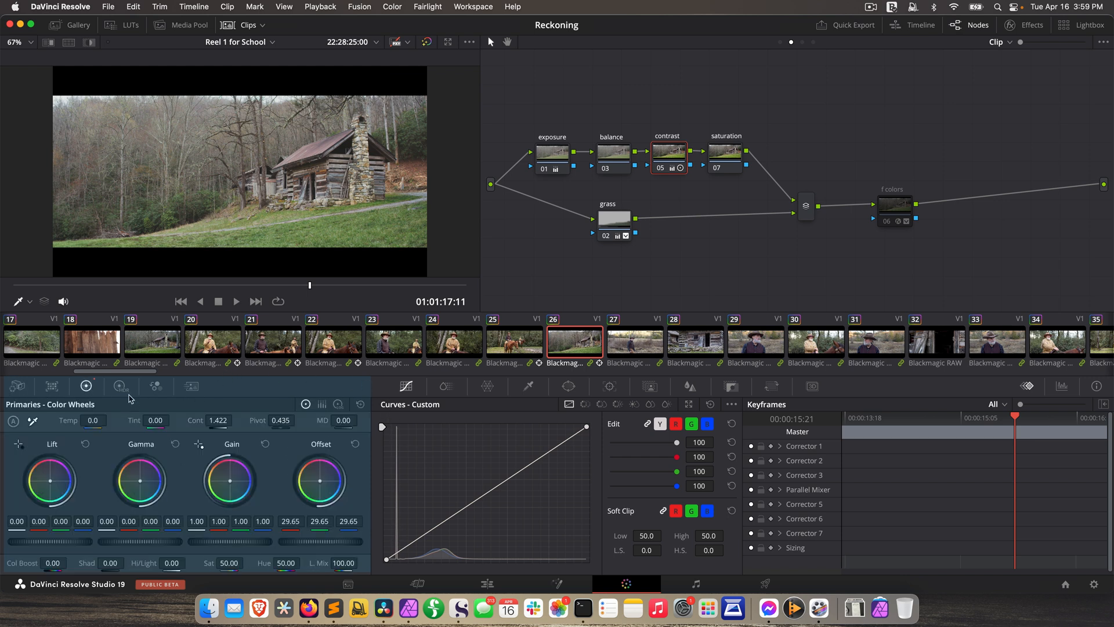
{"action": "left_click", "coordinate": [120, 385]}
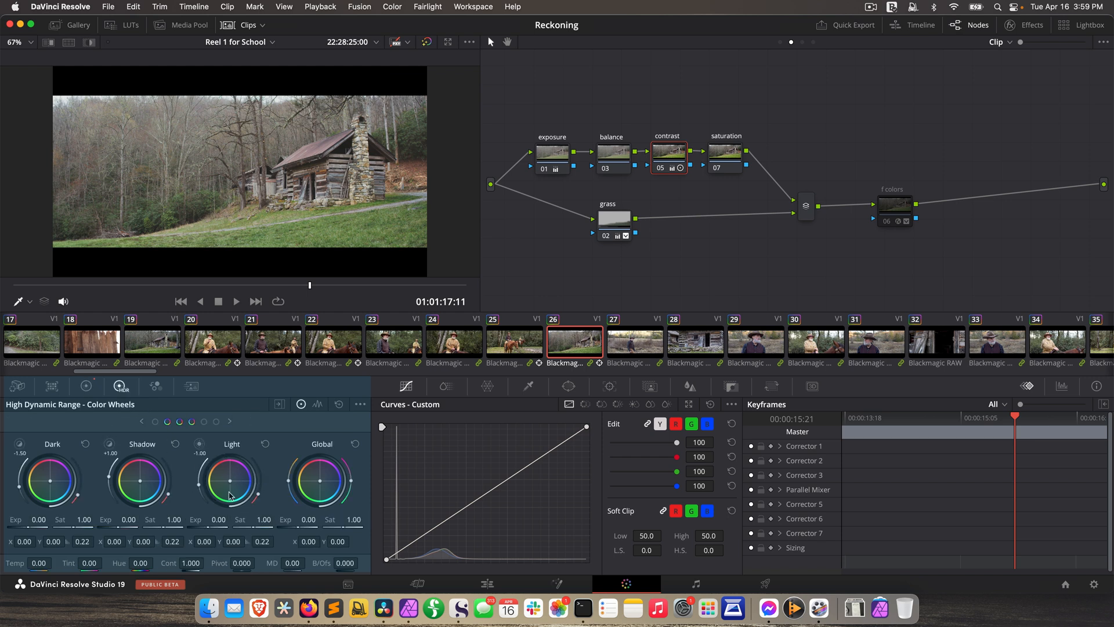
{"action": "mouse_move", "coordinate": [141, 440]}
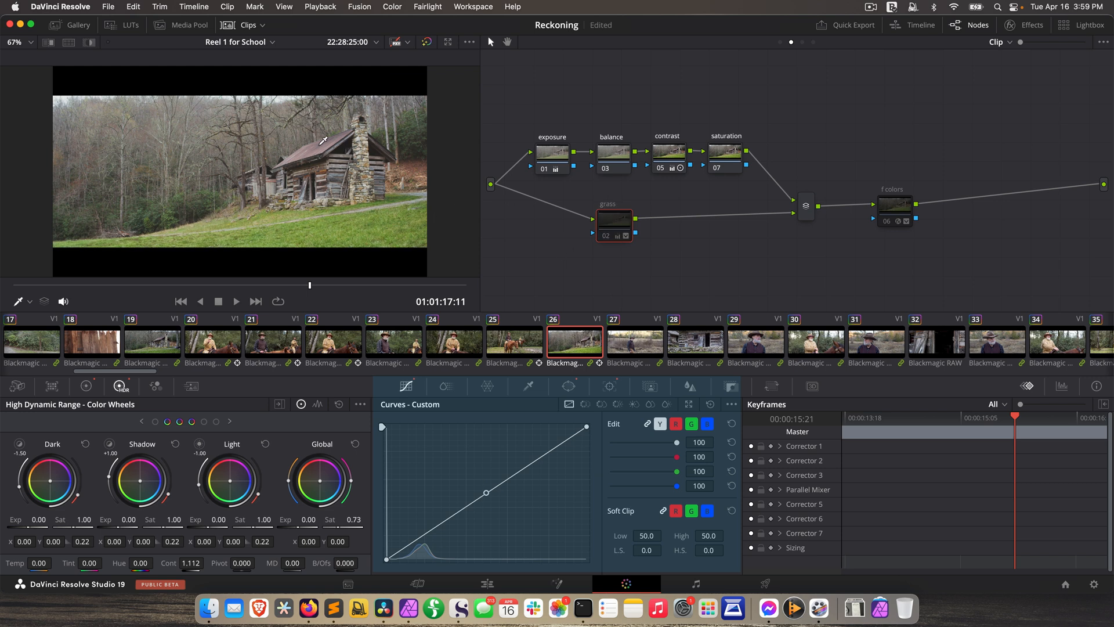
{"action": "mouse_move", "coordinate": [370, 242]}
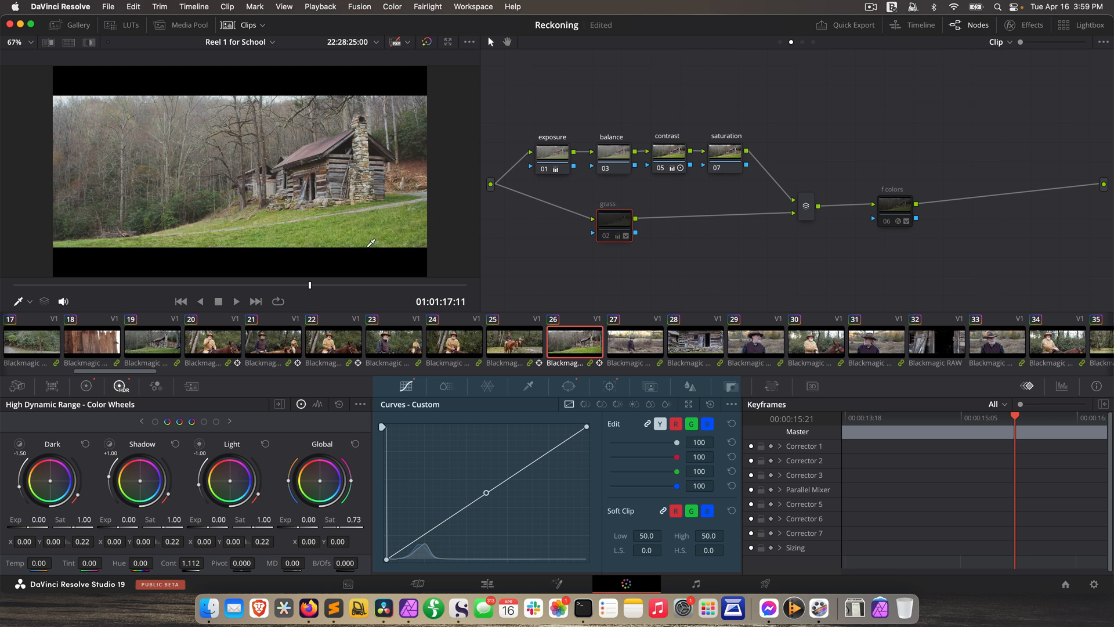
{"action": "mouse_move", "coordinate": [349, 138]}
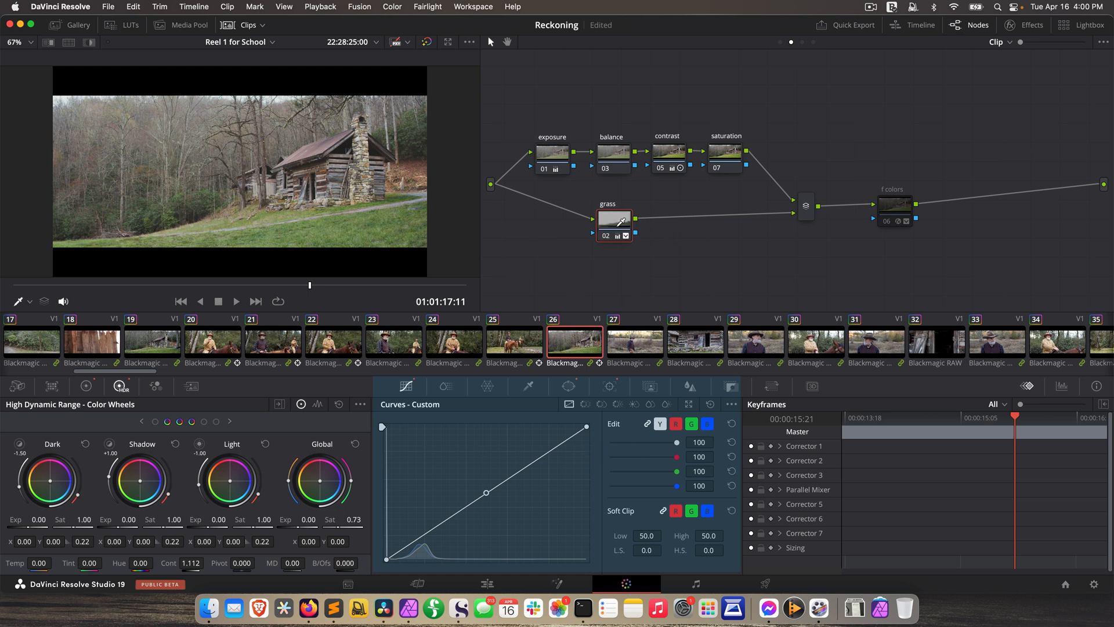
- Show the ColorSlice palette with its red, skin, yellow, green, cyan, blue and magenta vectors
{"action": "left_click", "coordinate": [446, 385]}
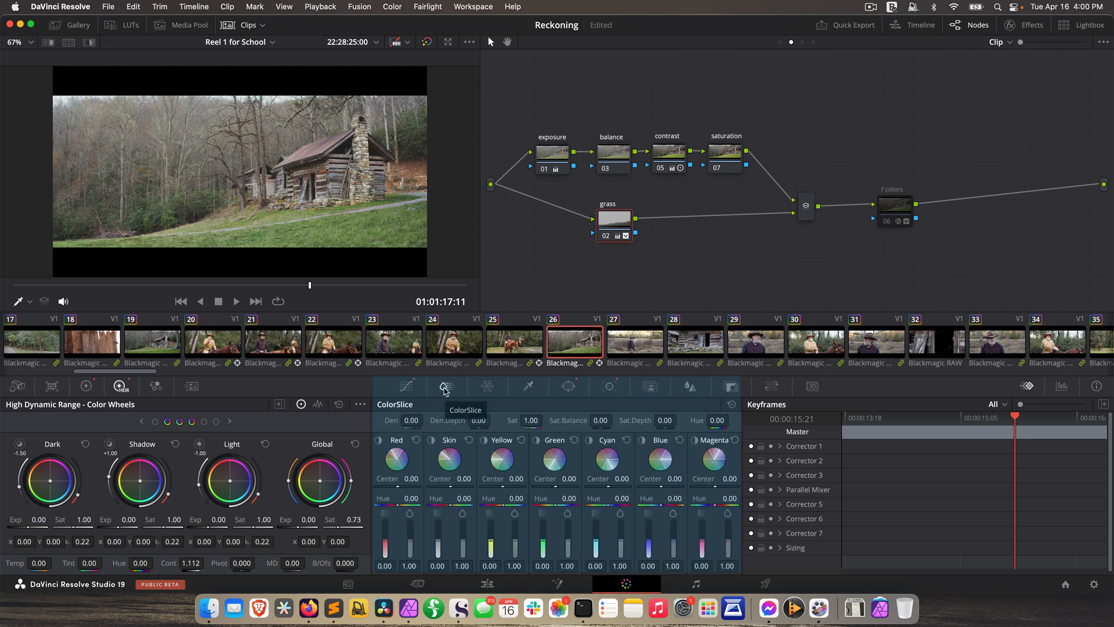
{"action": "mouse_move", "coordinate": [679, 476]}
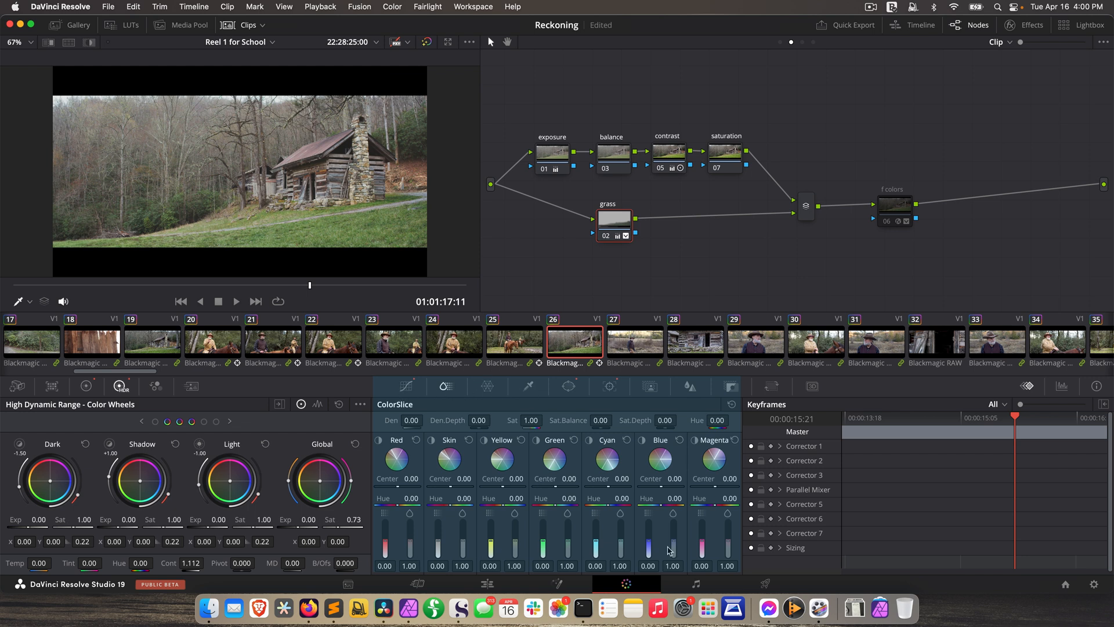
{"action": "mouse_move", "coordinate": [699, 413]}
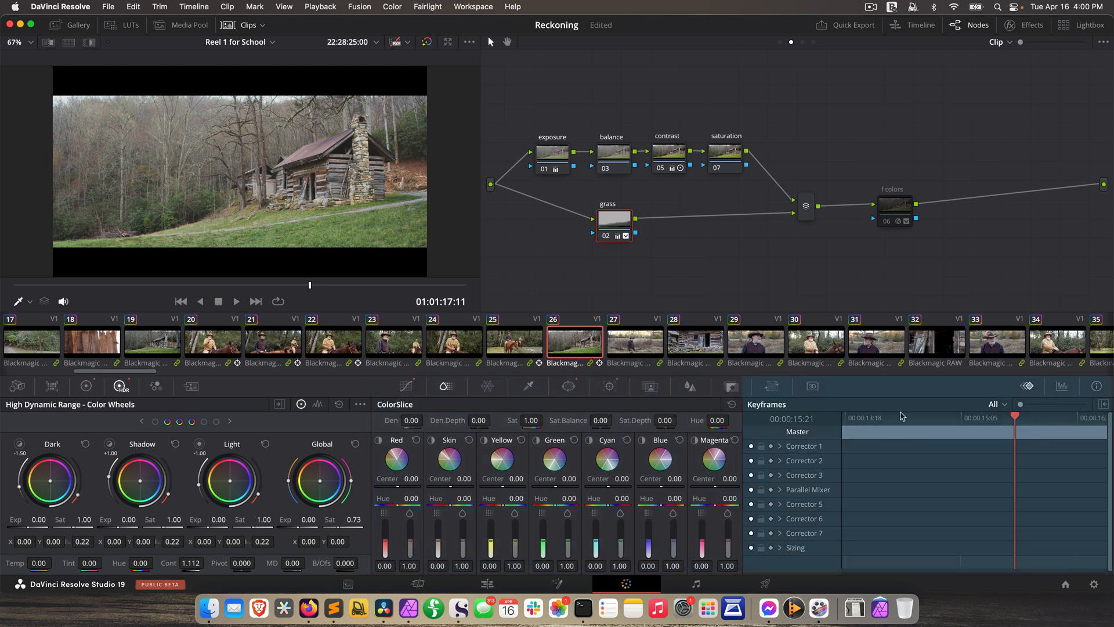
{"action": "mouse_move", "coordinate": [948, 469]}
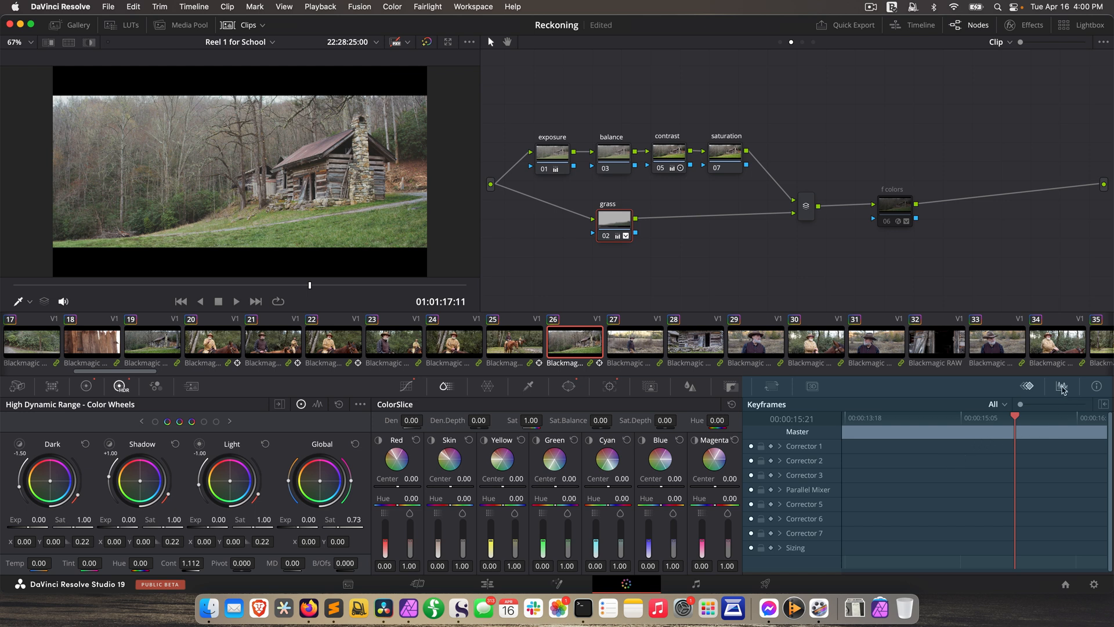
- Show the RGB Parade scope for the cabin clip and list the other scope types
{"action": "left_click", "coordinate": [1060, 387]}
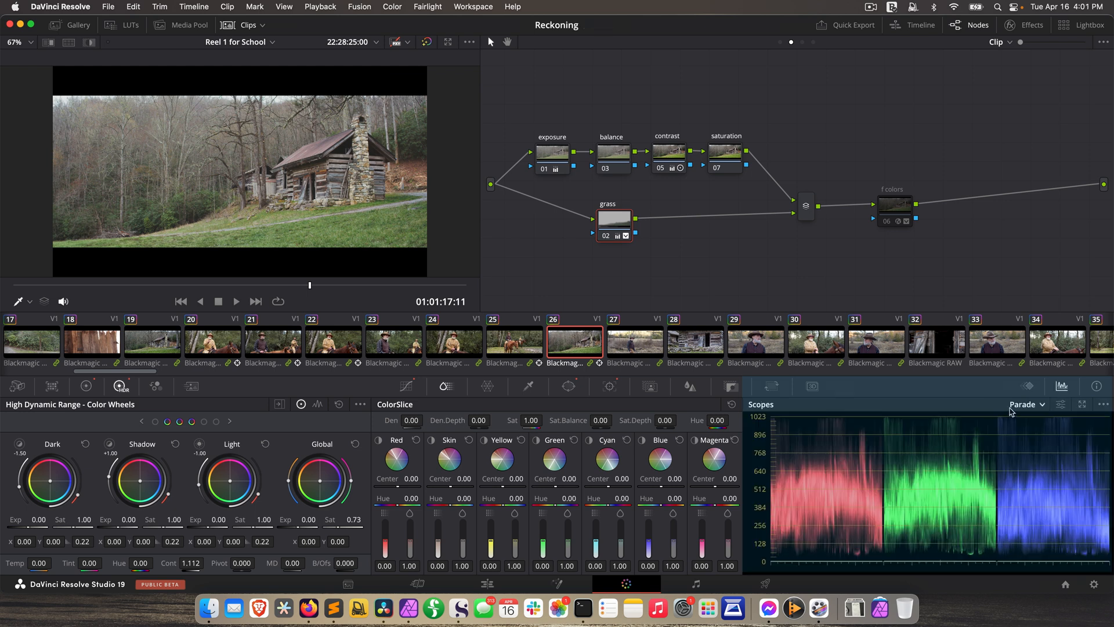
{"action": "left_click", "coordinate": [1026, 403]}
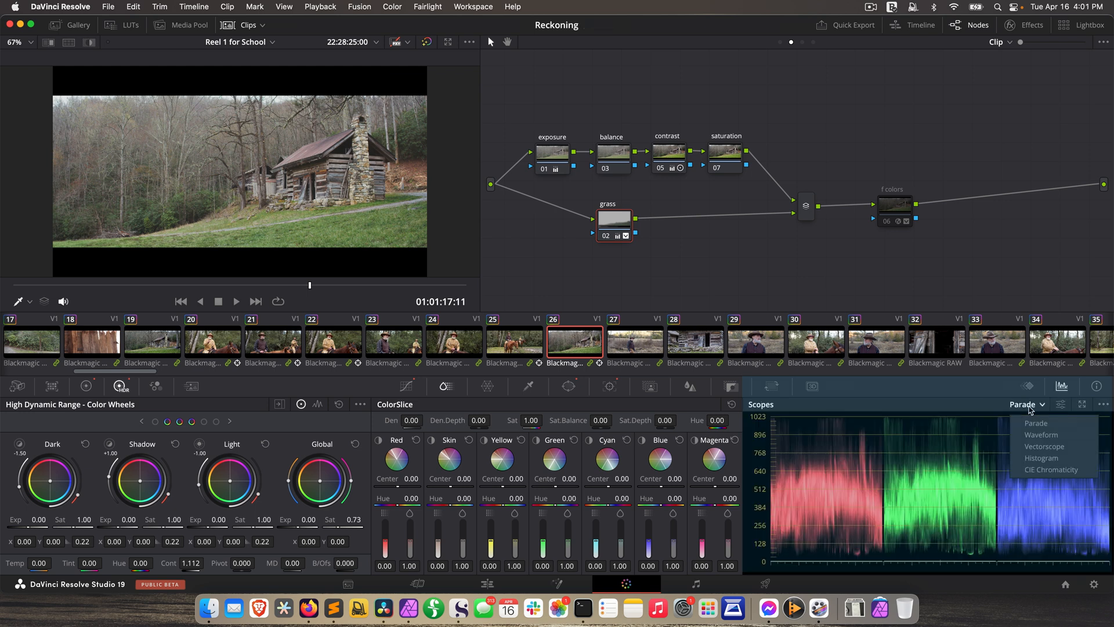